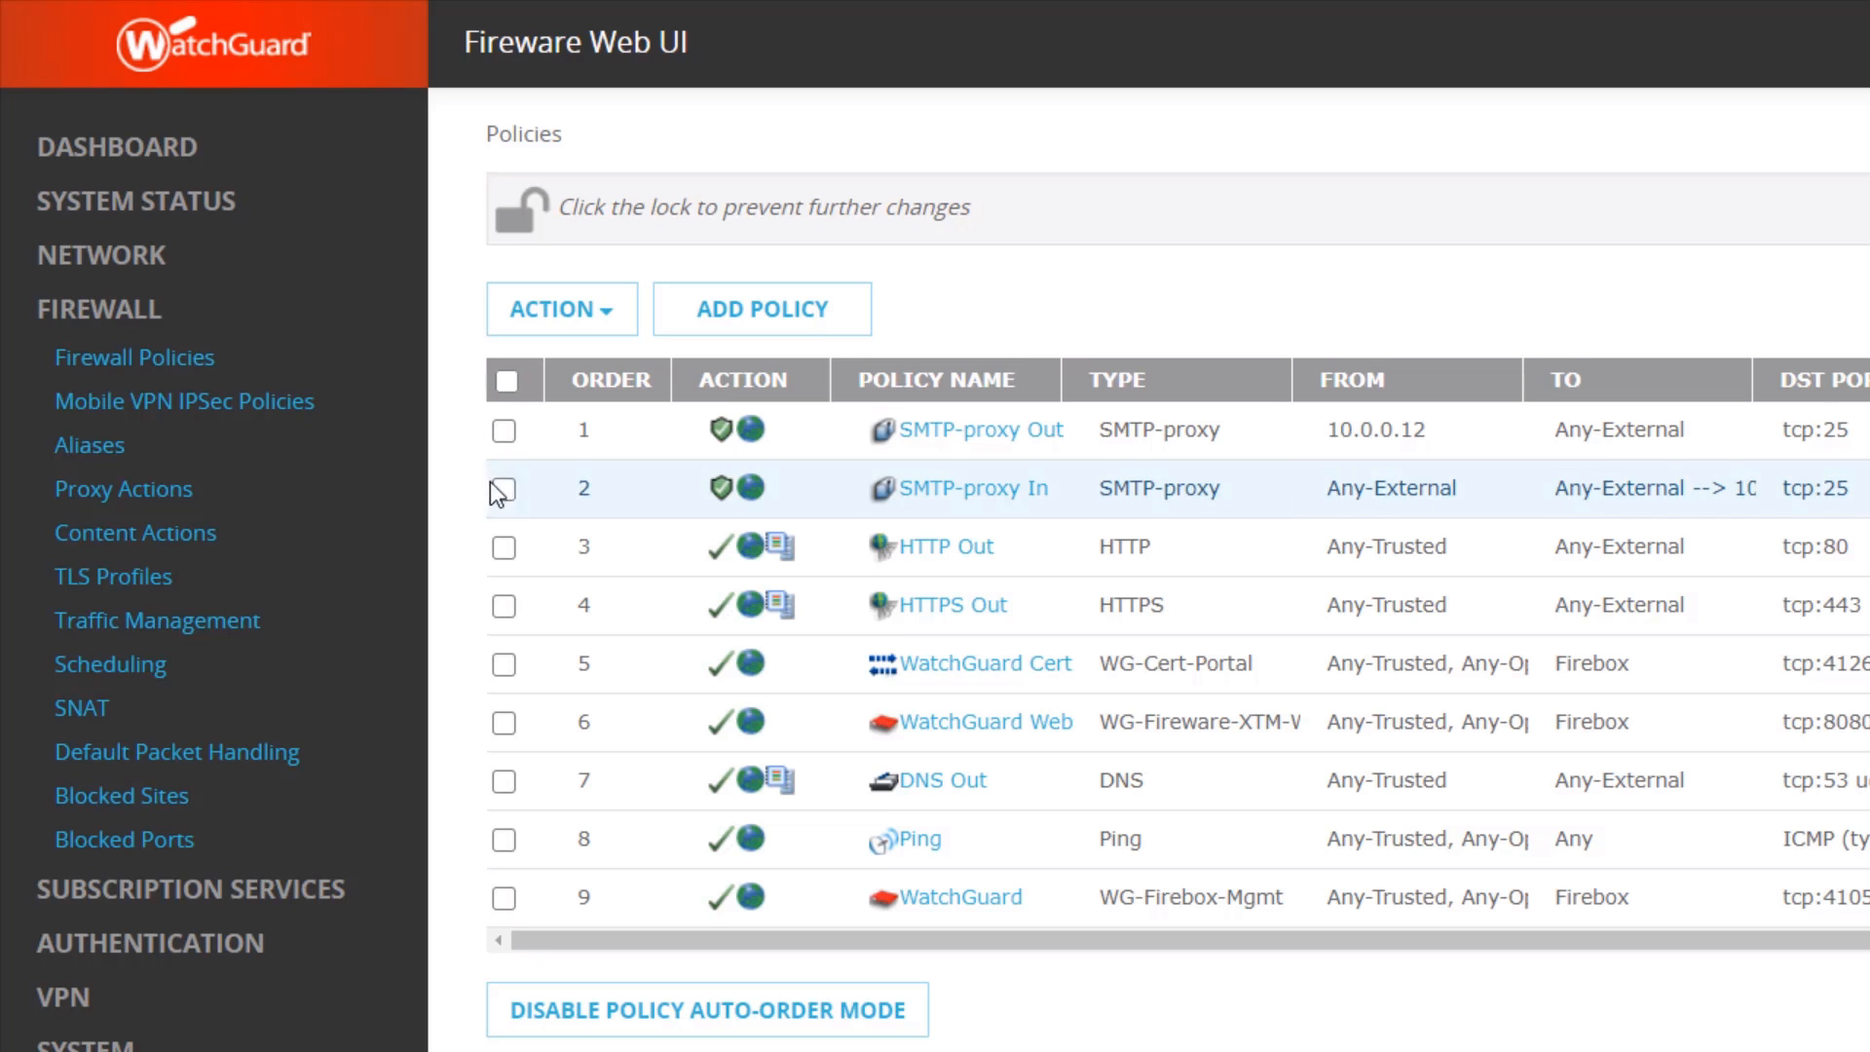
mouse_move(946, 501)
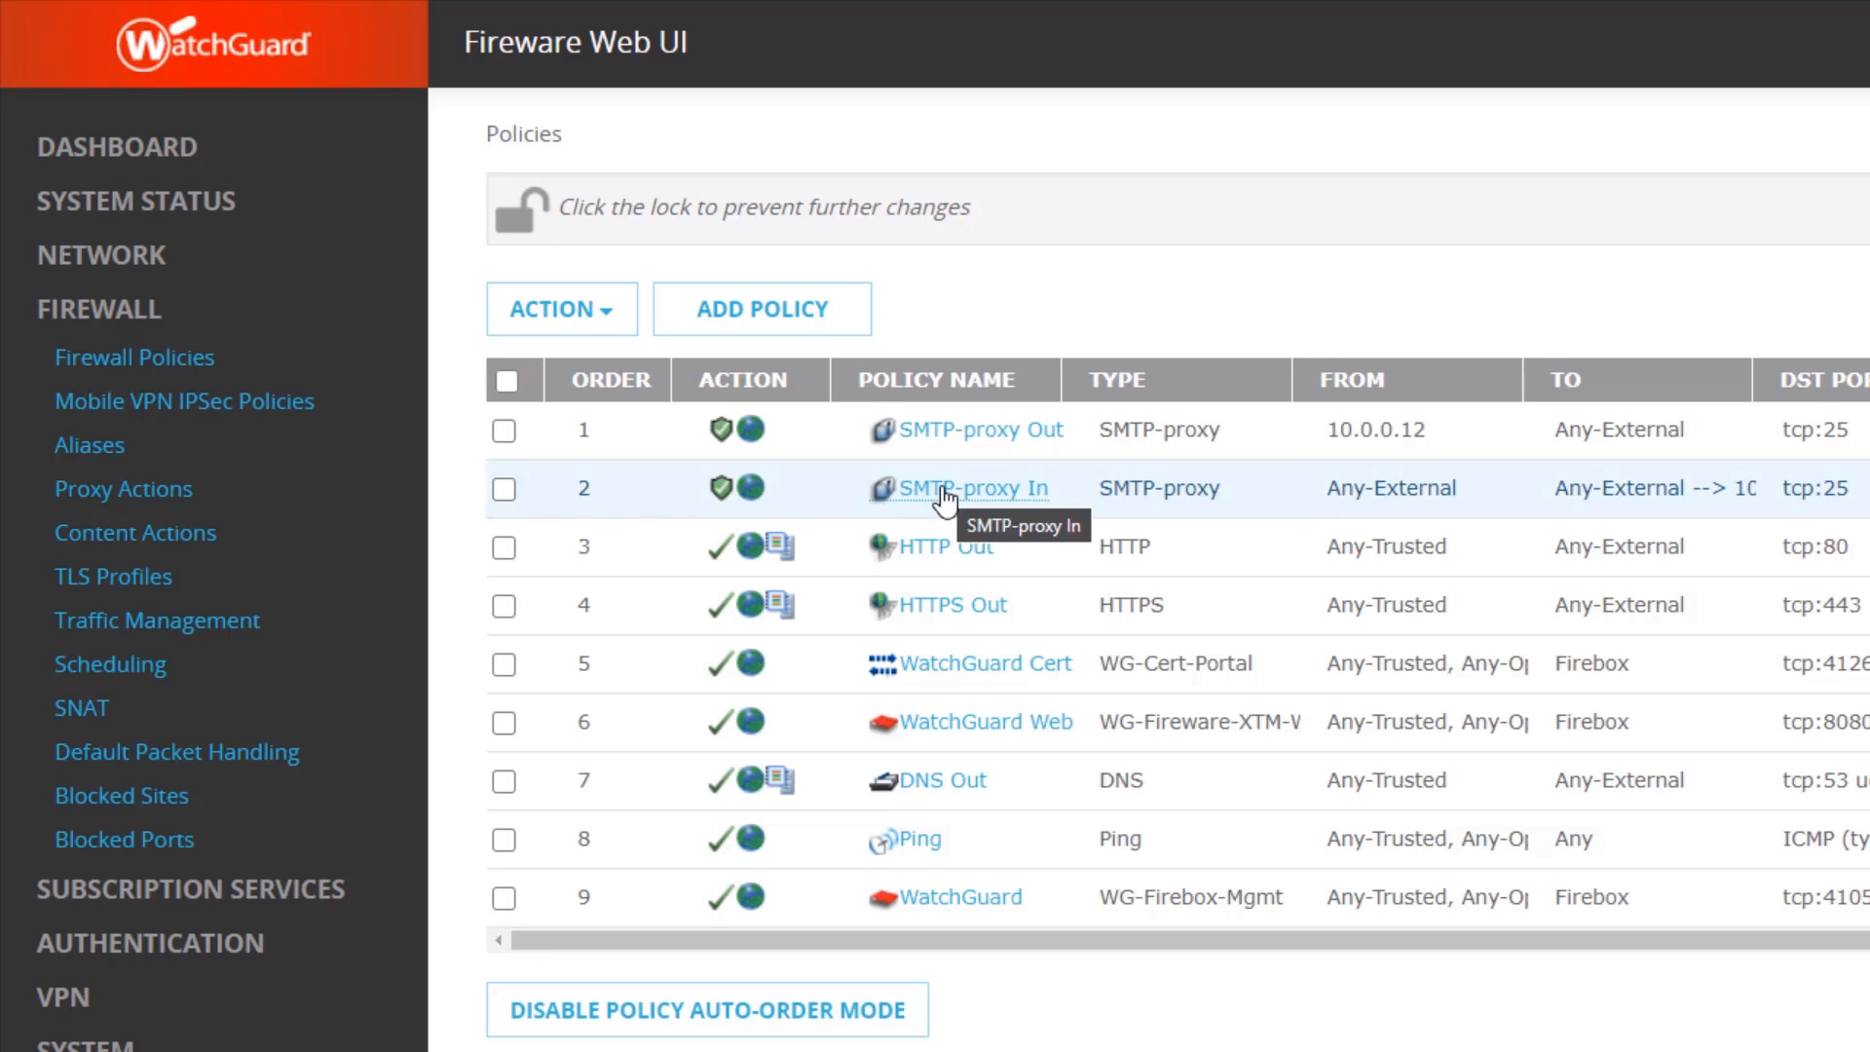
- Open the SMTP-proxy In policy and view the SMTP-Incoming.Standard.1 proxy action settings
left_click(968, 487)
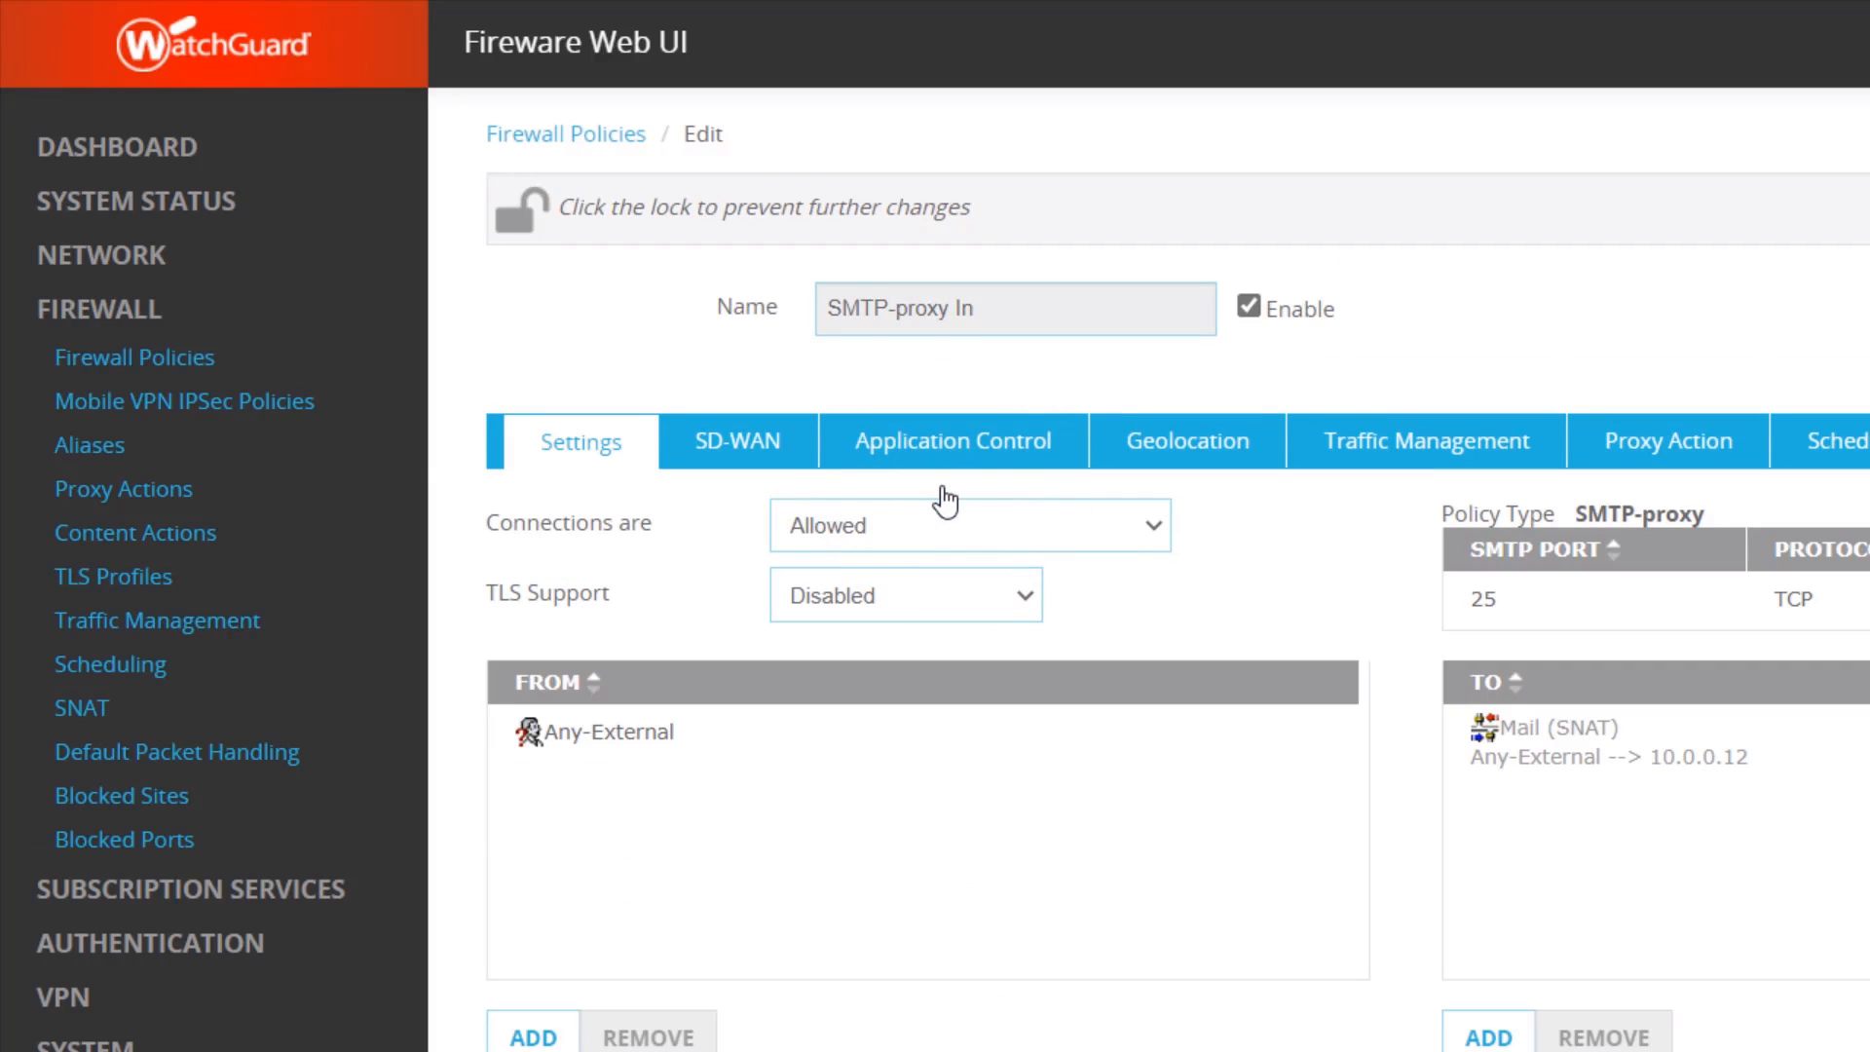
mouse_move(1640, 477)
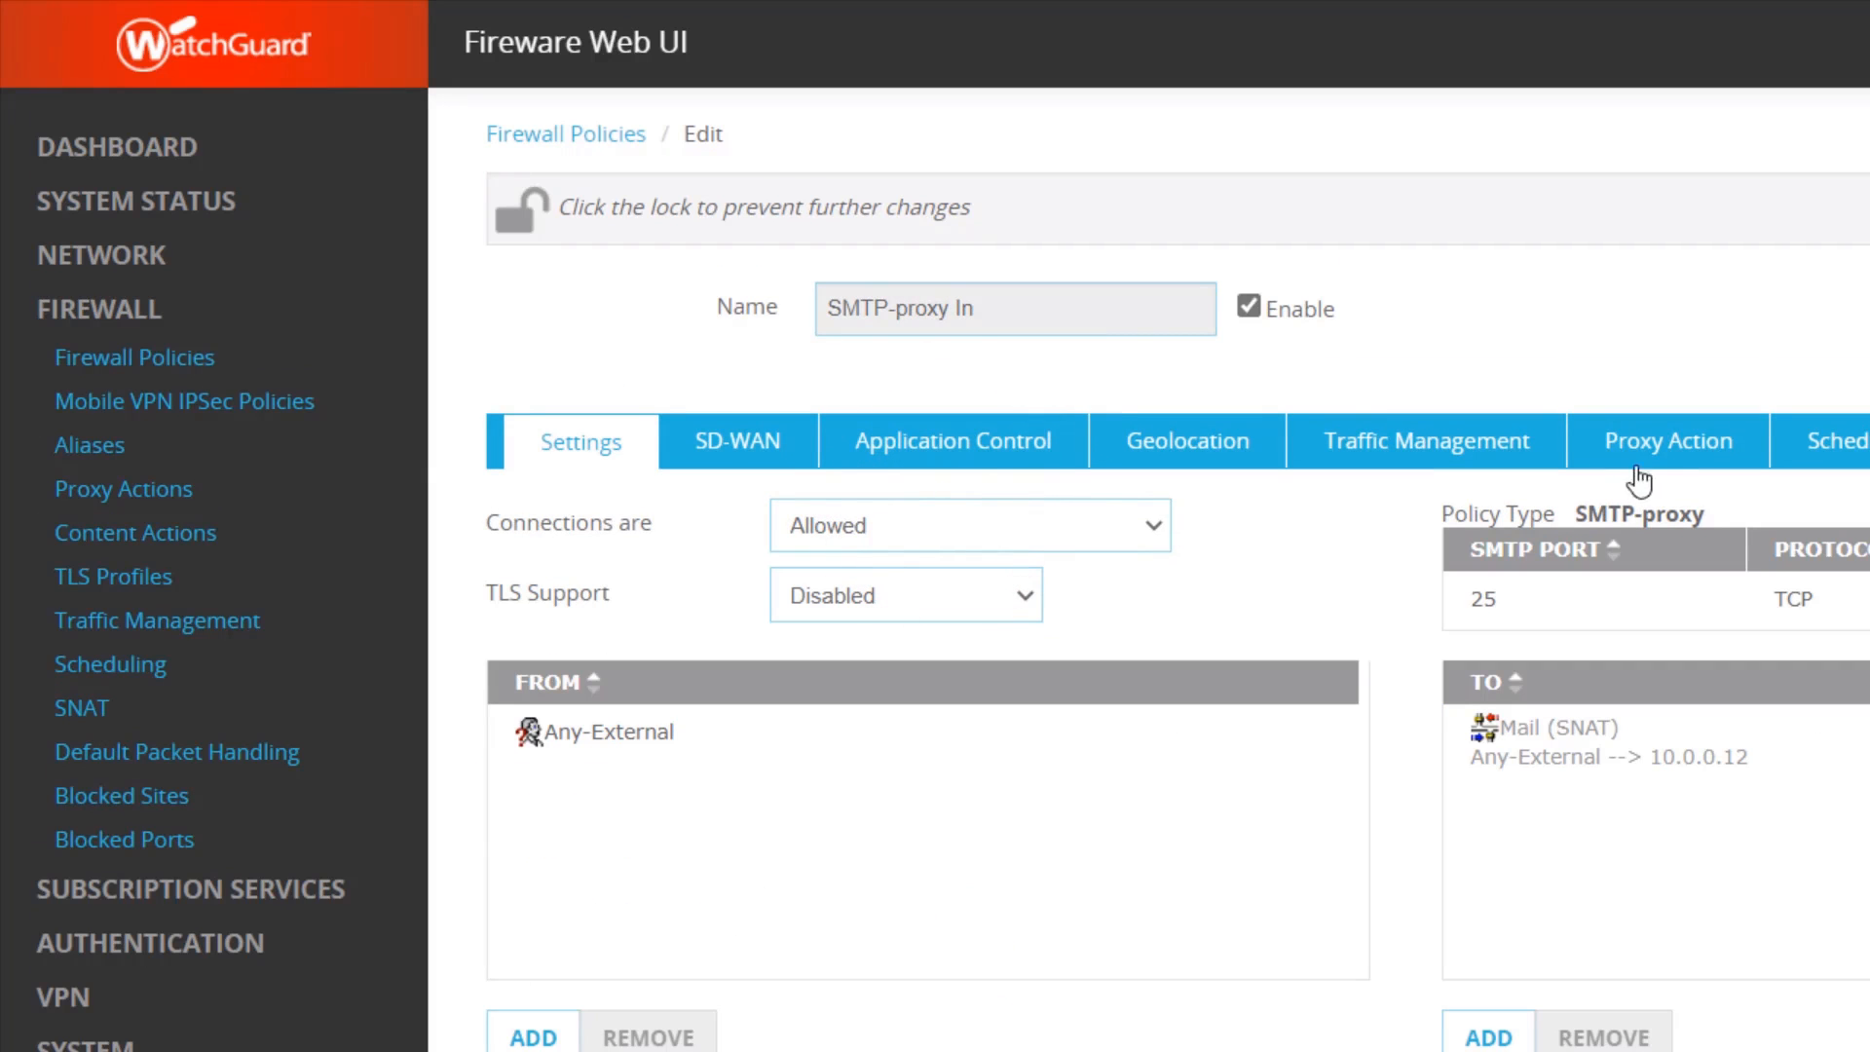
left_click(1667, 441)
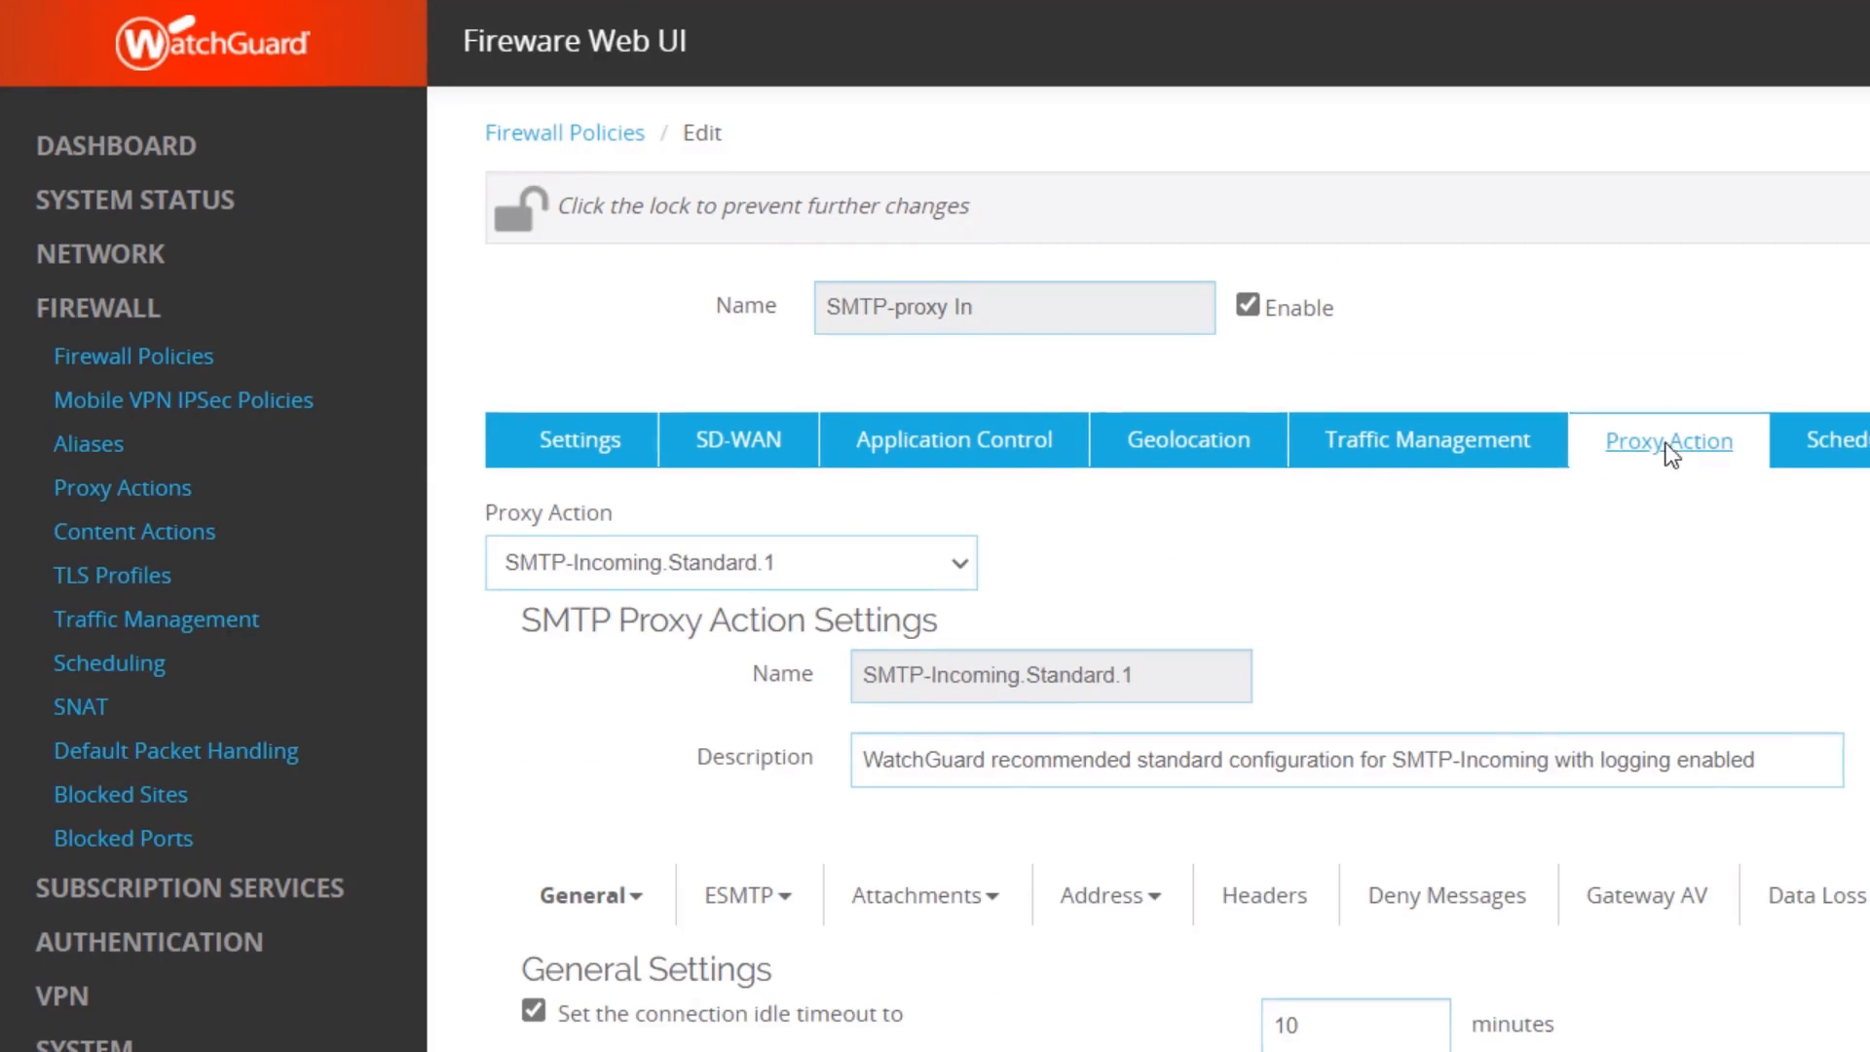
scroll("down", 3)
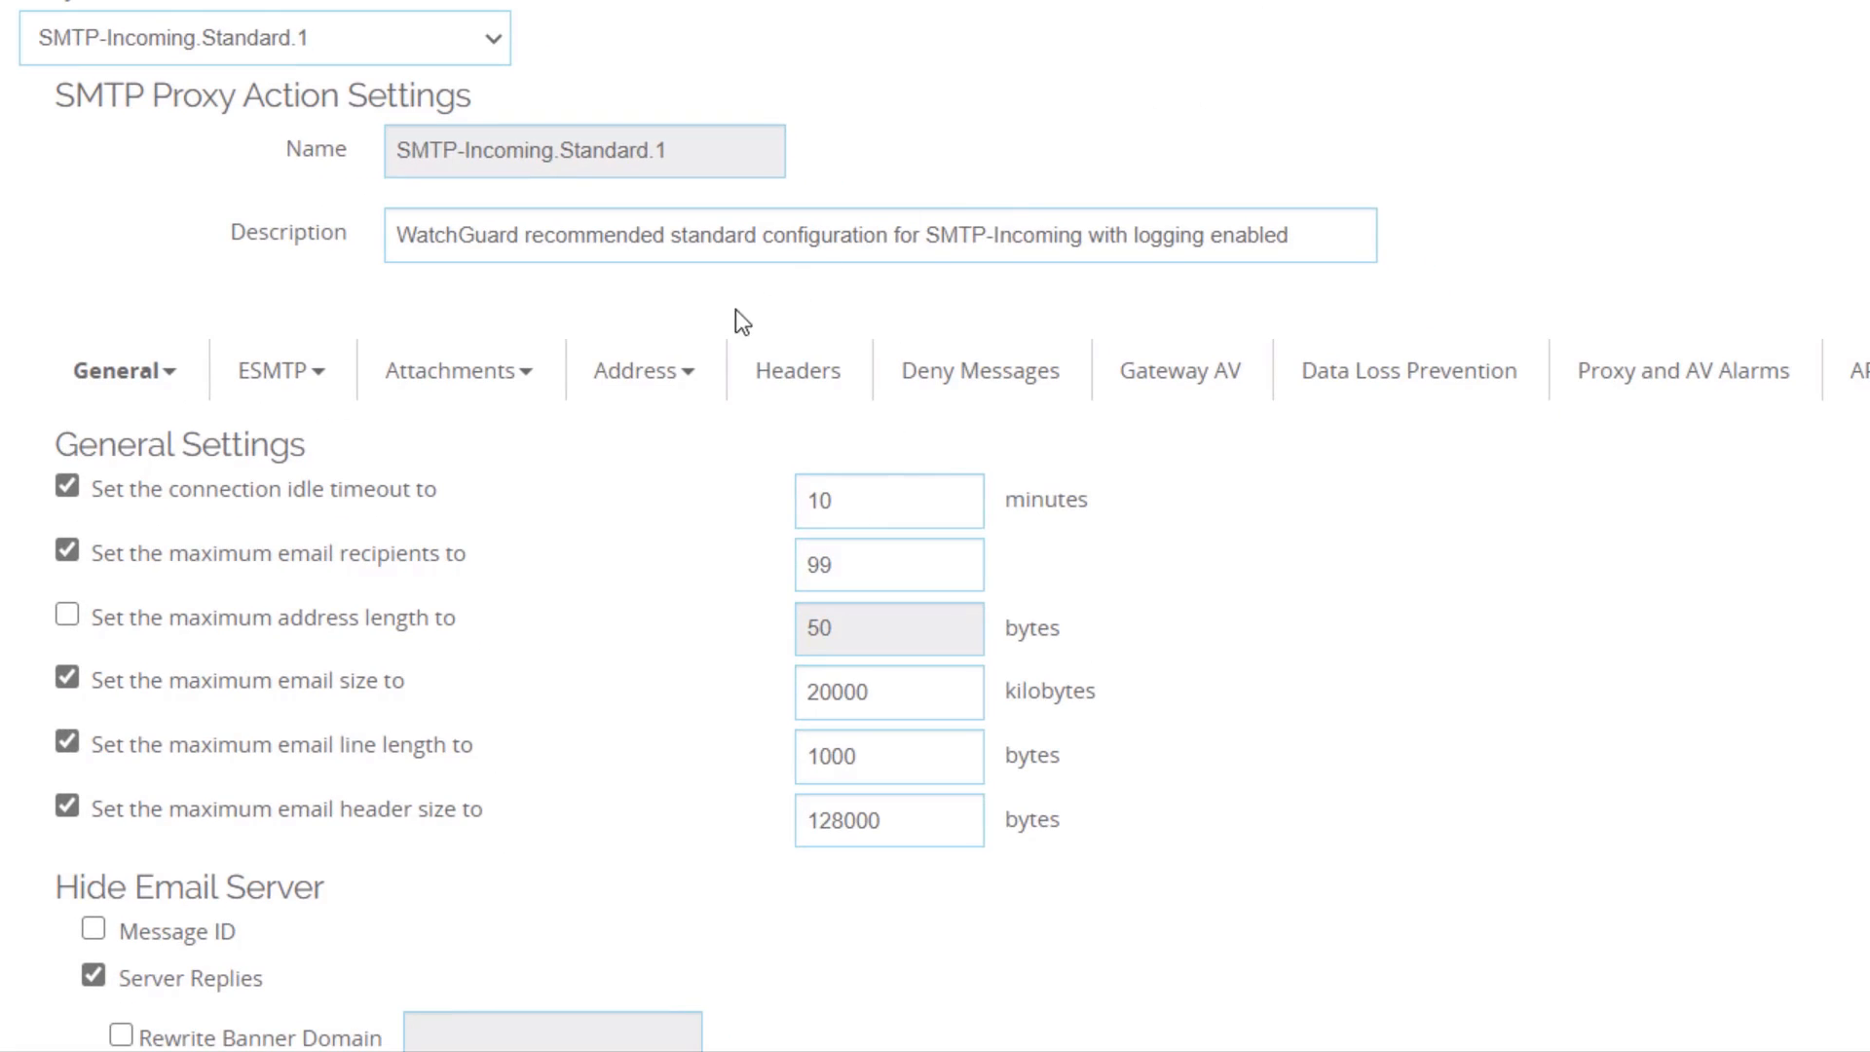
left_click(643, 370)
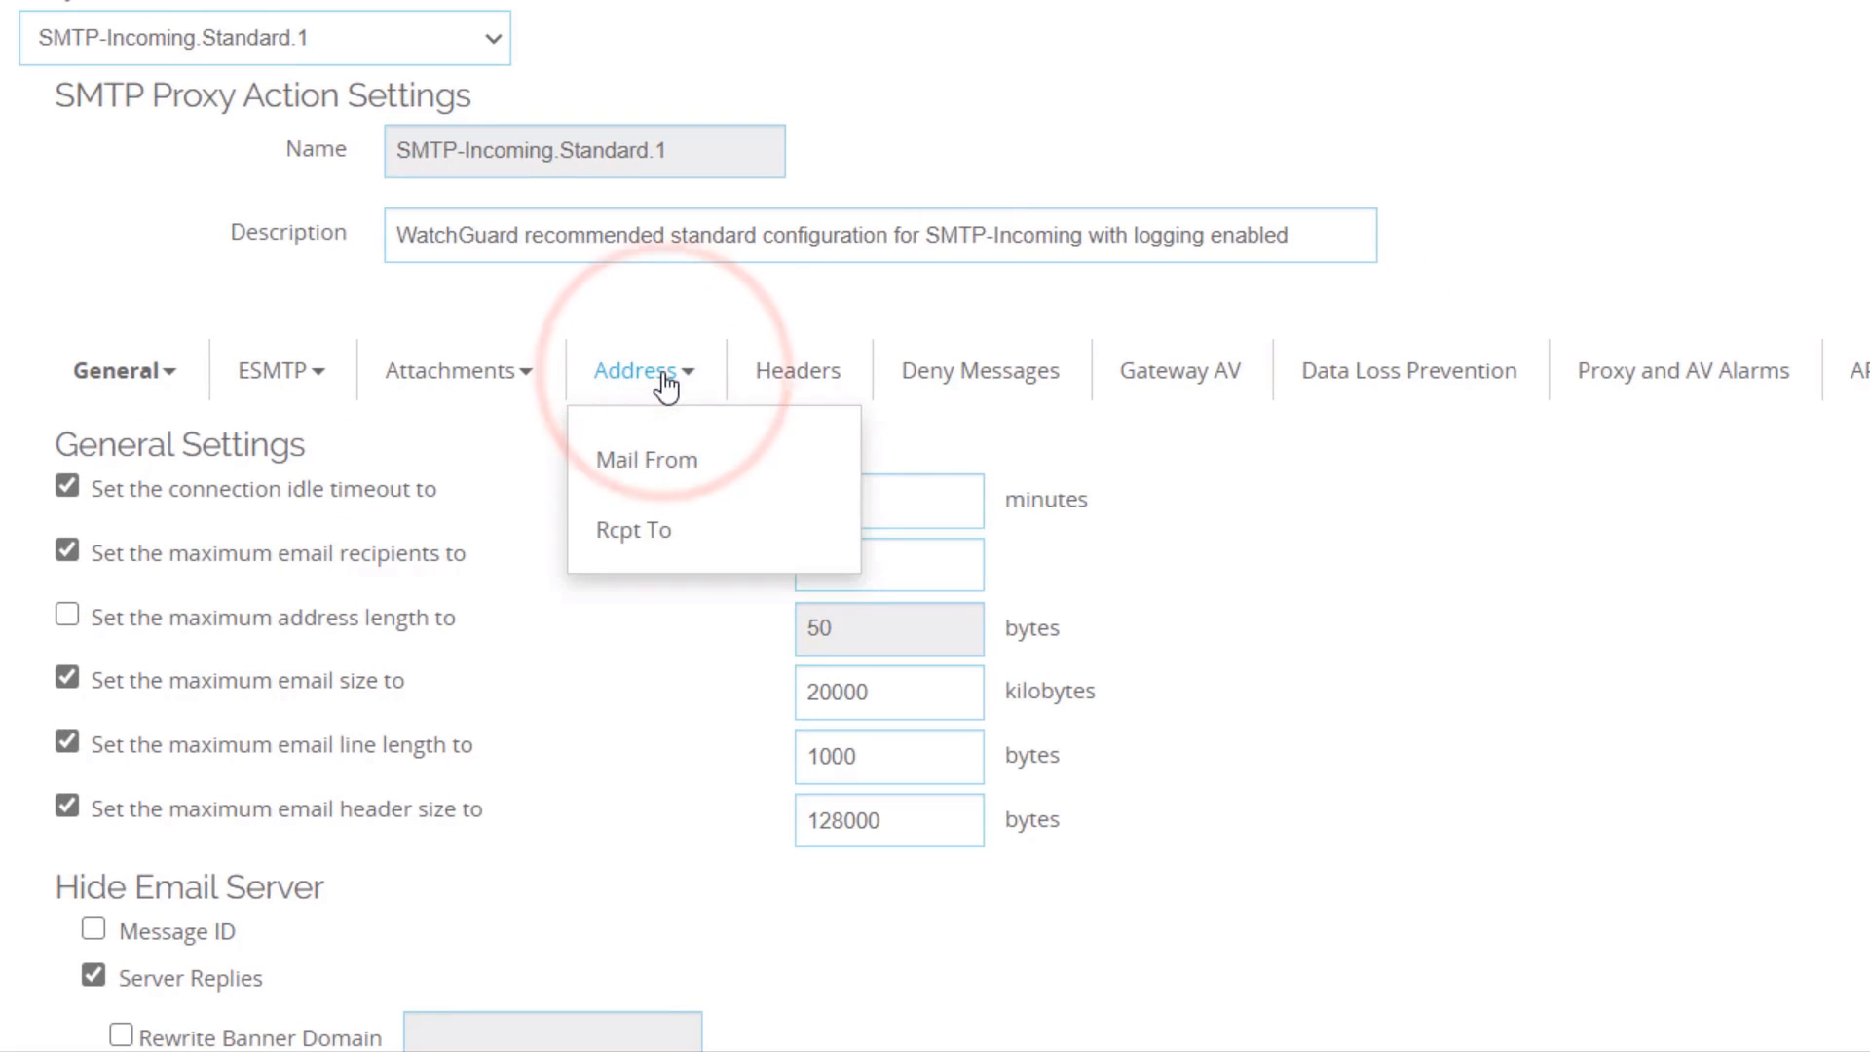
left_click(646, 460)
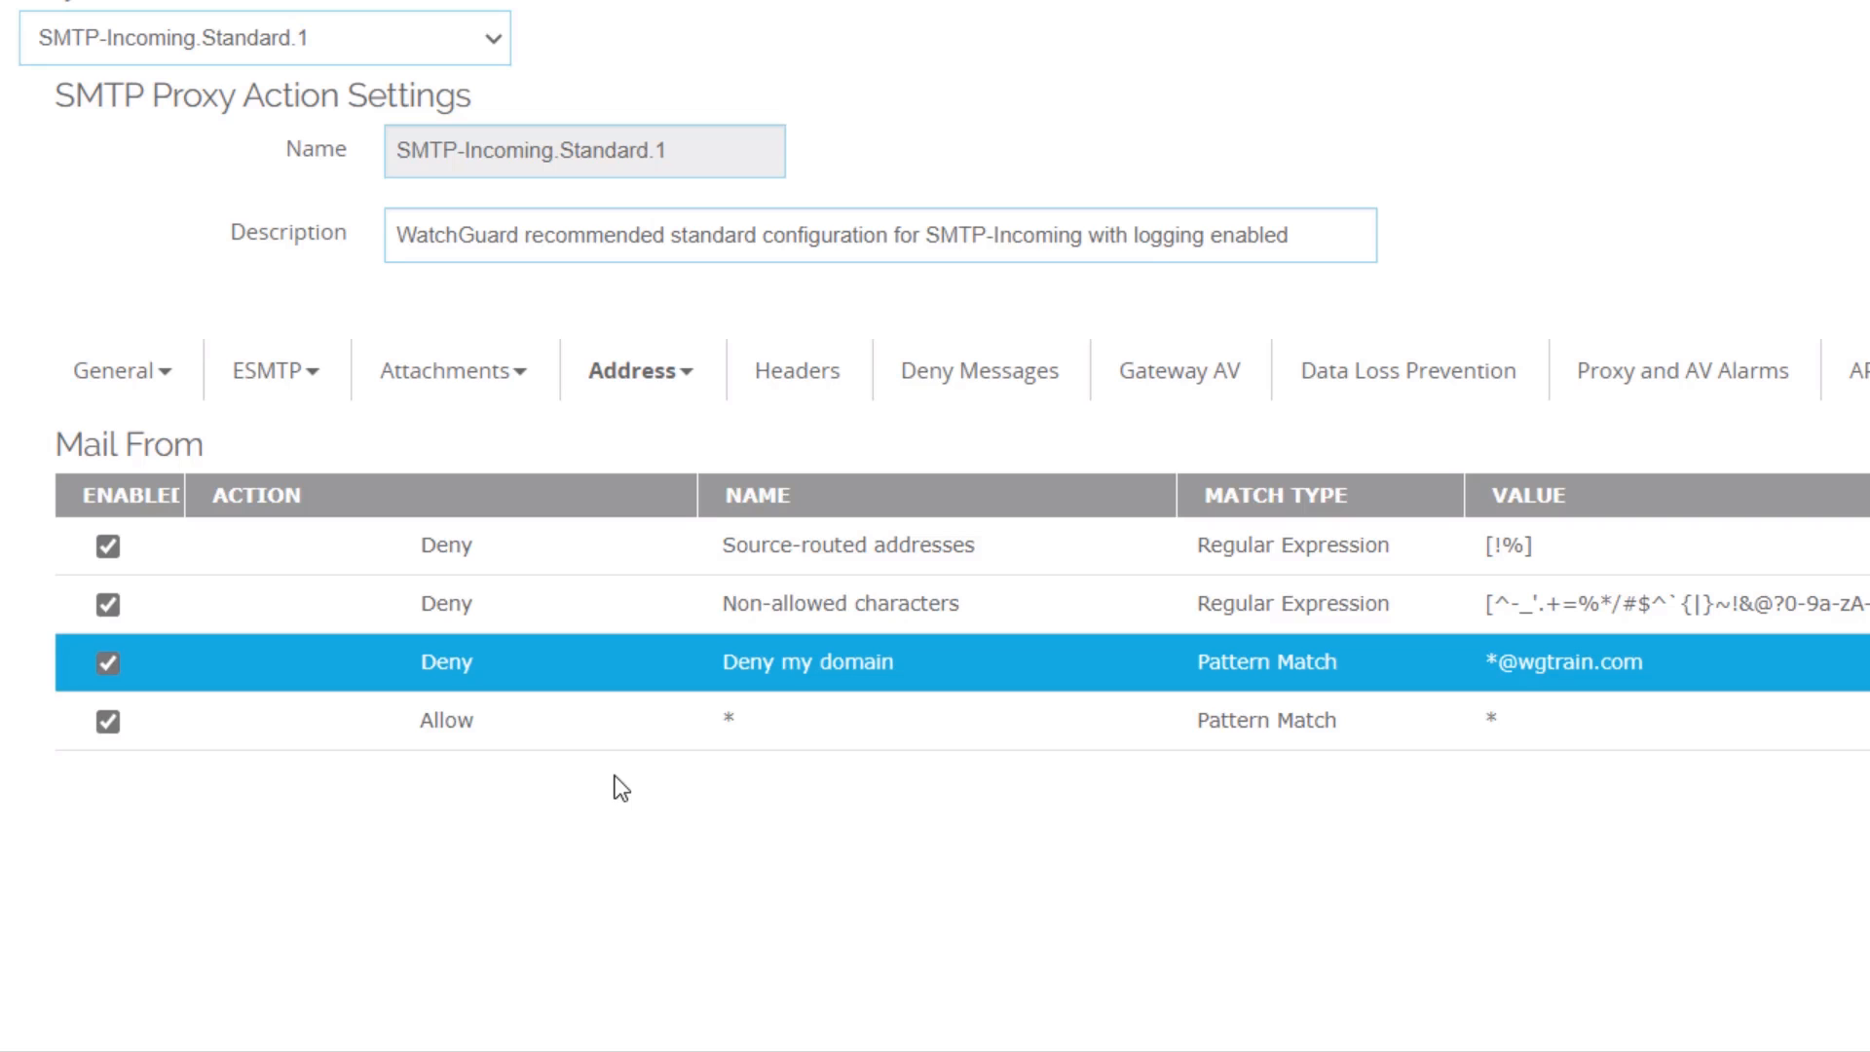
mouse_move(695, 801)
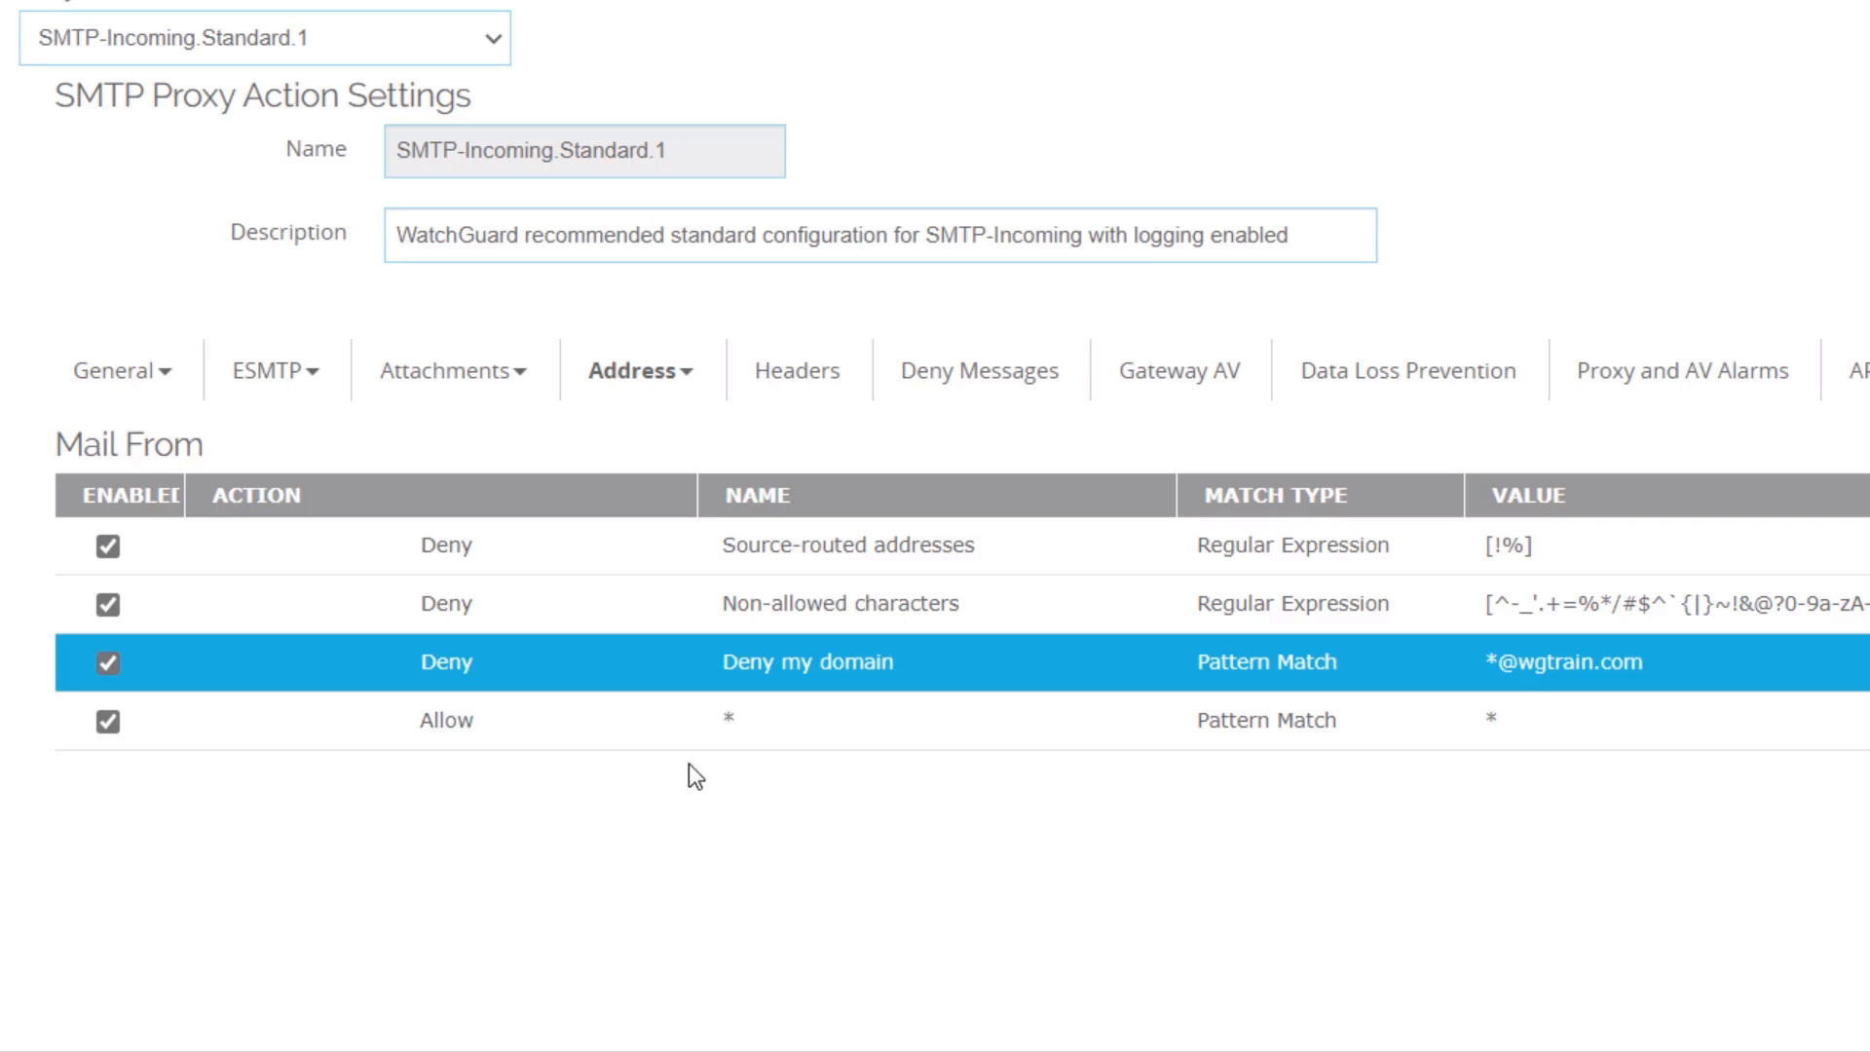
left_click(635, 370)
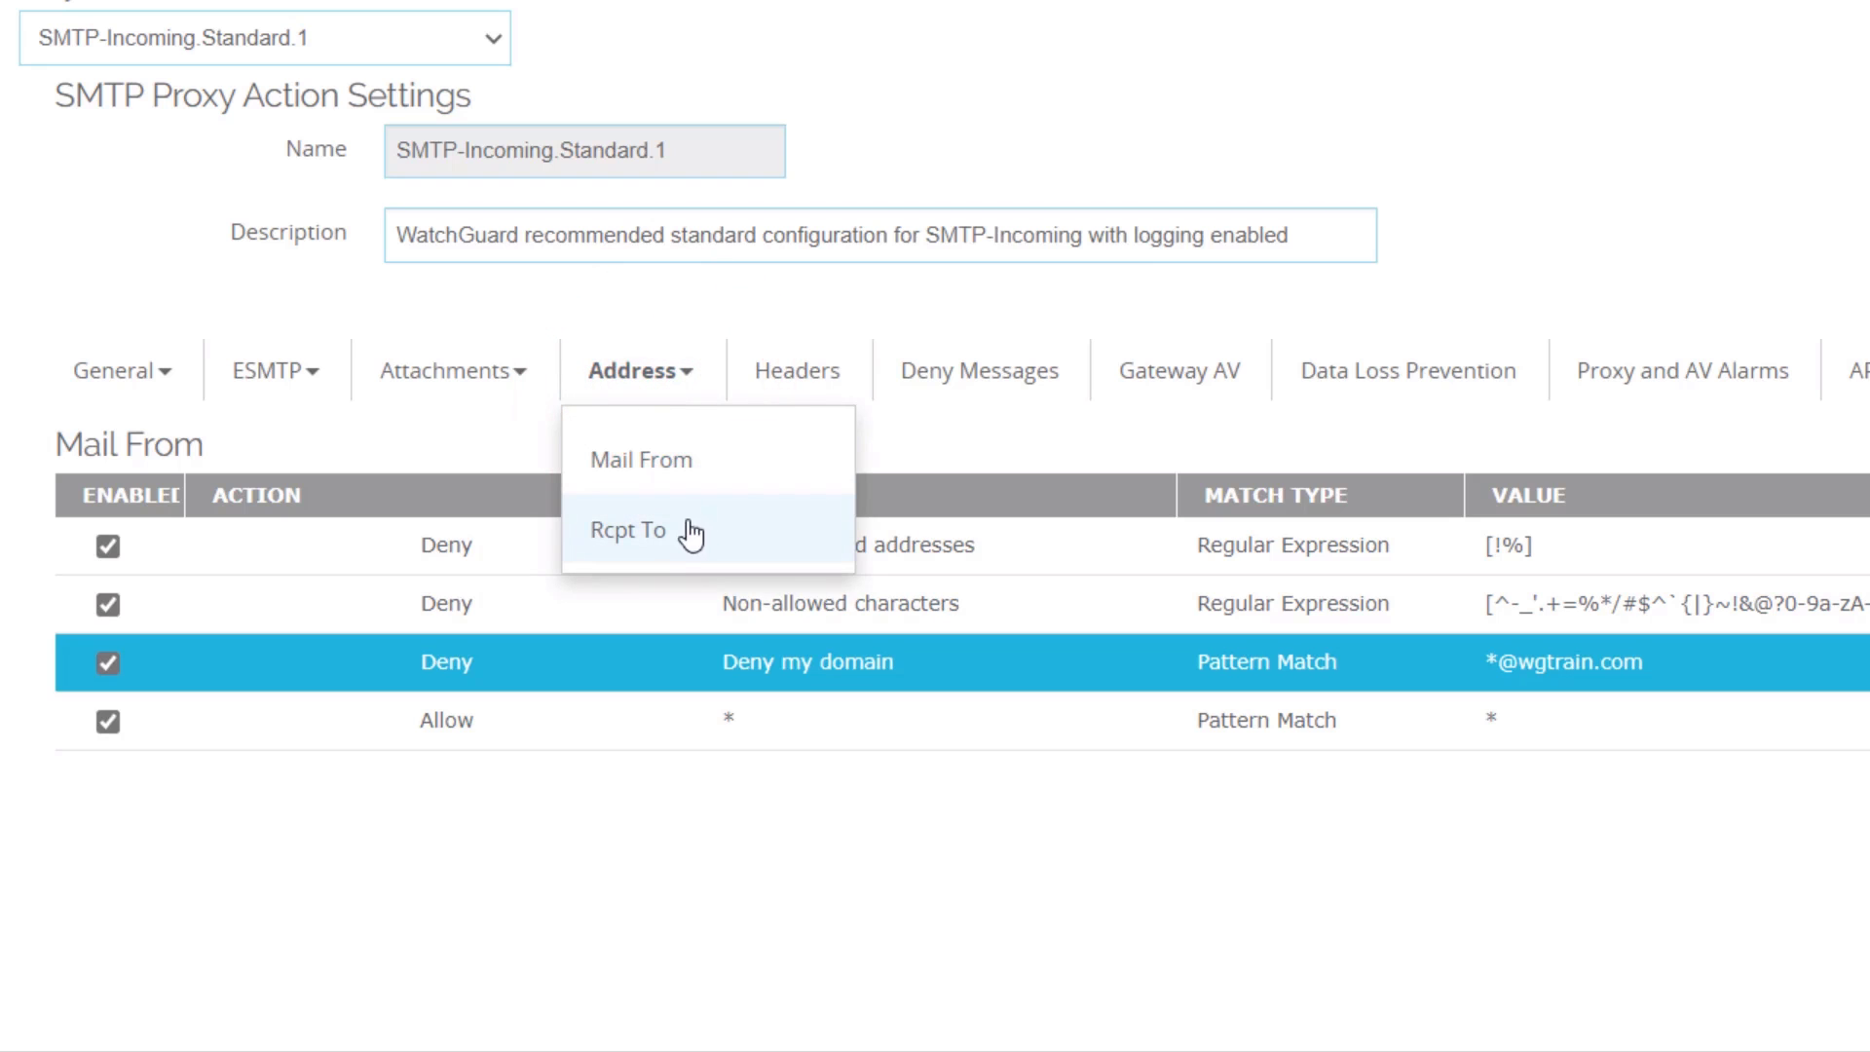
left_click(629, 530)
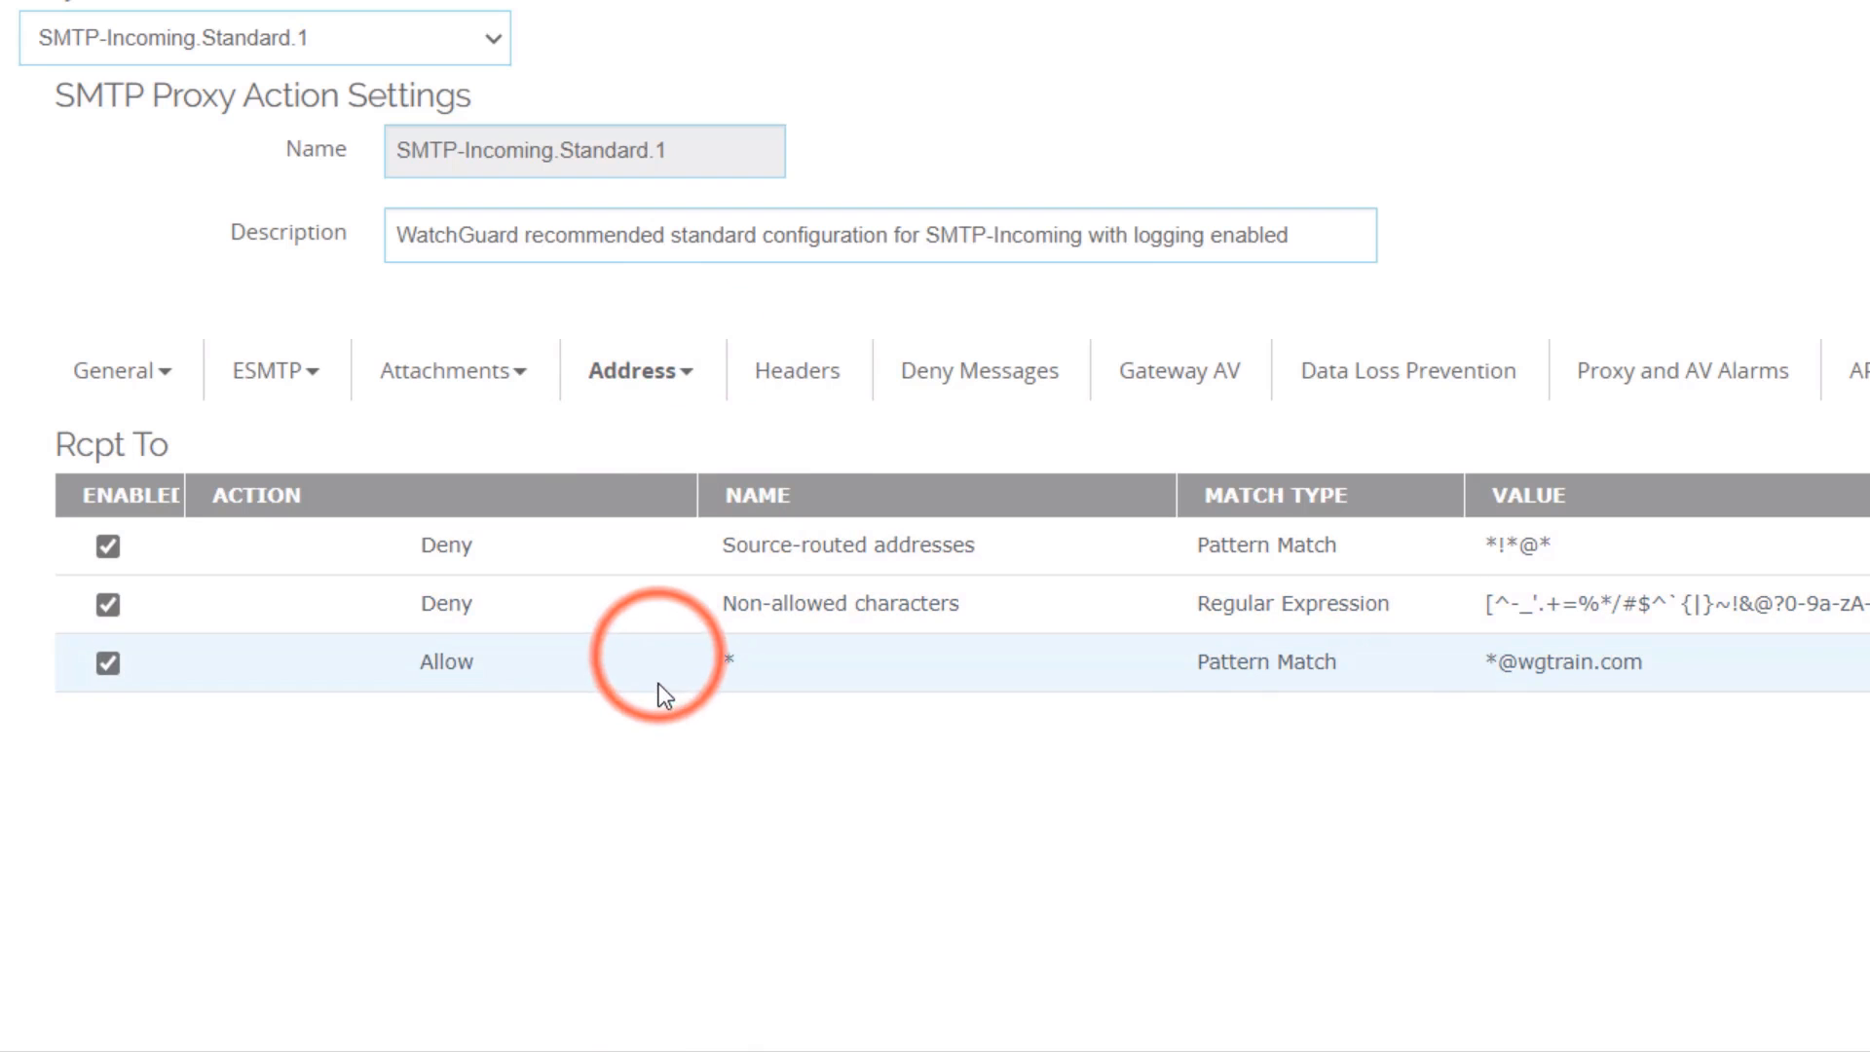
left_click(656, 661)
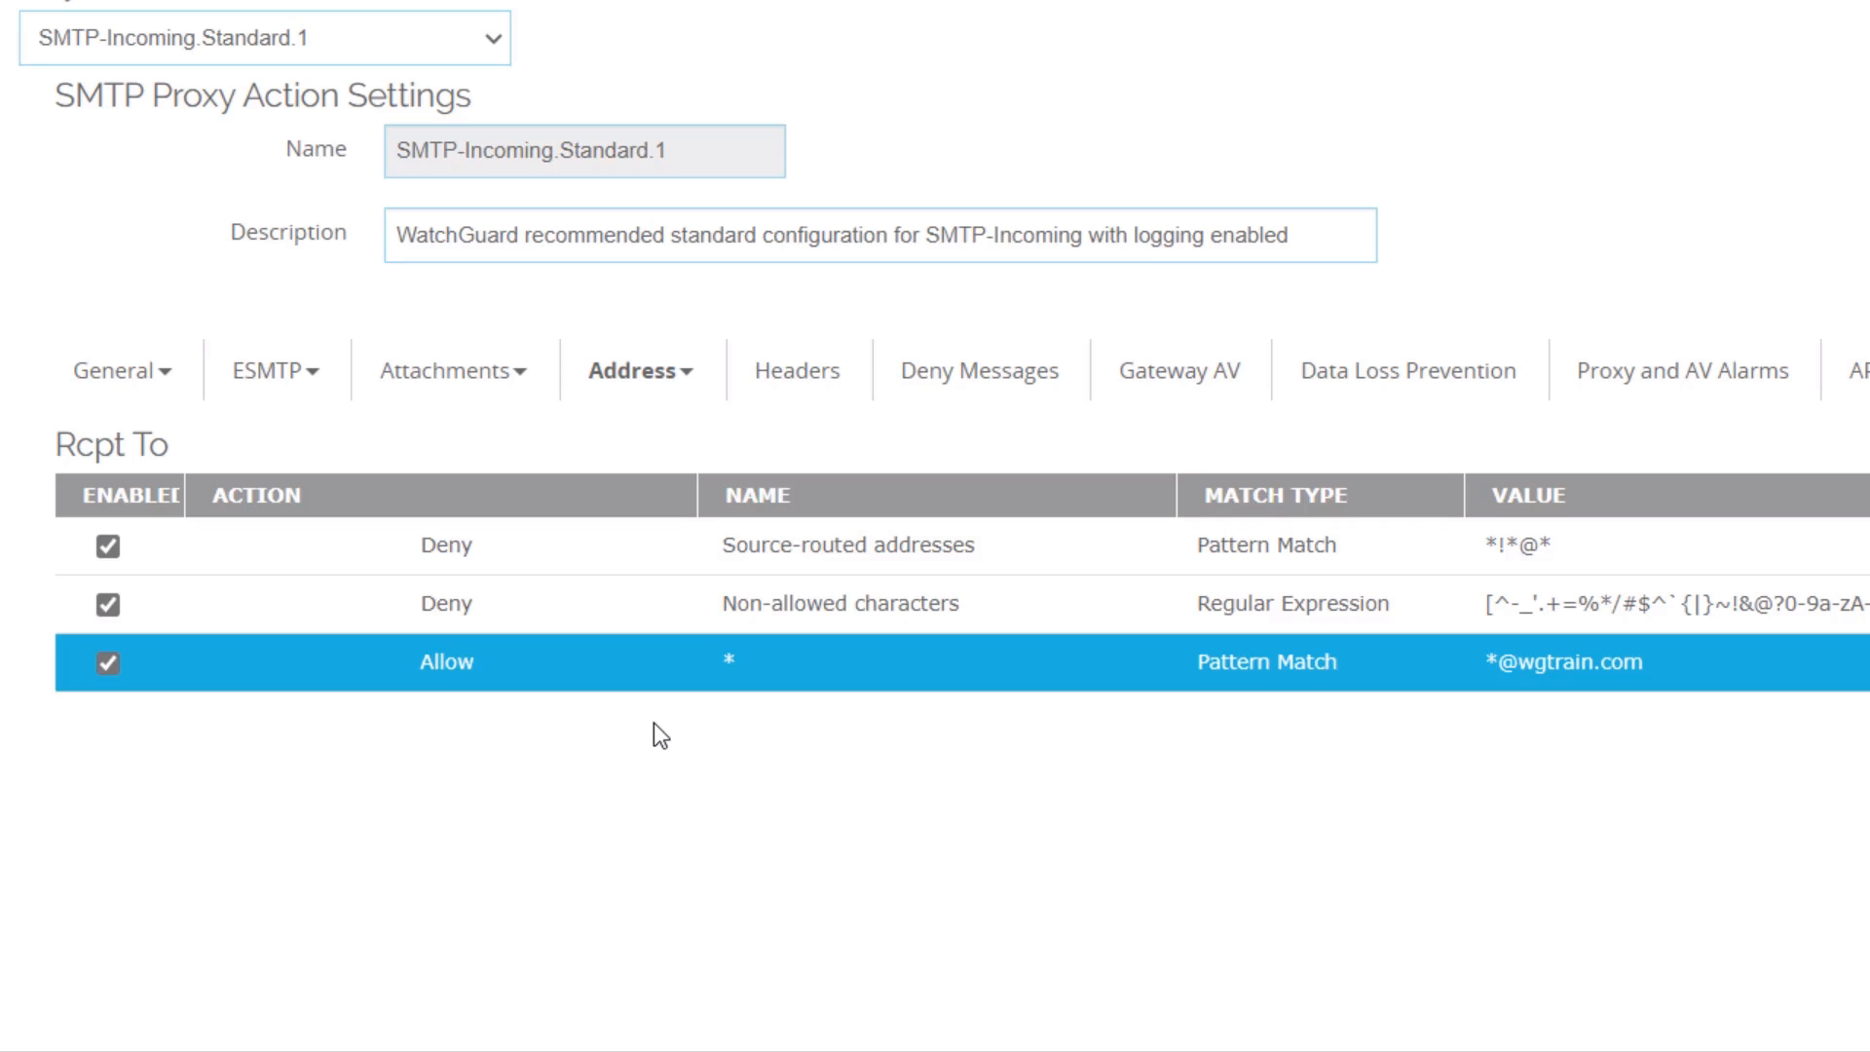
mouse_move(709, 627)
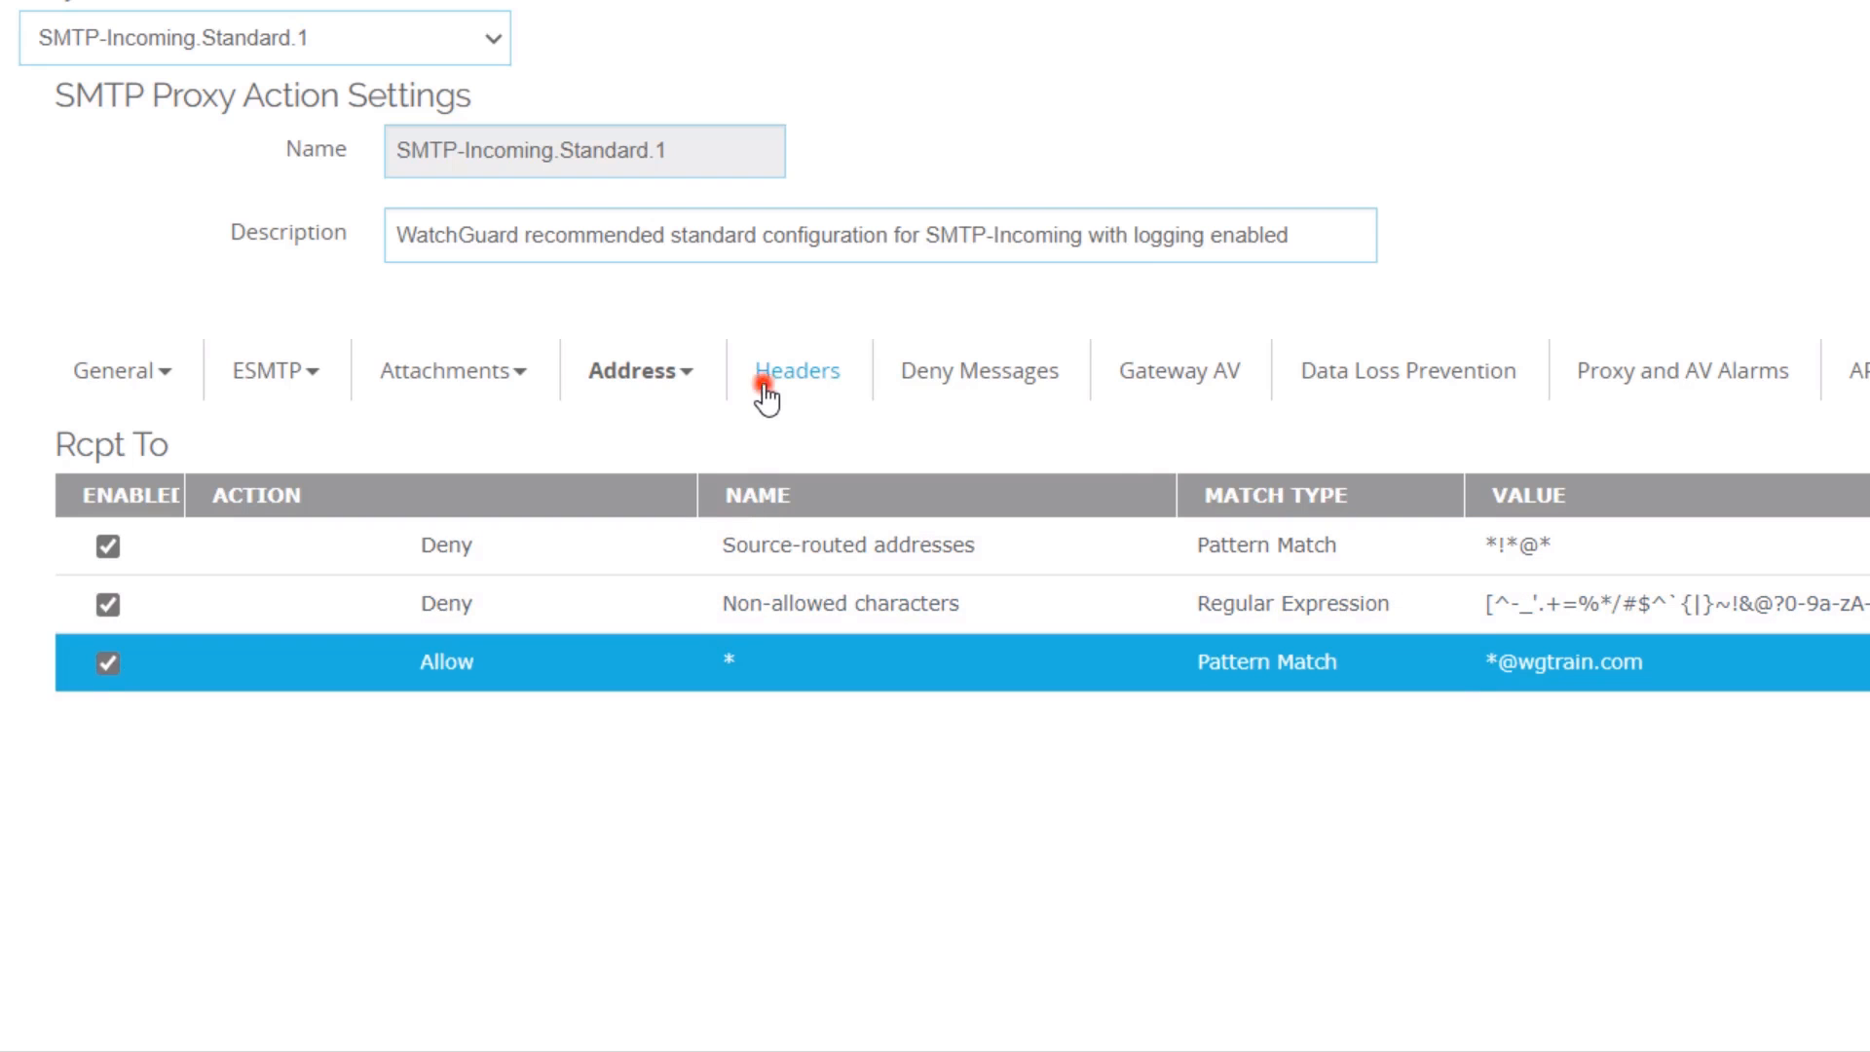
left_click(796, 370)
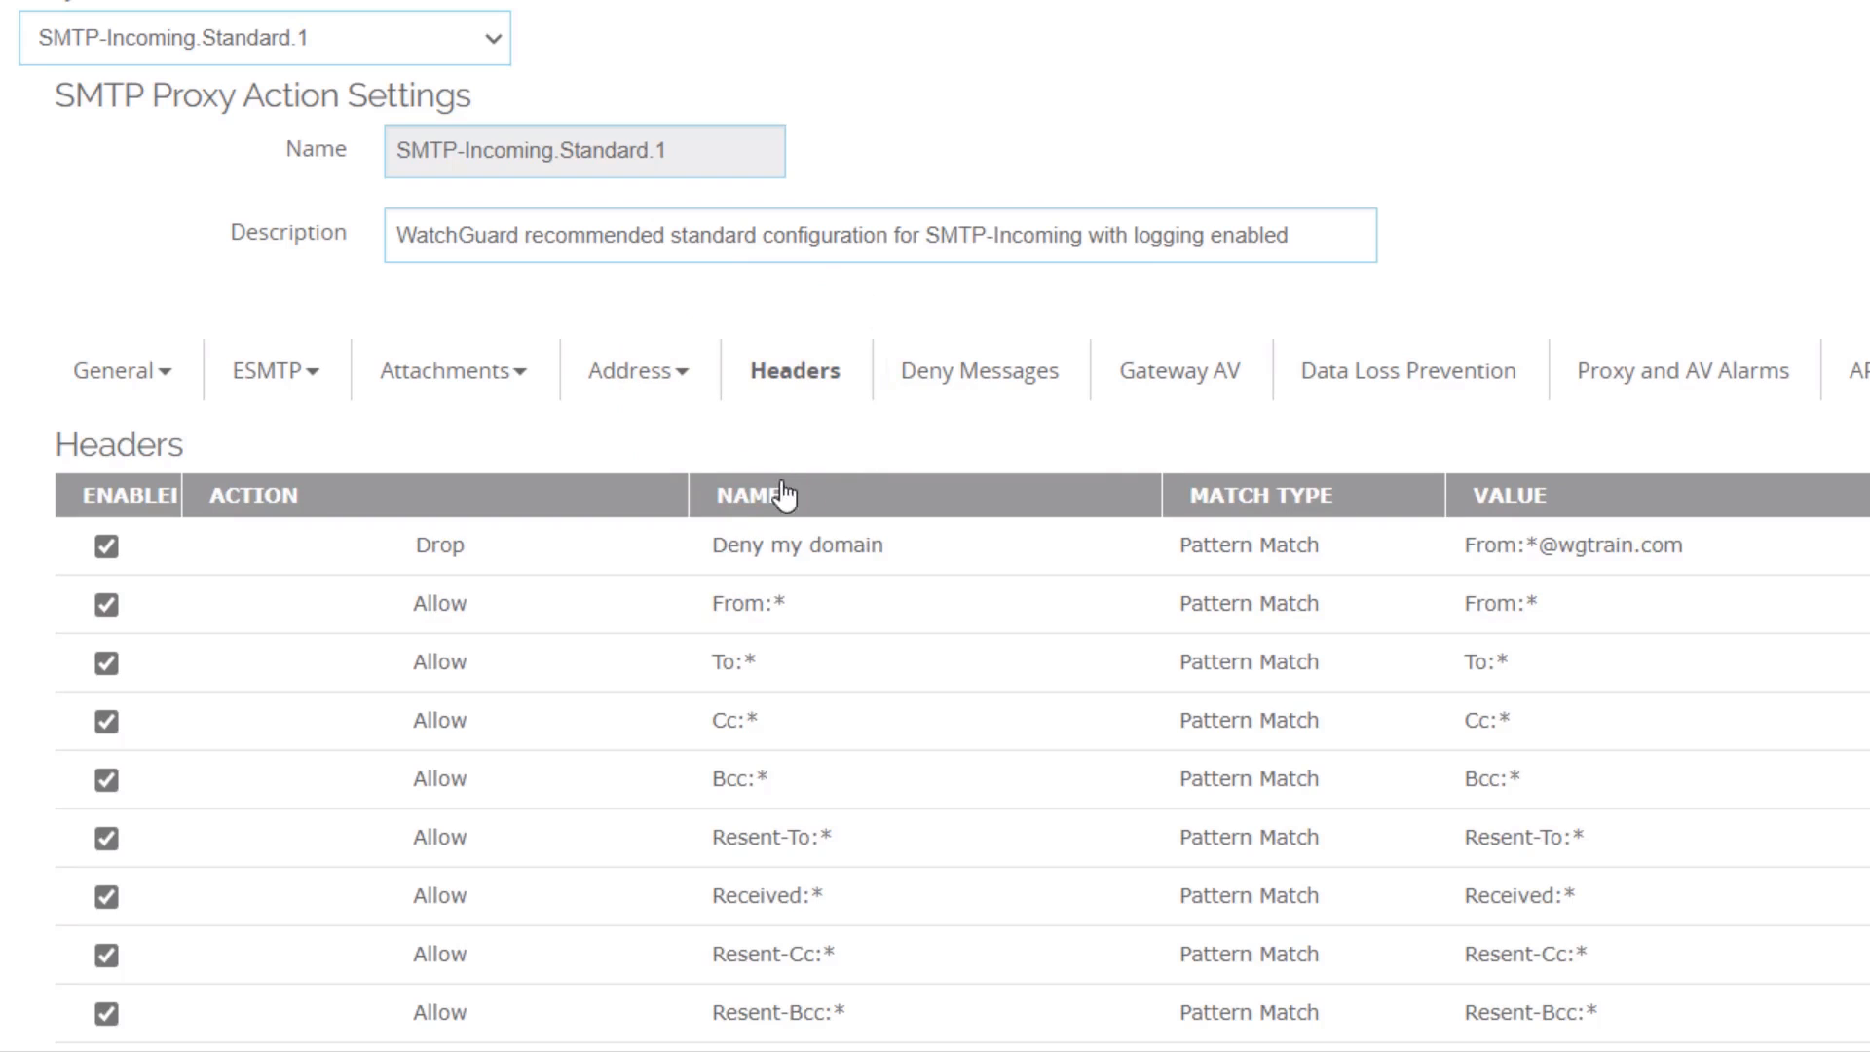
left_click(796, 544)
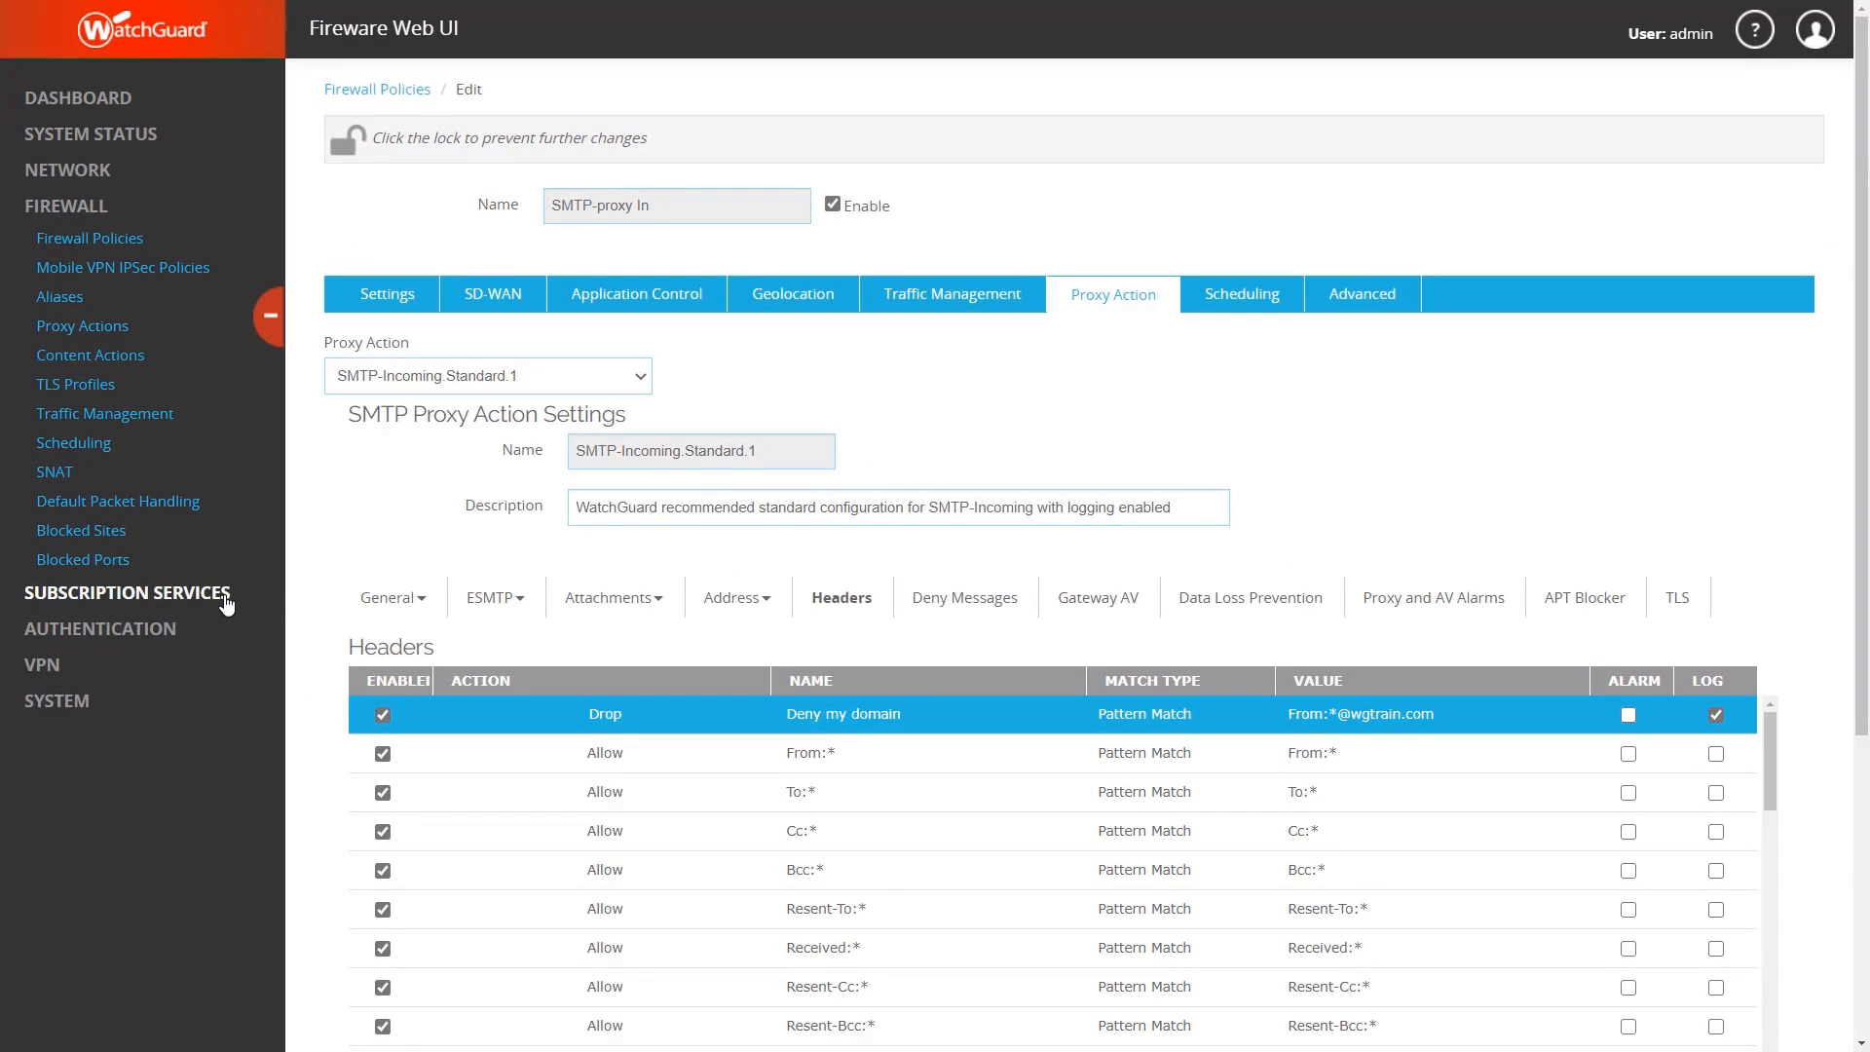
- Launch the spamBlocker Activation Wizard from Subscription Services and get past the welcome page
left_click(127, 592)
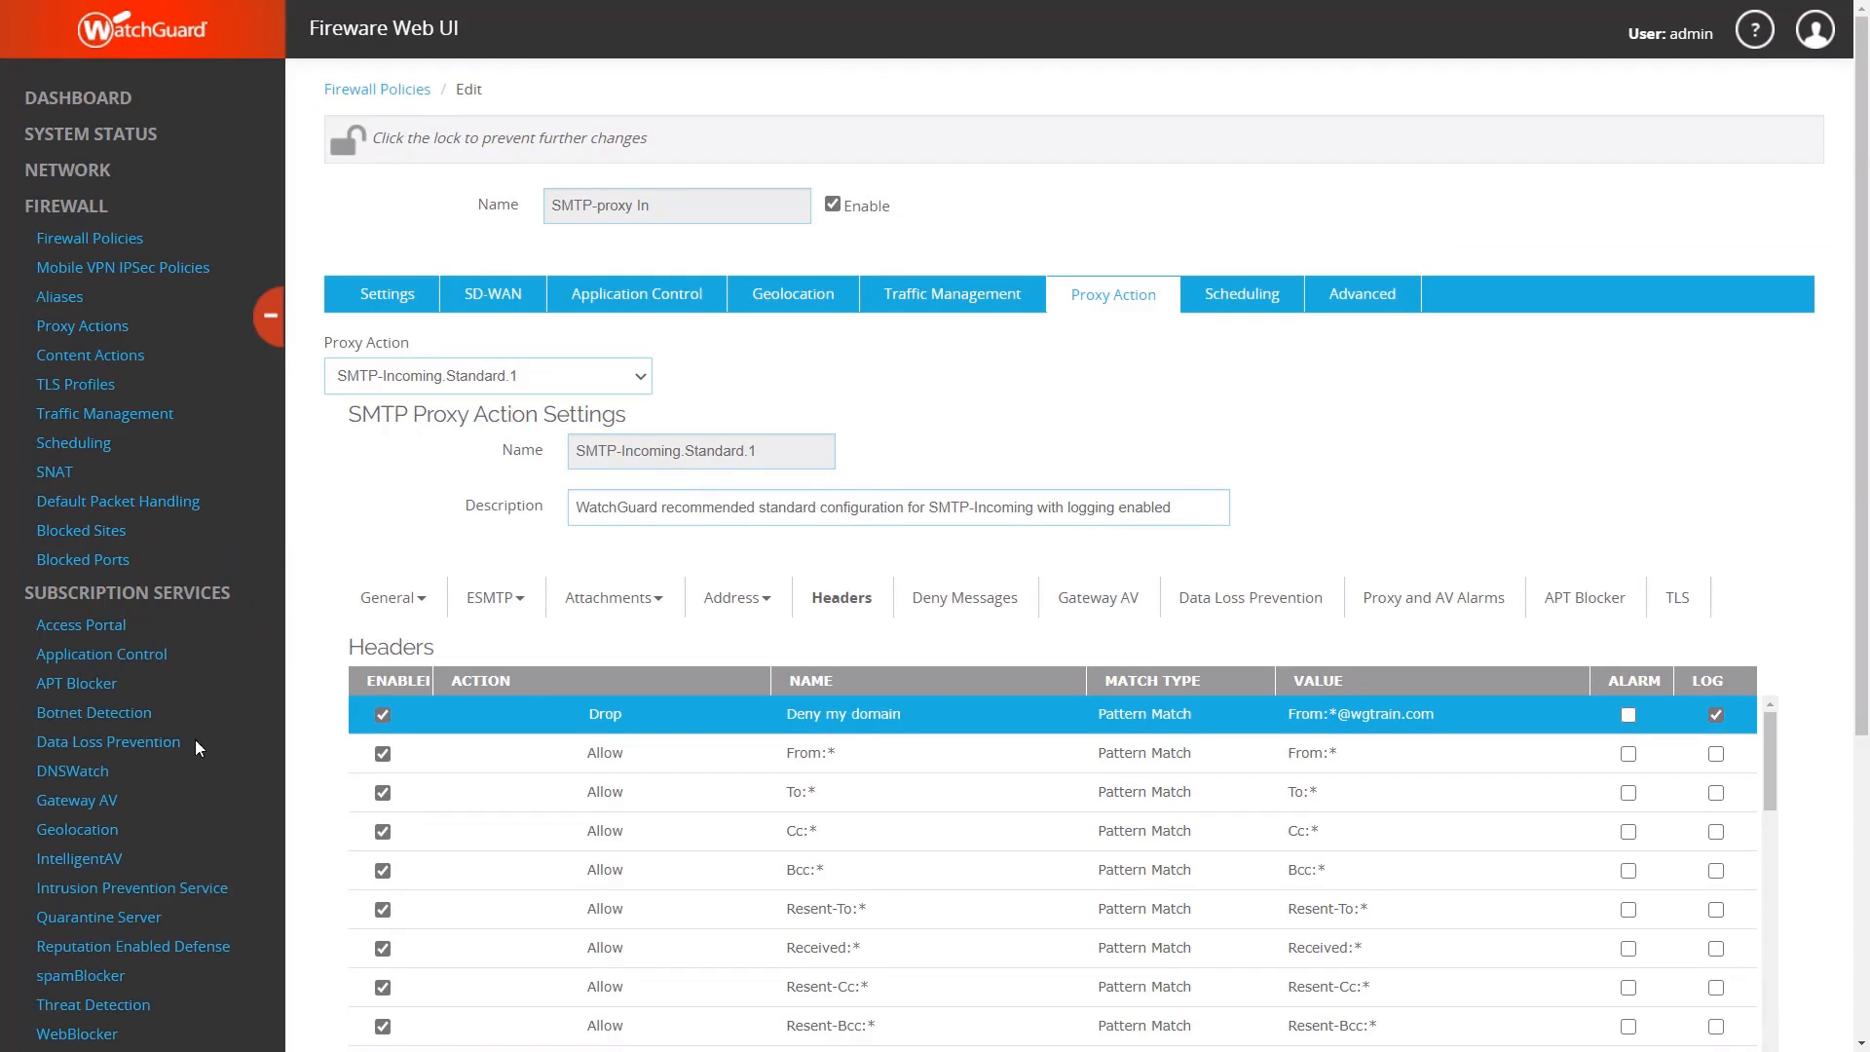
mouse_move(98, 1010)
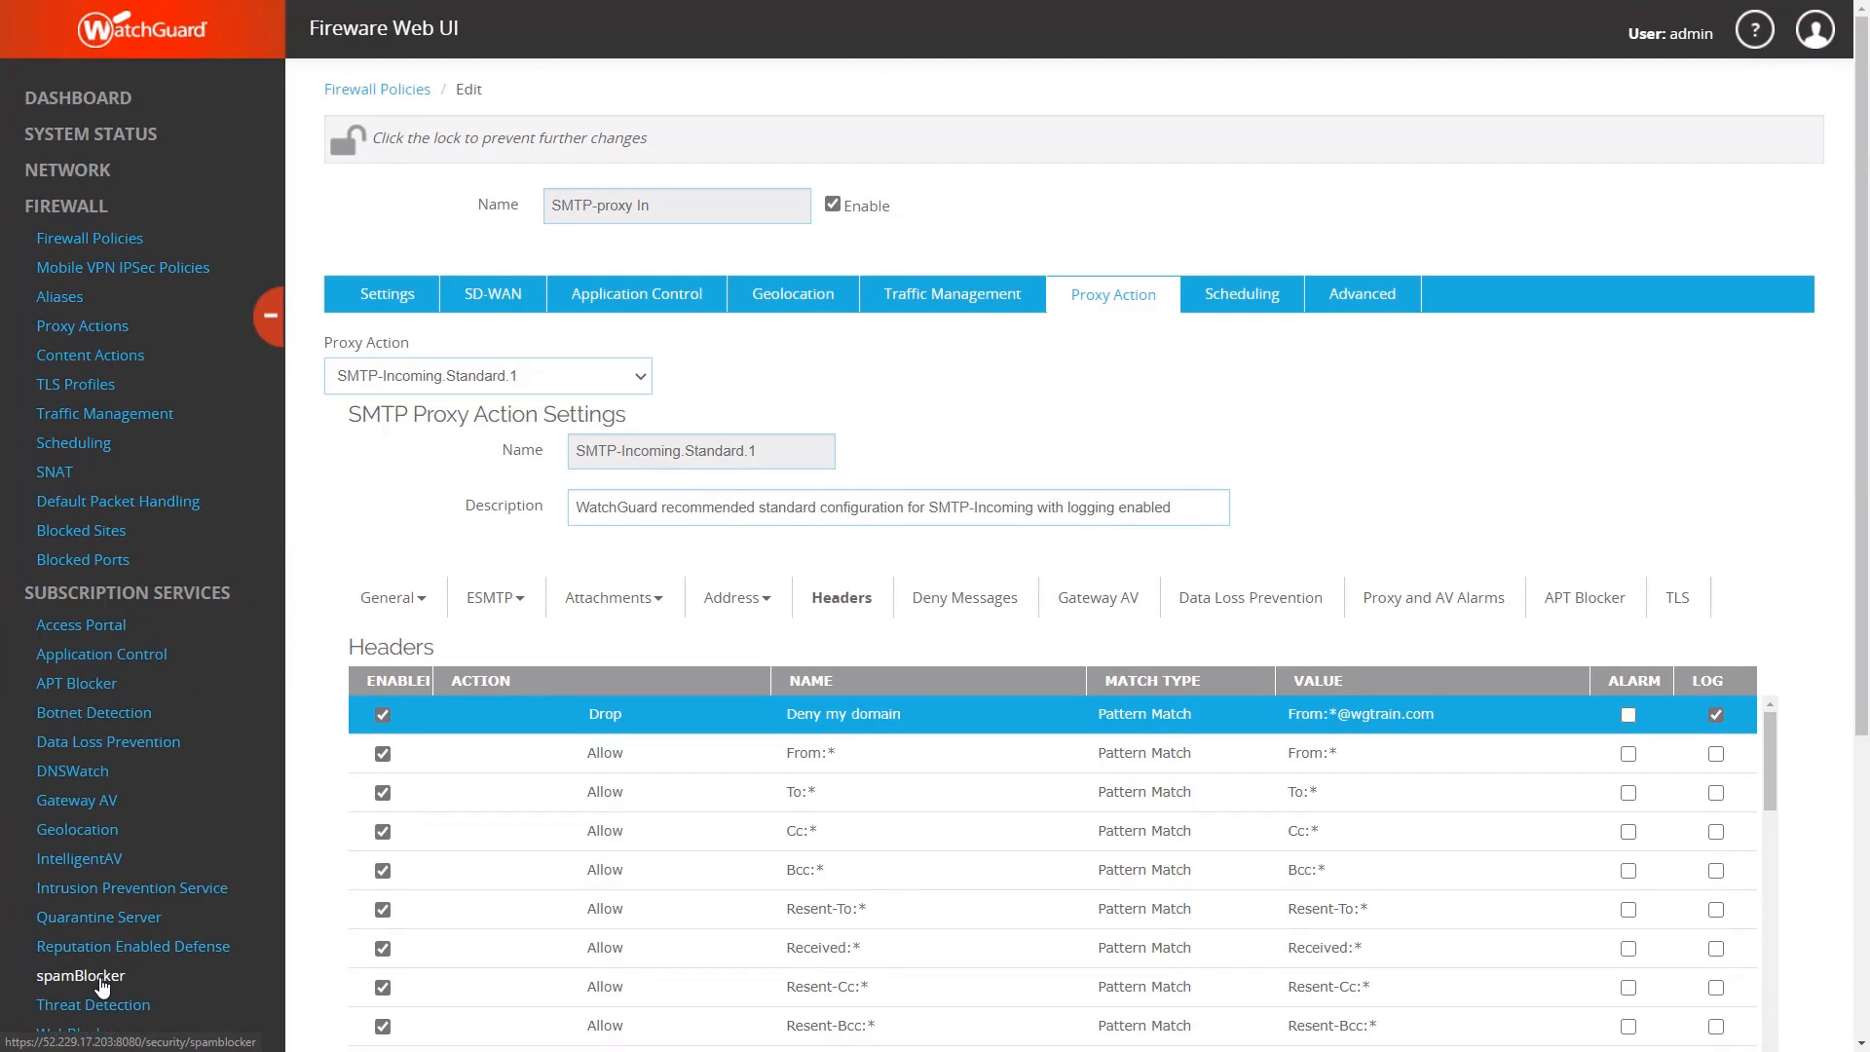
left_click(76, 975)
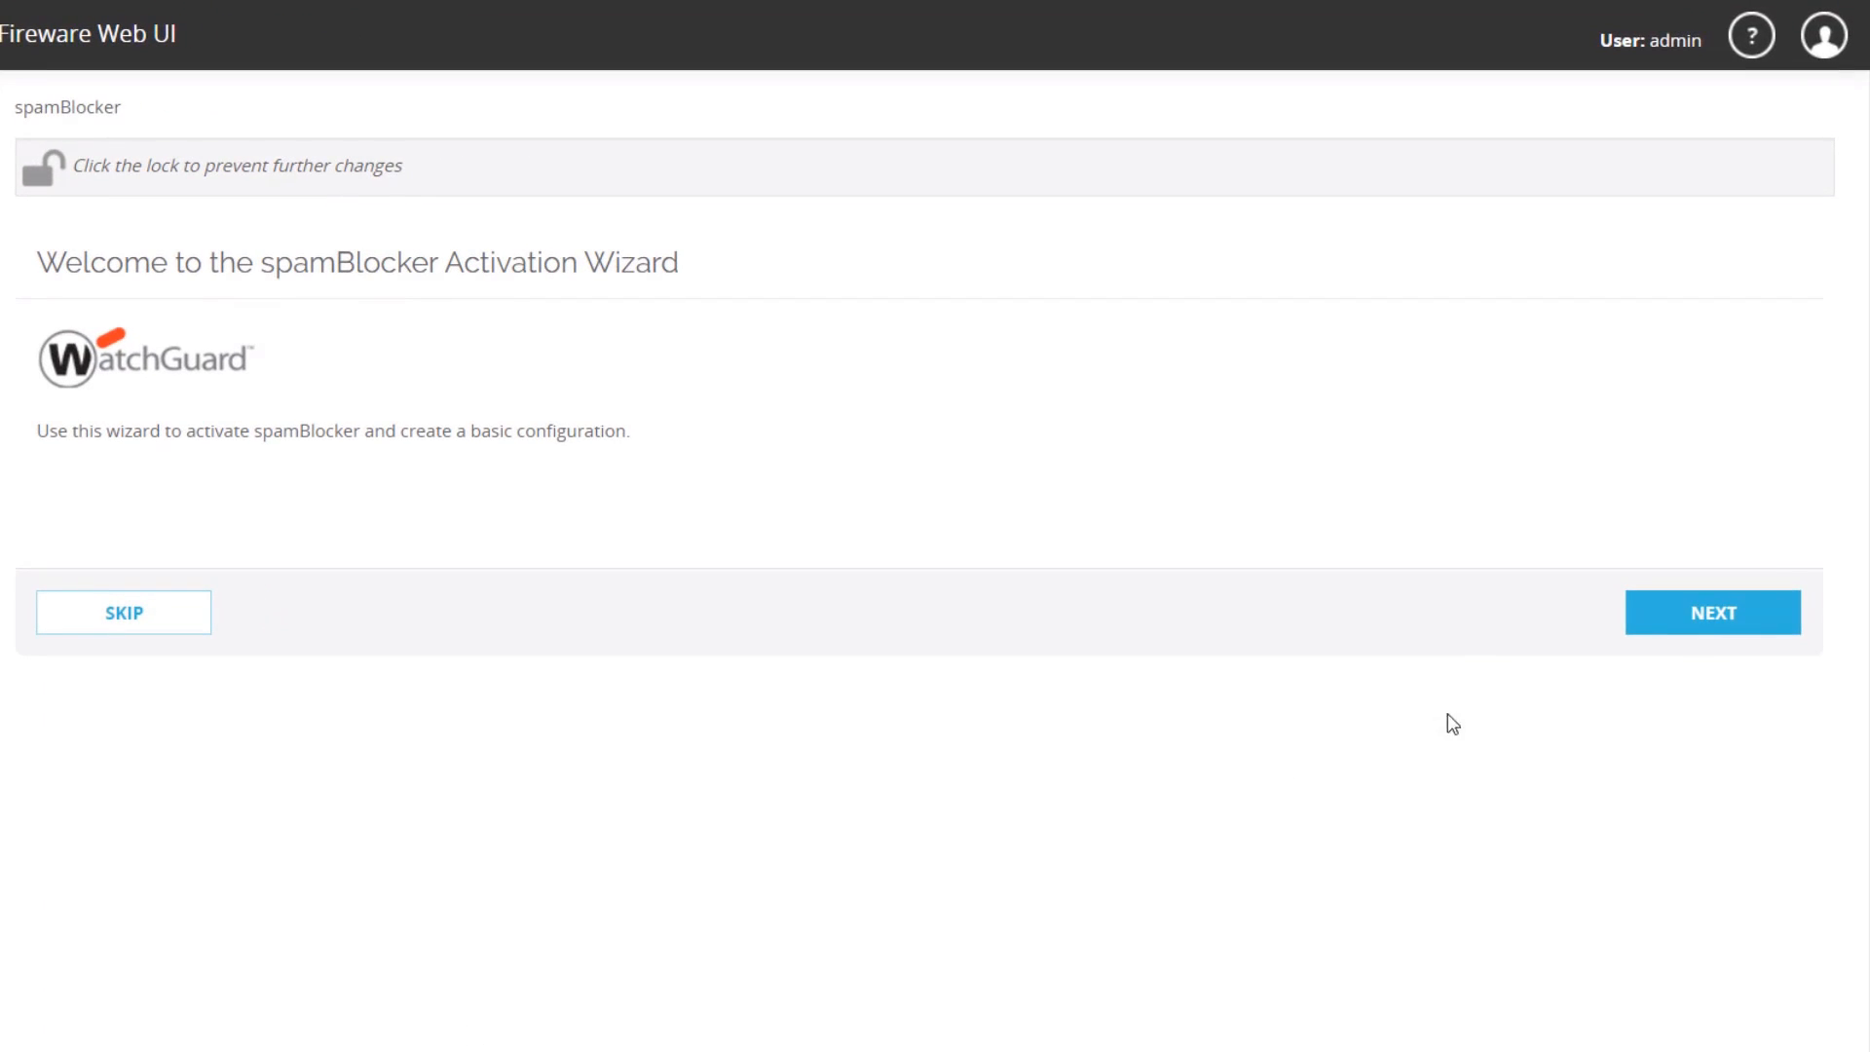
left_click(1713, 612)
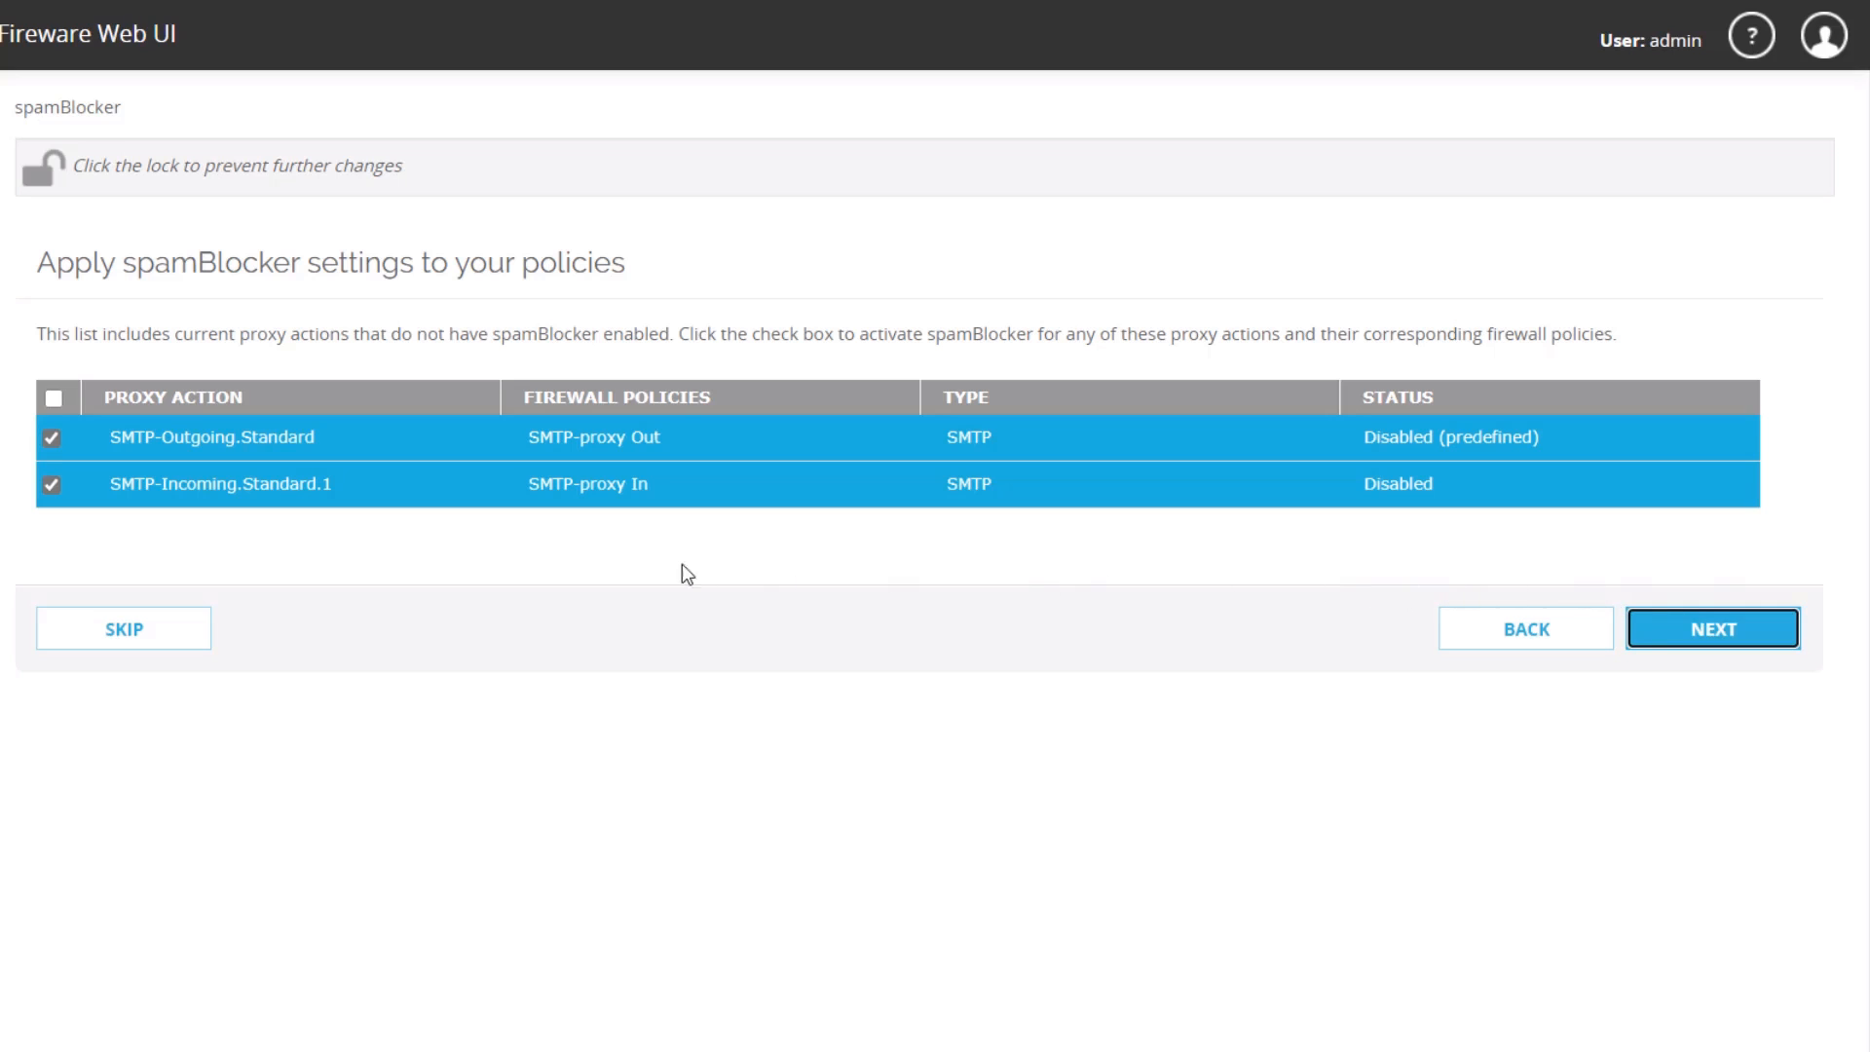
- Exclude SMTP-Outgoing.Standard so only SMTP-Incoming.Standard.1 gets spamBlocker, and continue
left_click(51, 438)
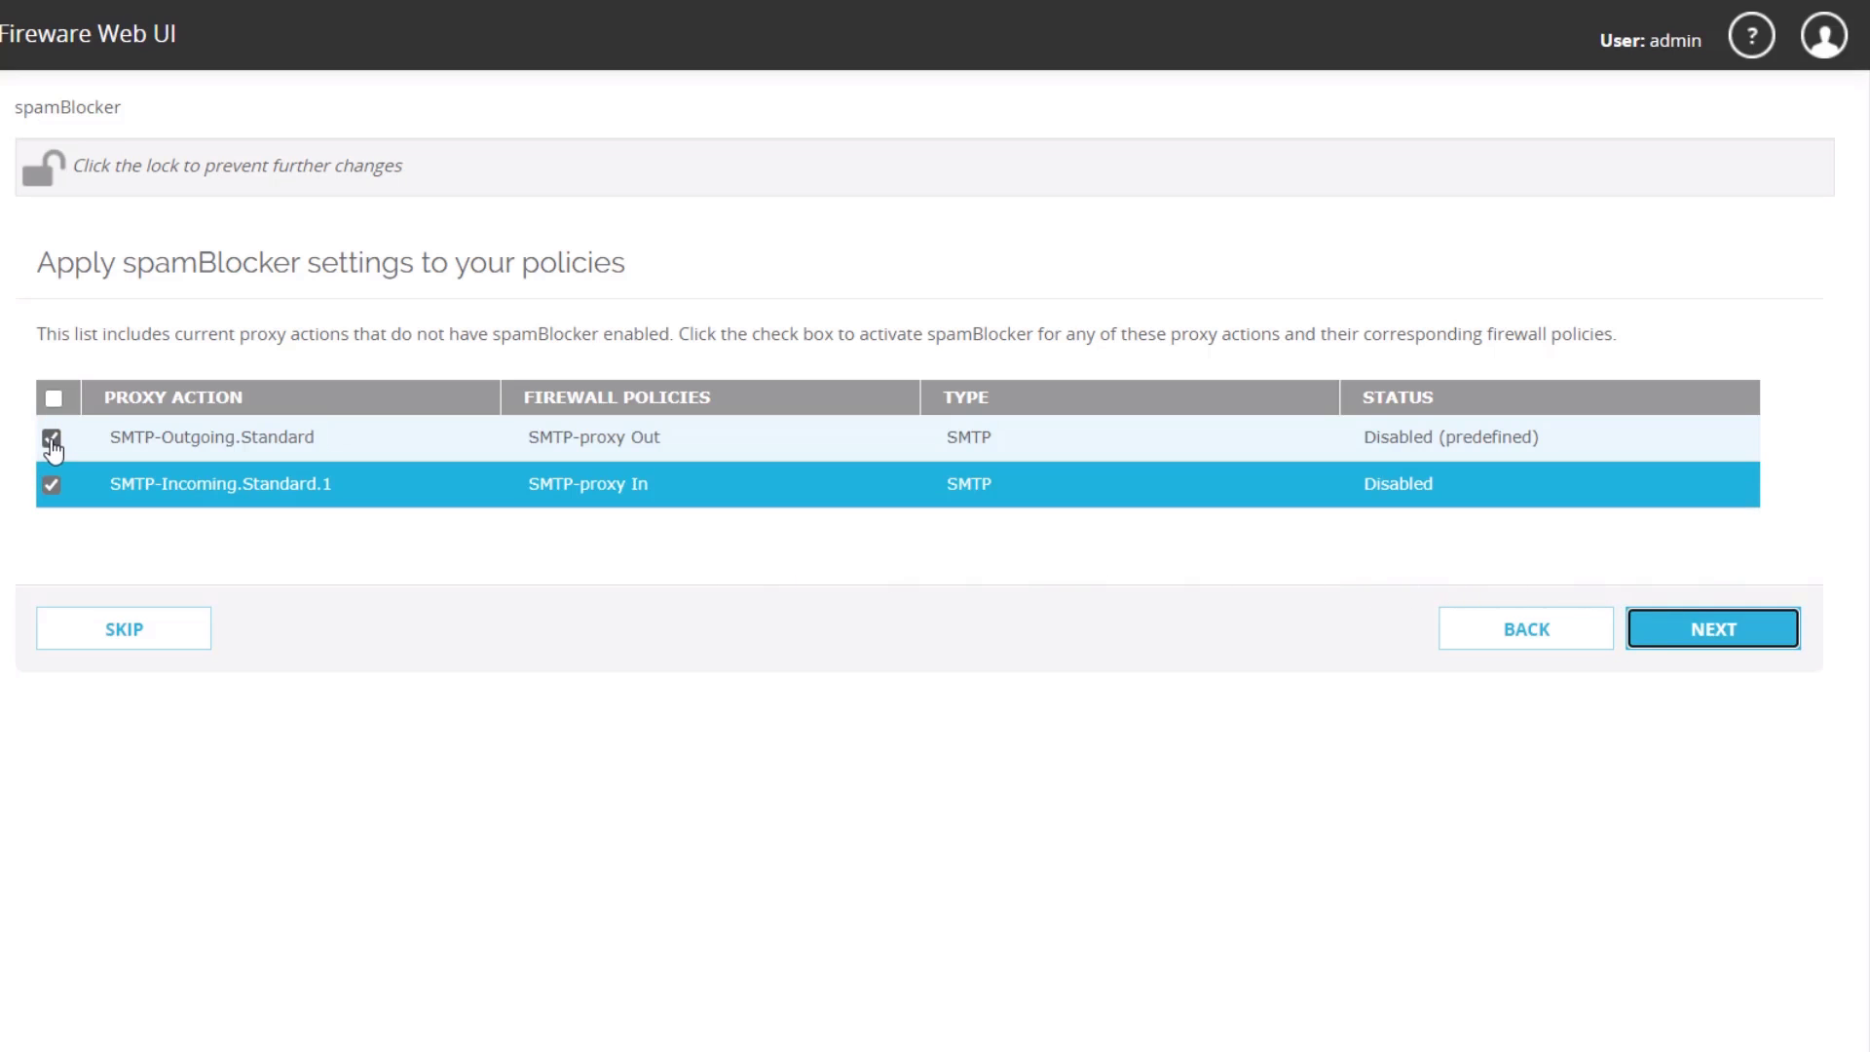
left_click(48, 437)
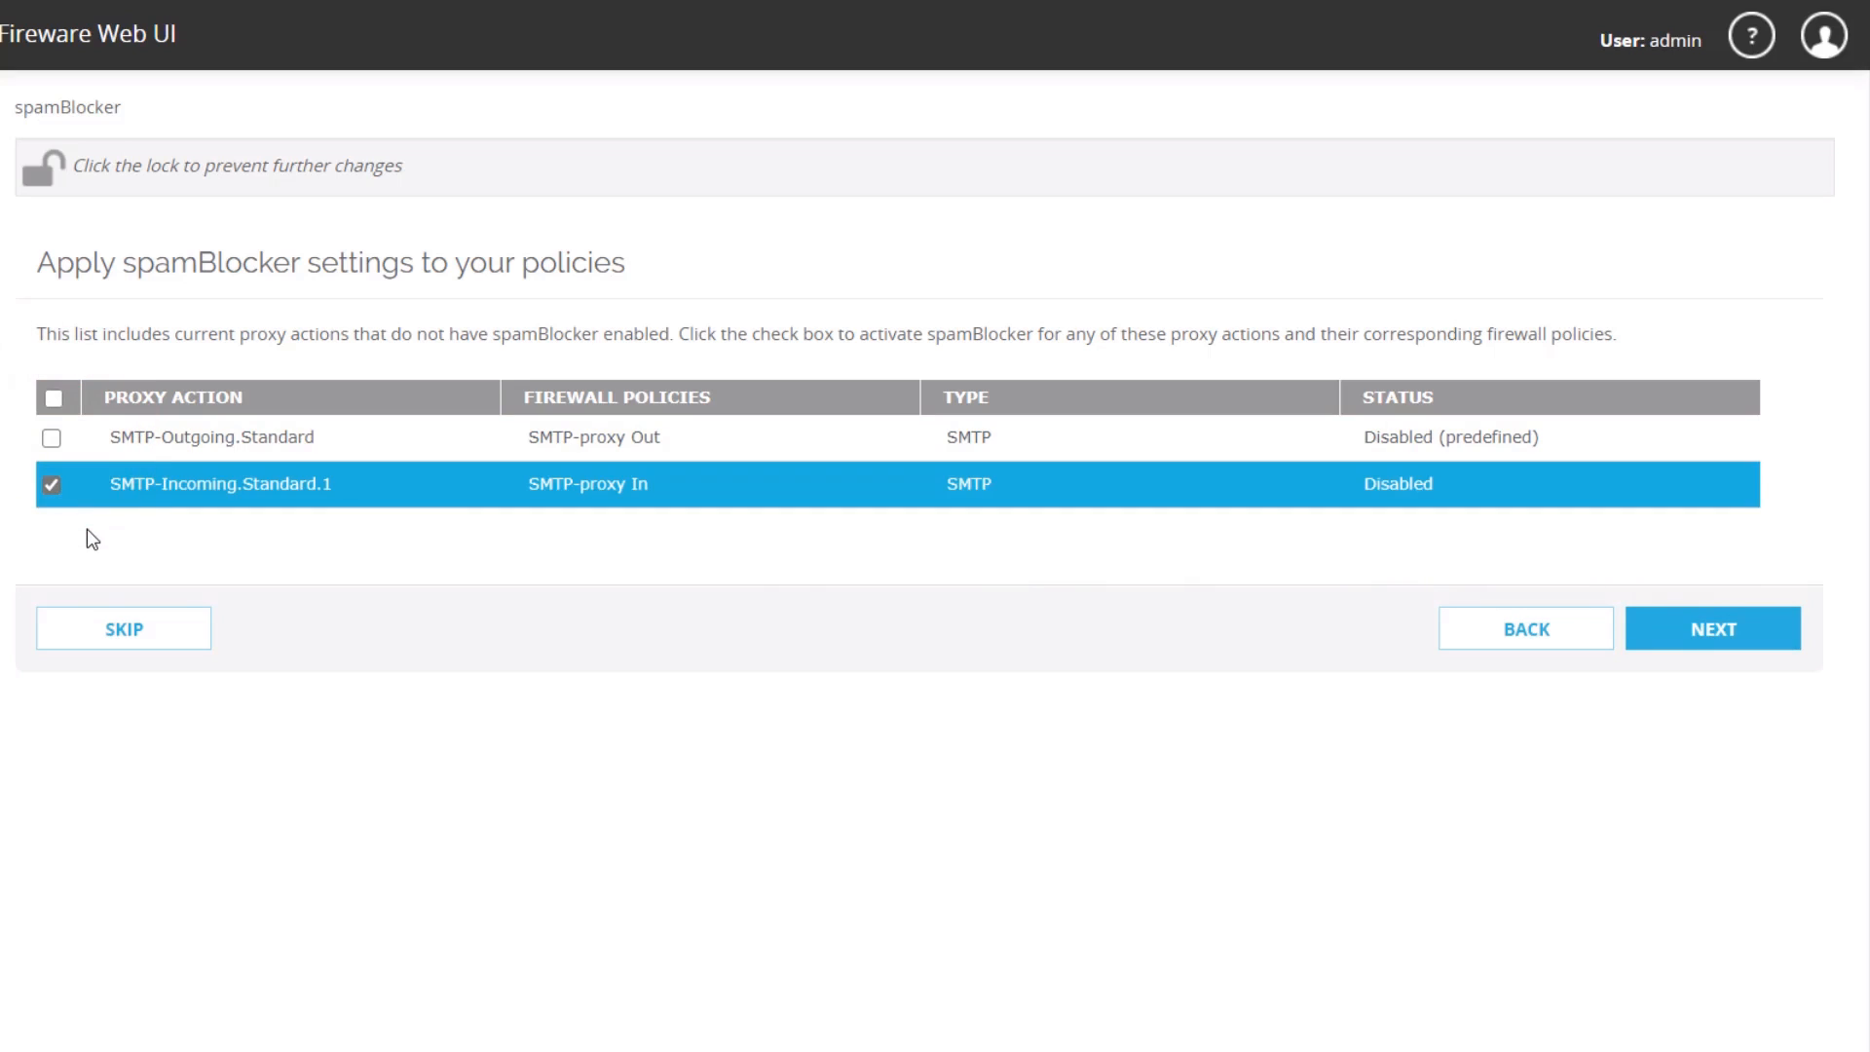
mouse_move(1453, 595)
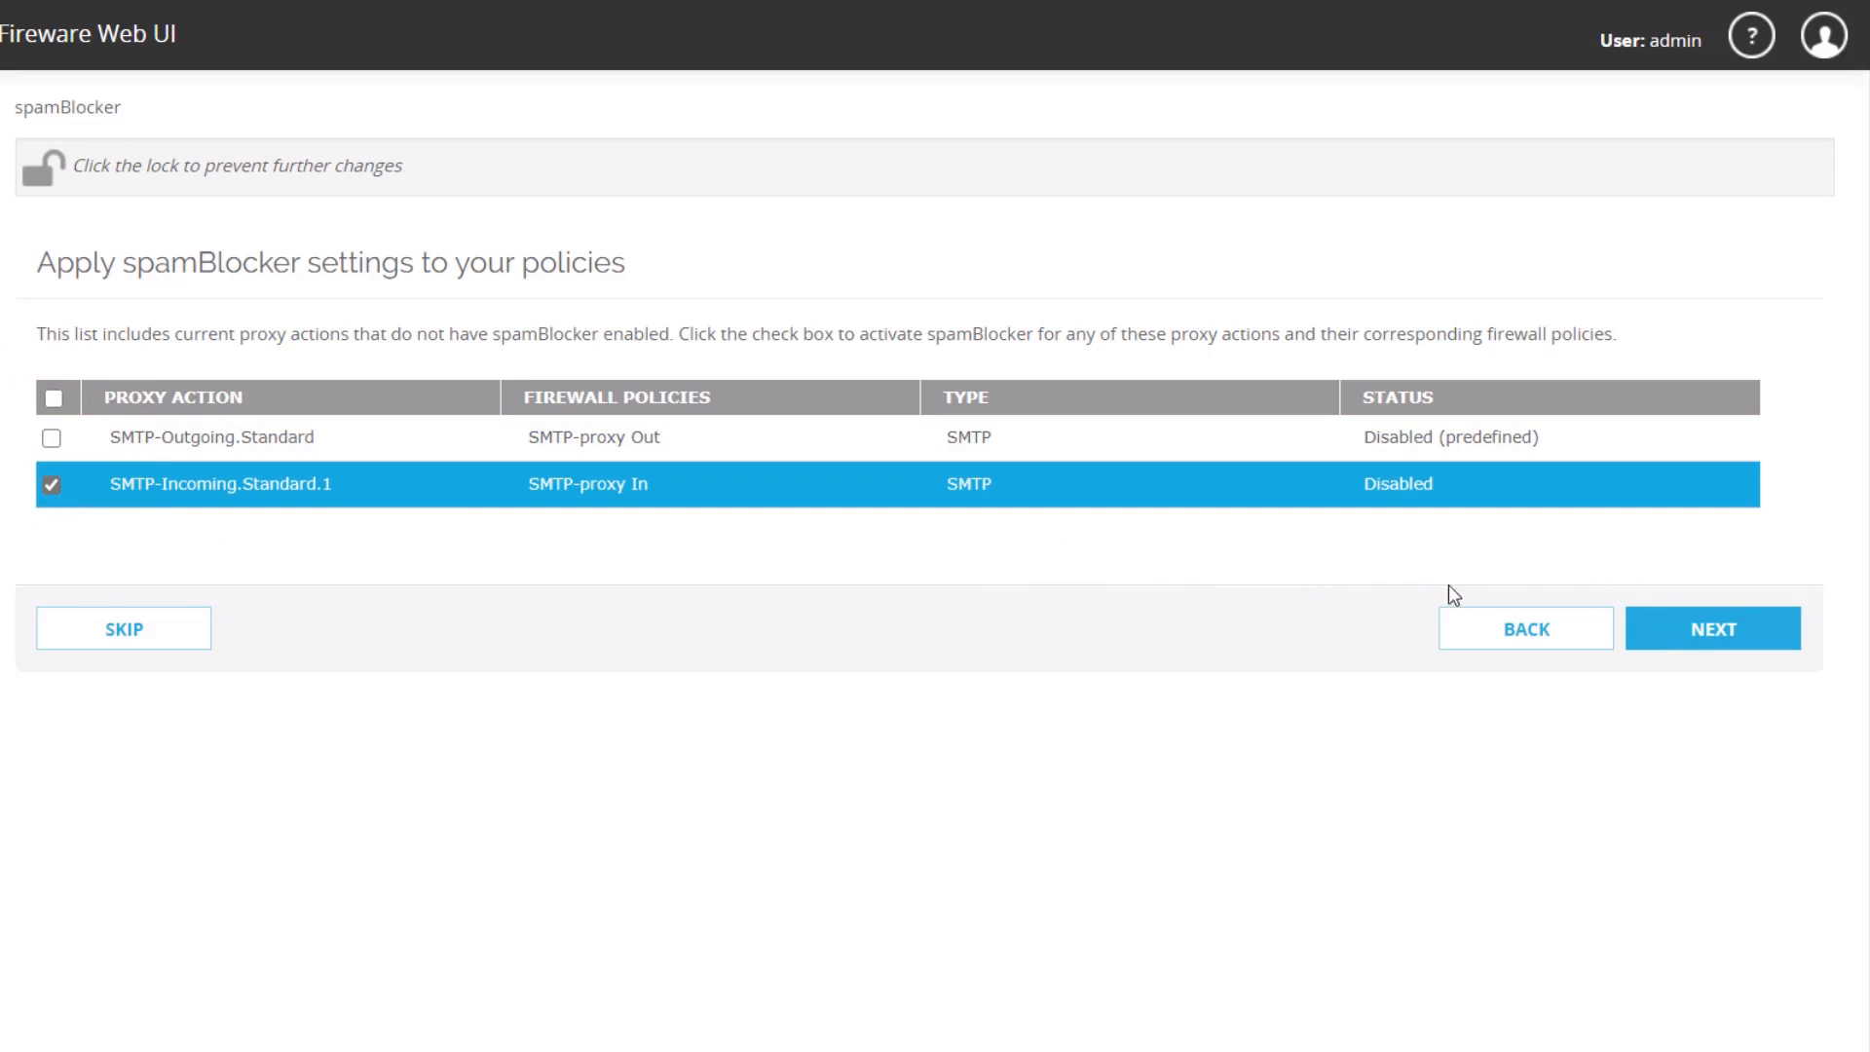
left_click(1714, 629)
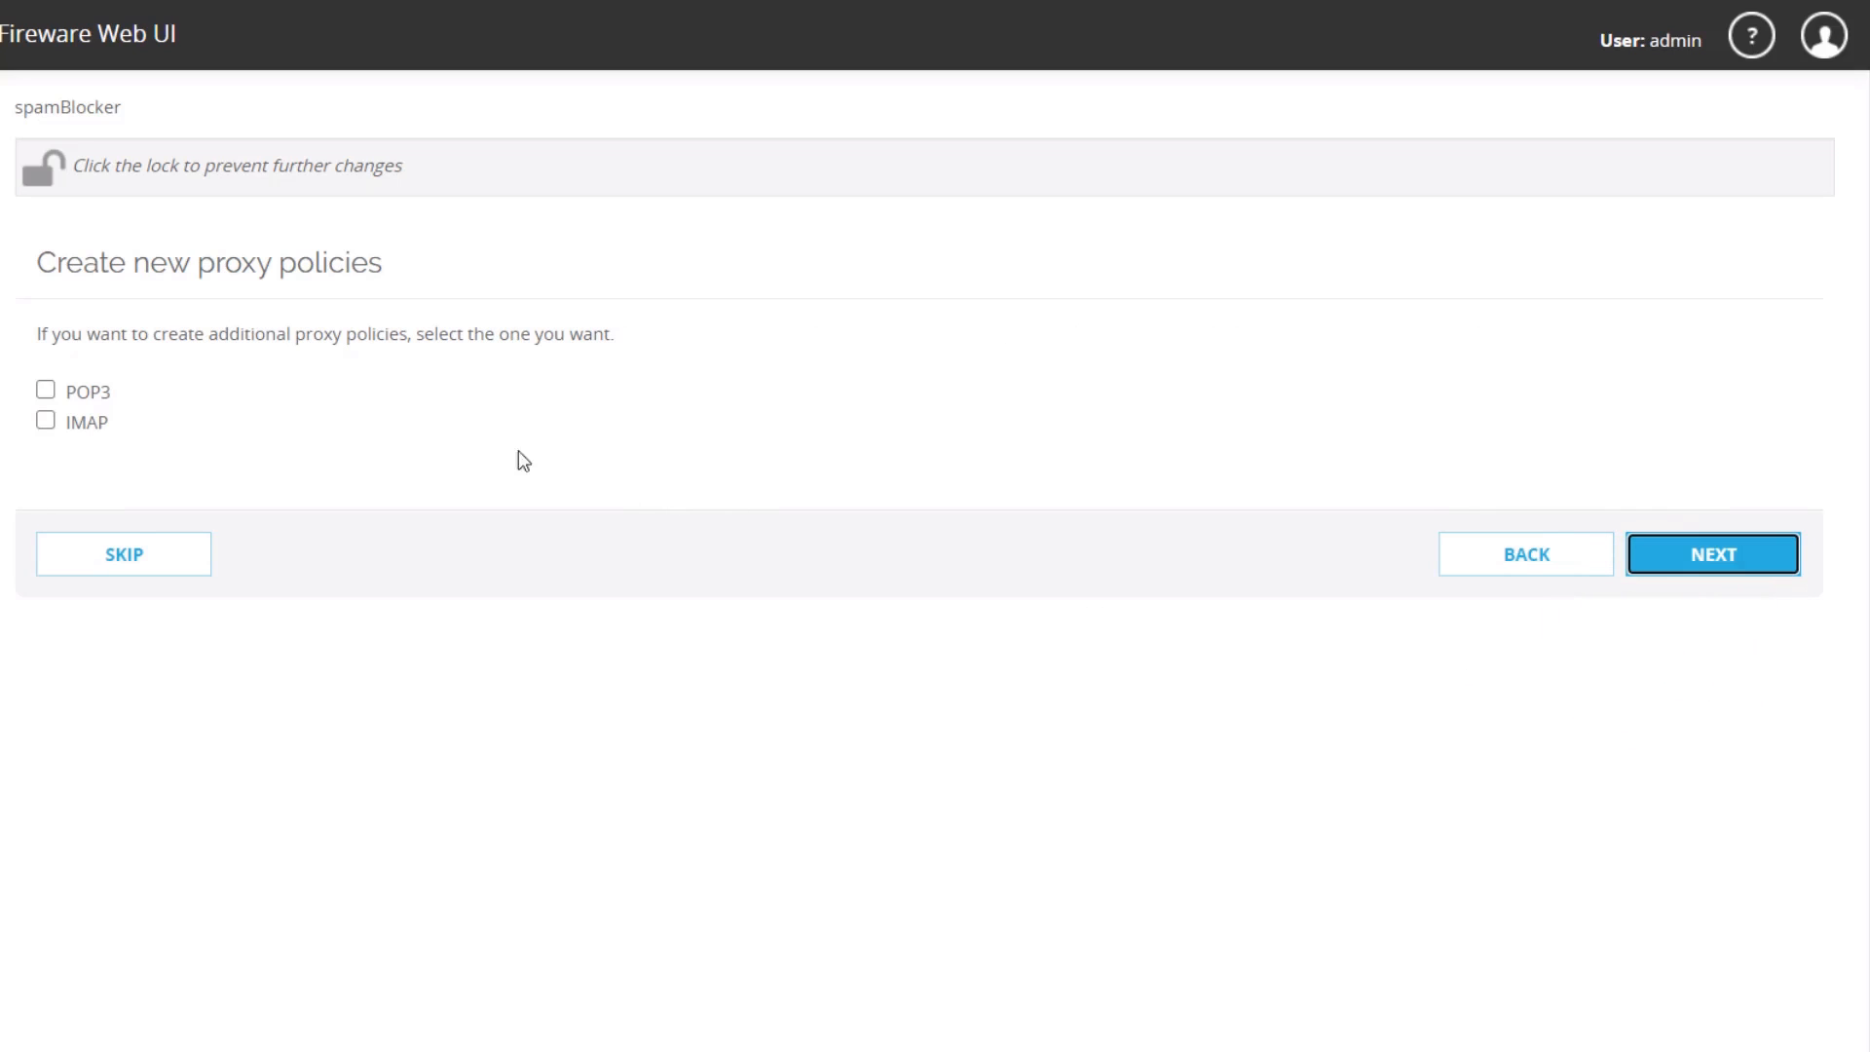
- Choose new POP3 and IMAP proxy policies and save the wizard selections
left_click(43, 385)
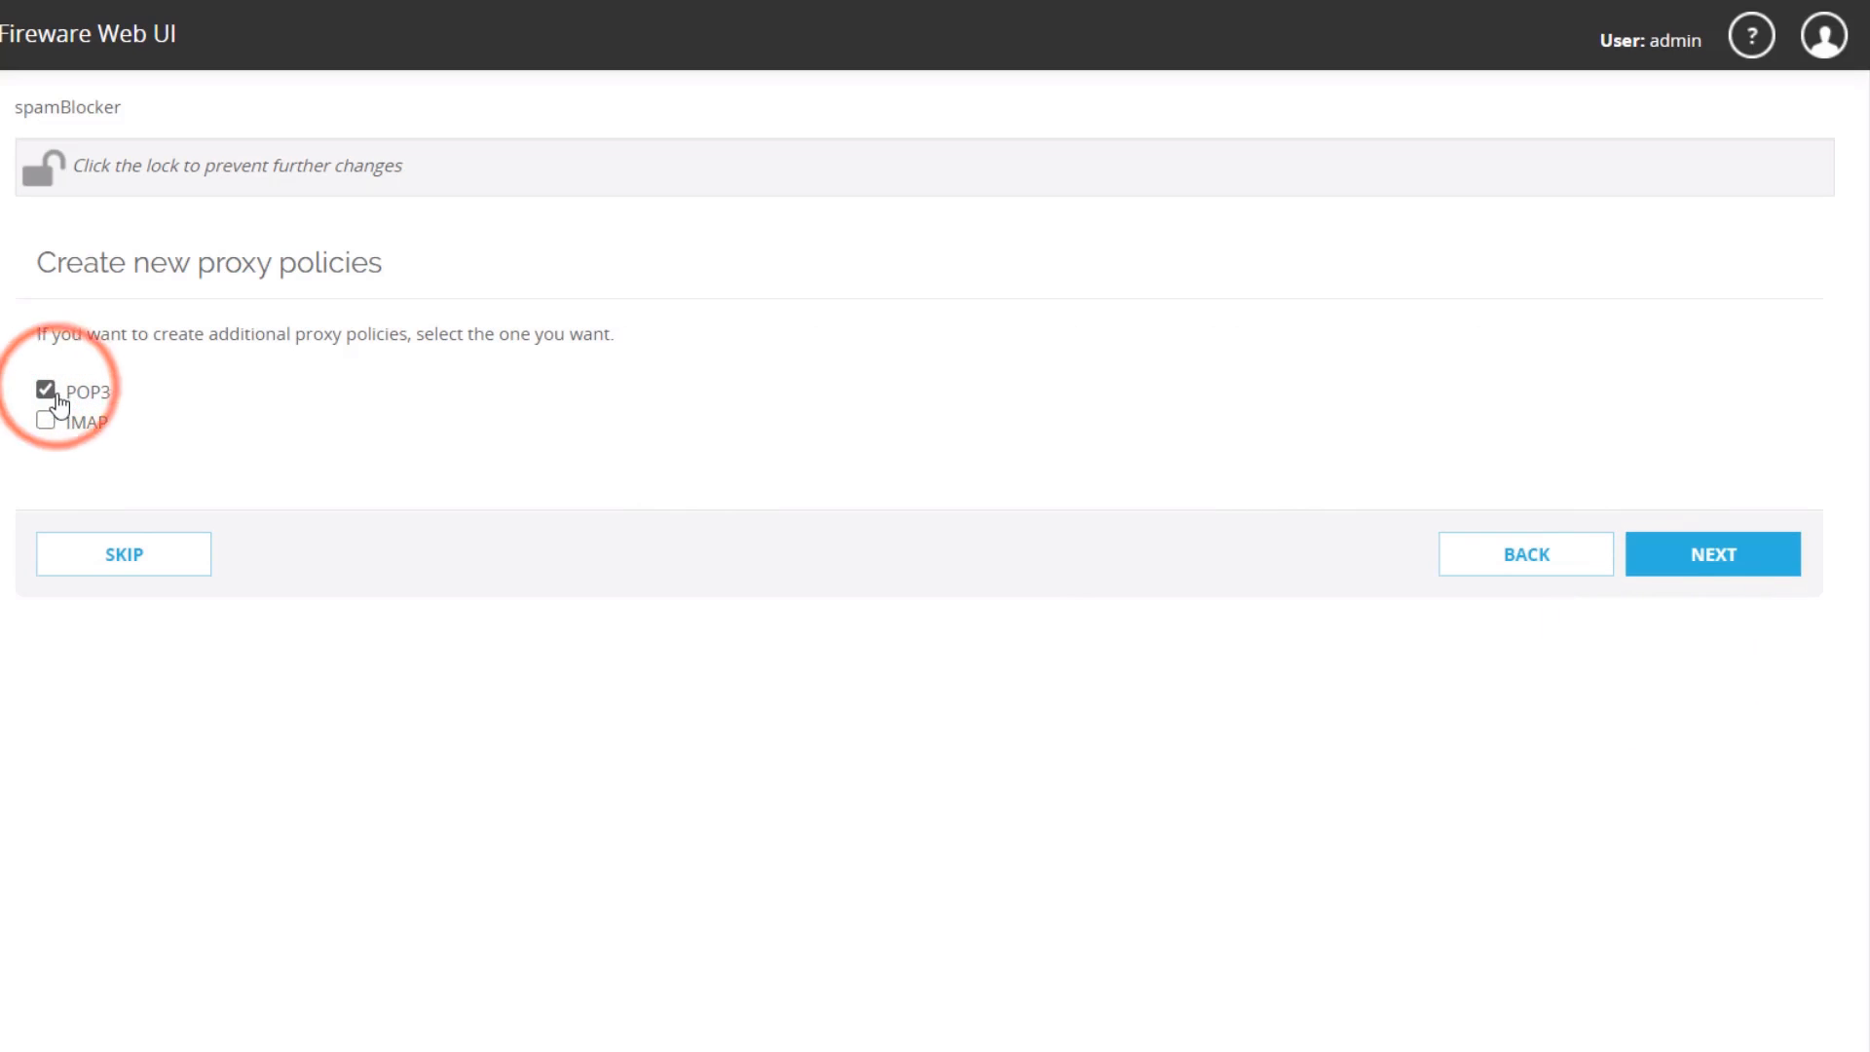
left_click(40, 422)
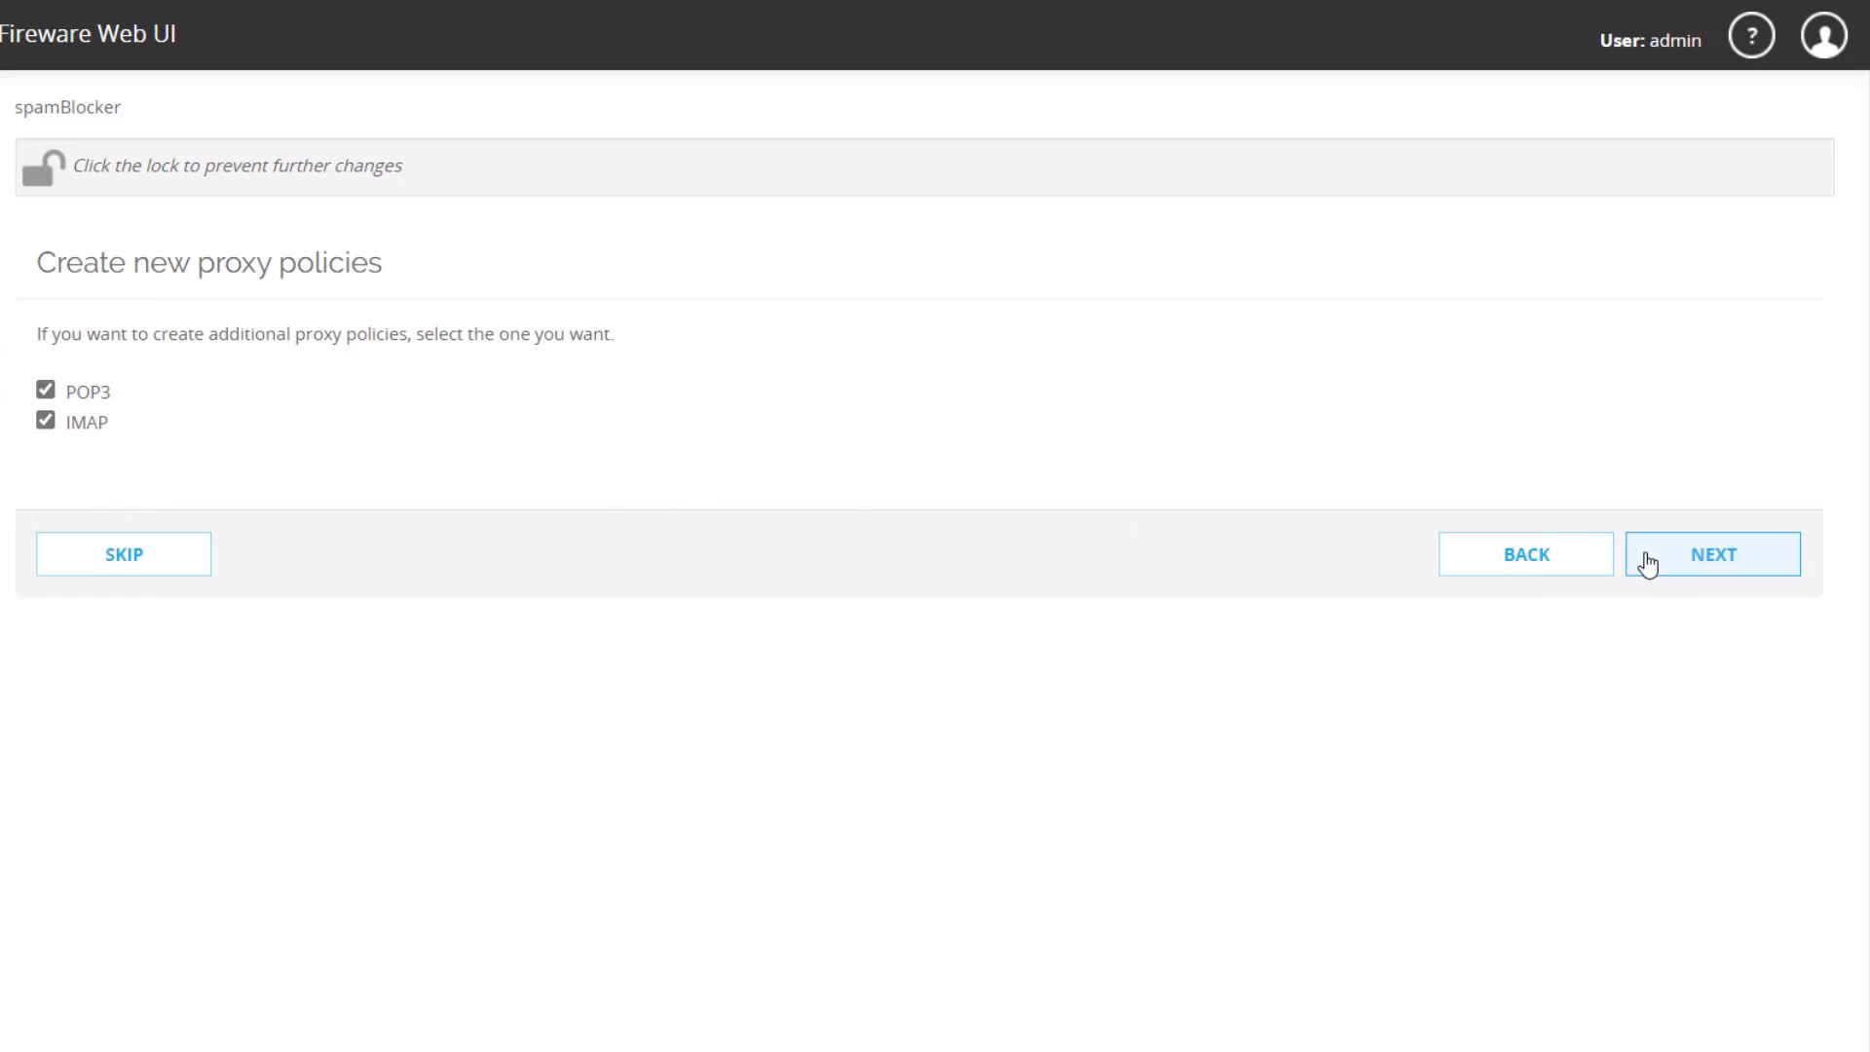
left_click(1712, 555)
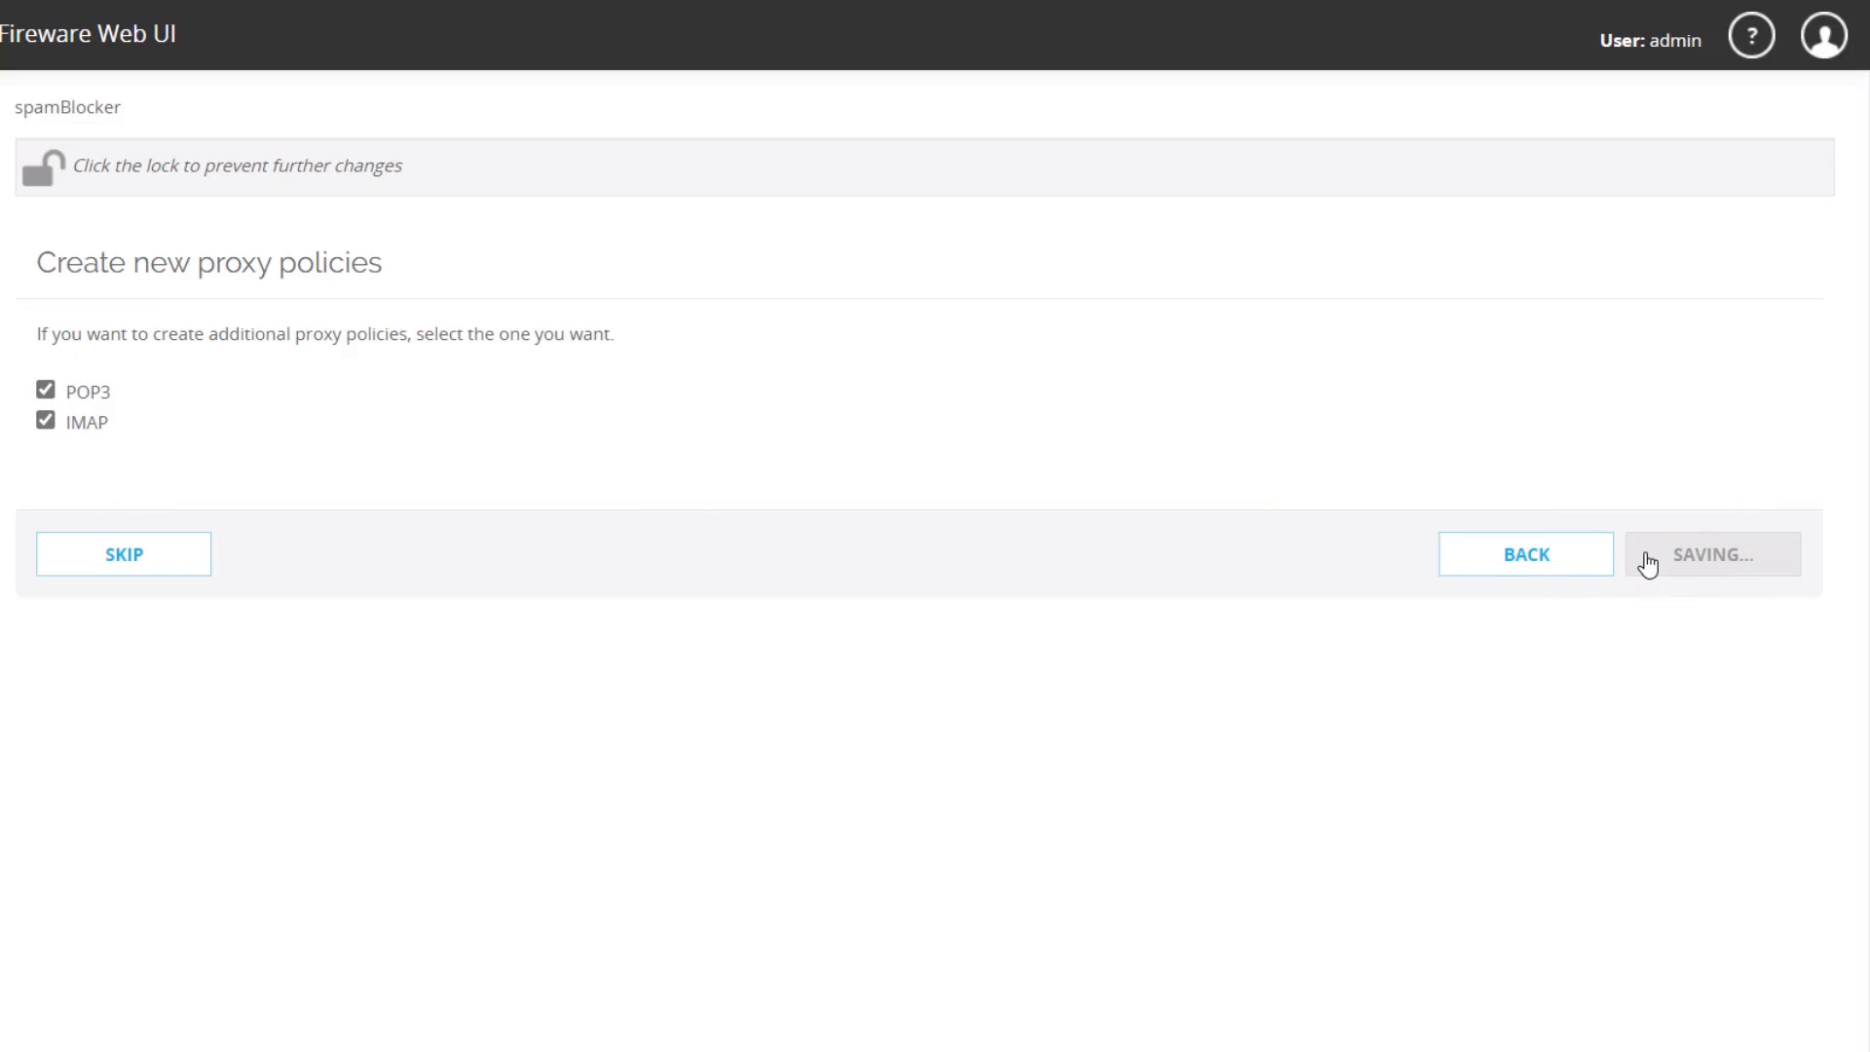
left_click(1712, 554)
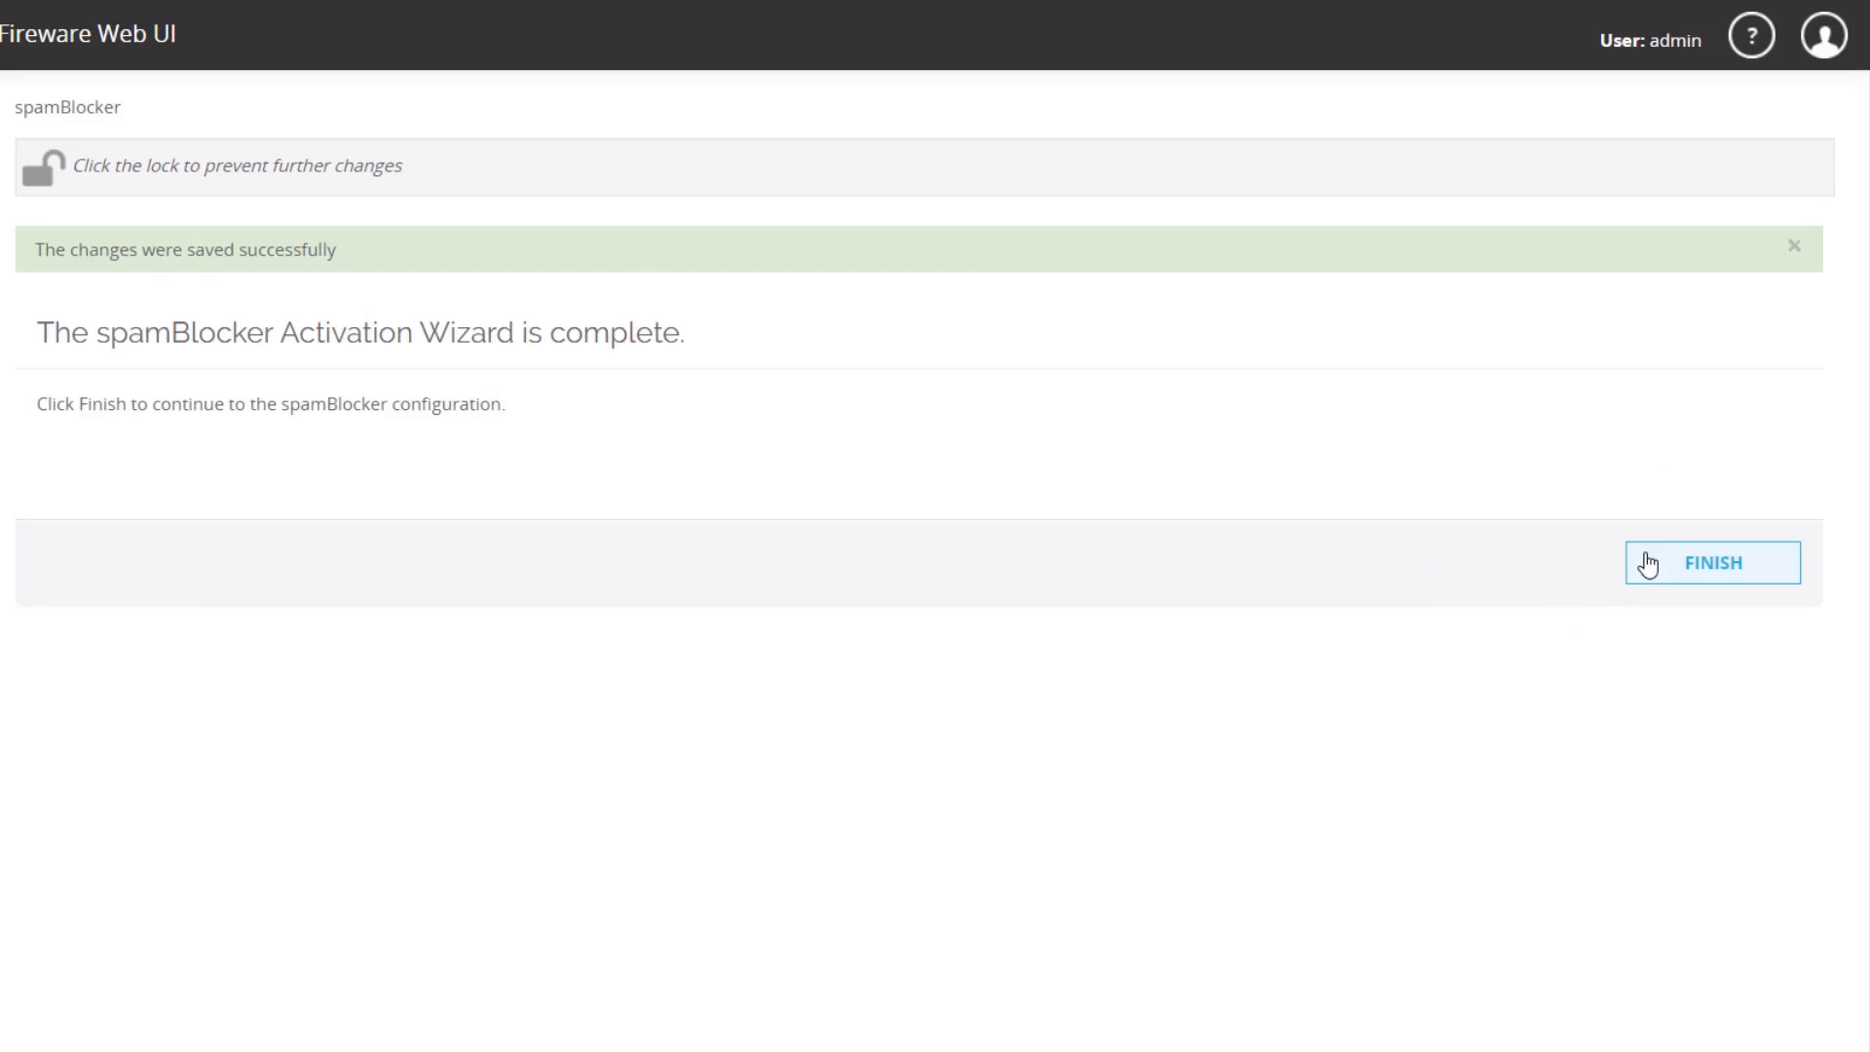
- Finish the wizard and select SMTP-Incoming.Standard.1 in the spamBlocker Actions list
left_click(1714, 563)
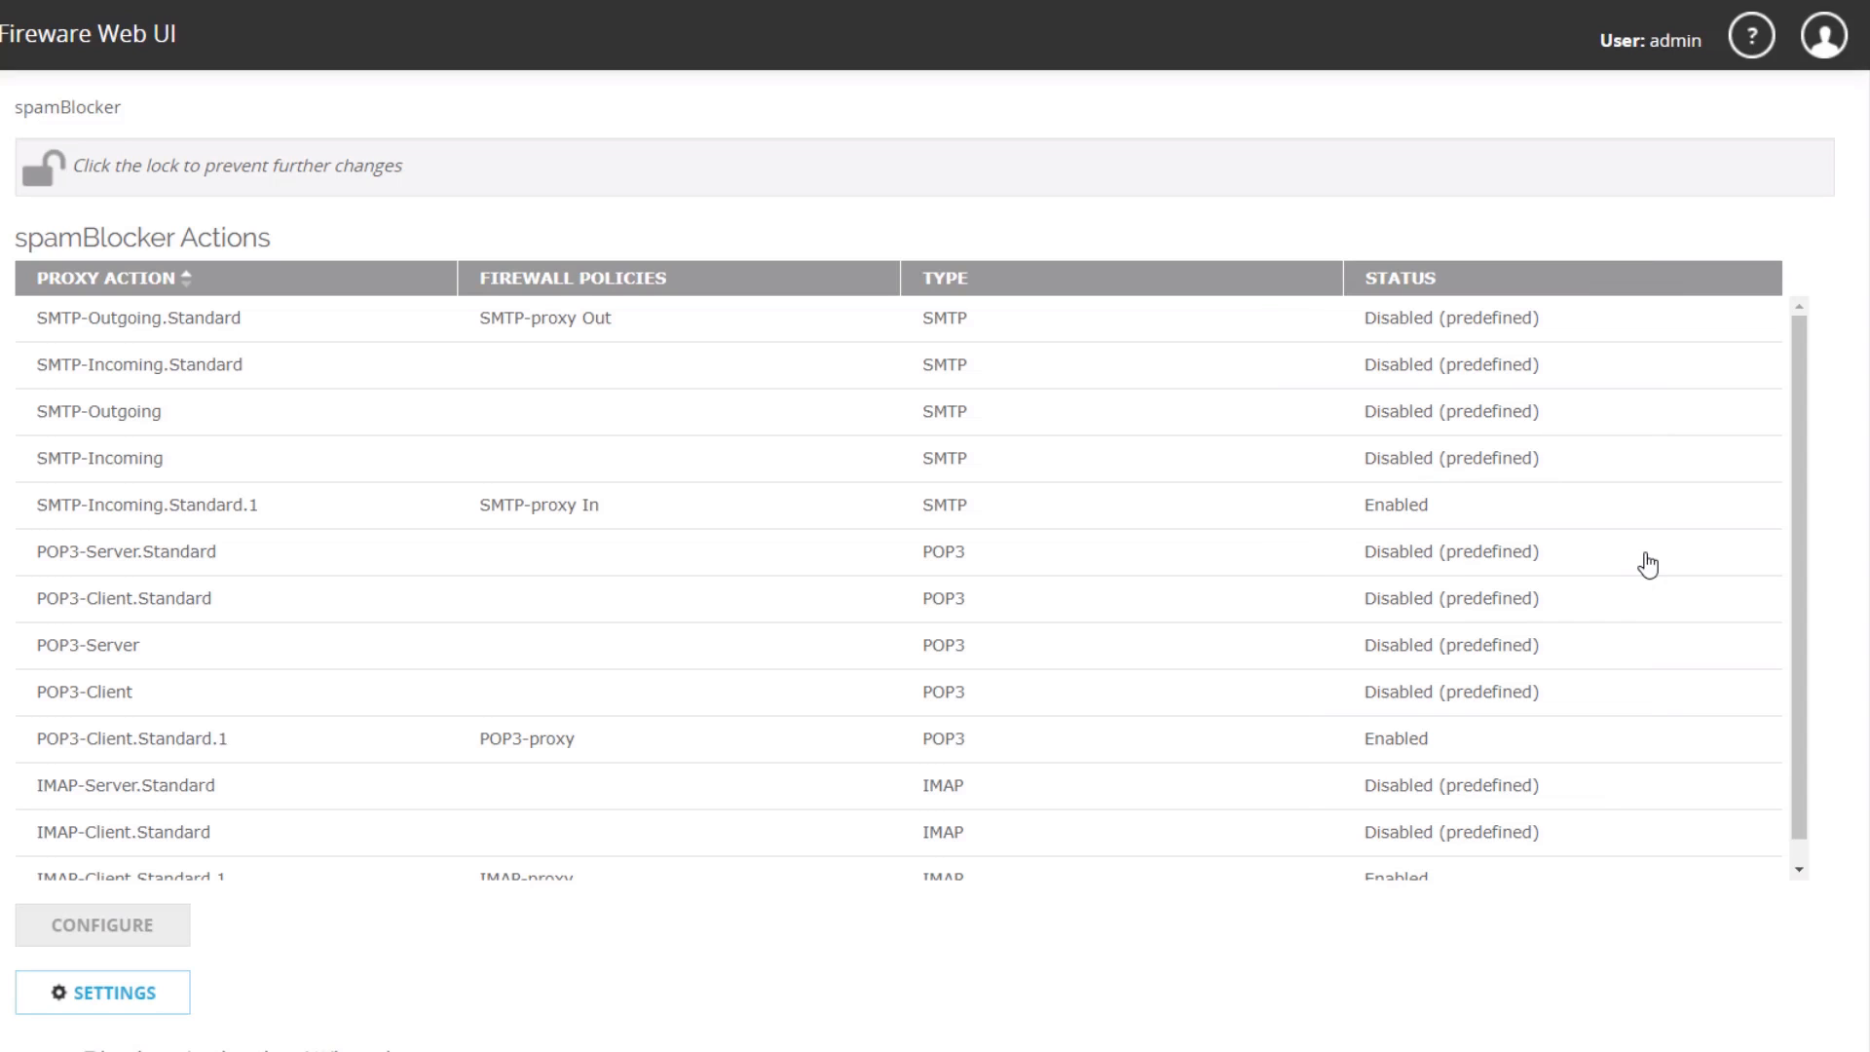
left_click(112, 503)
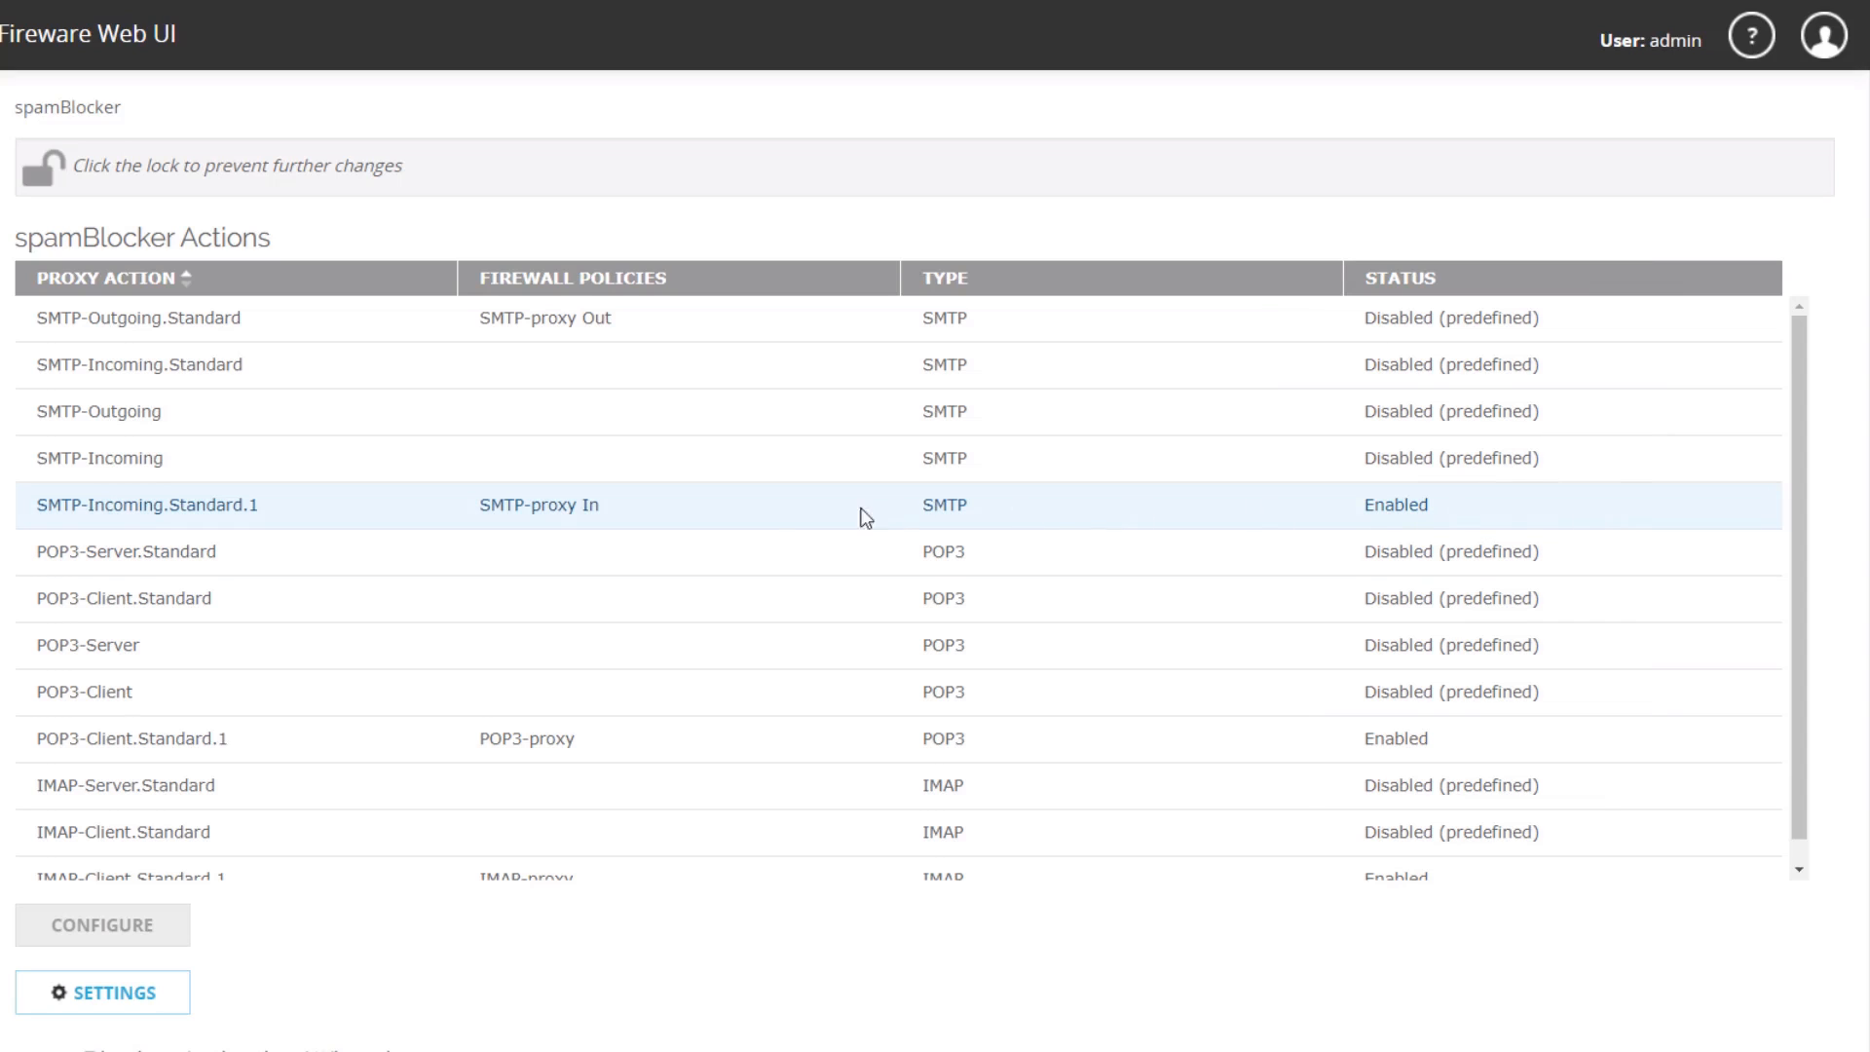
left_click(562, 517)
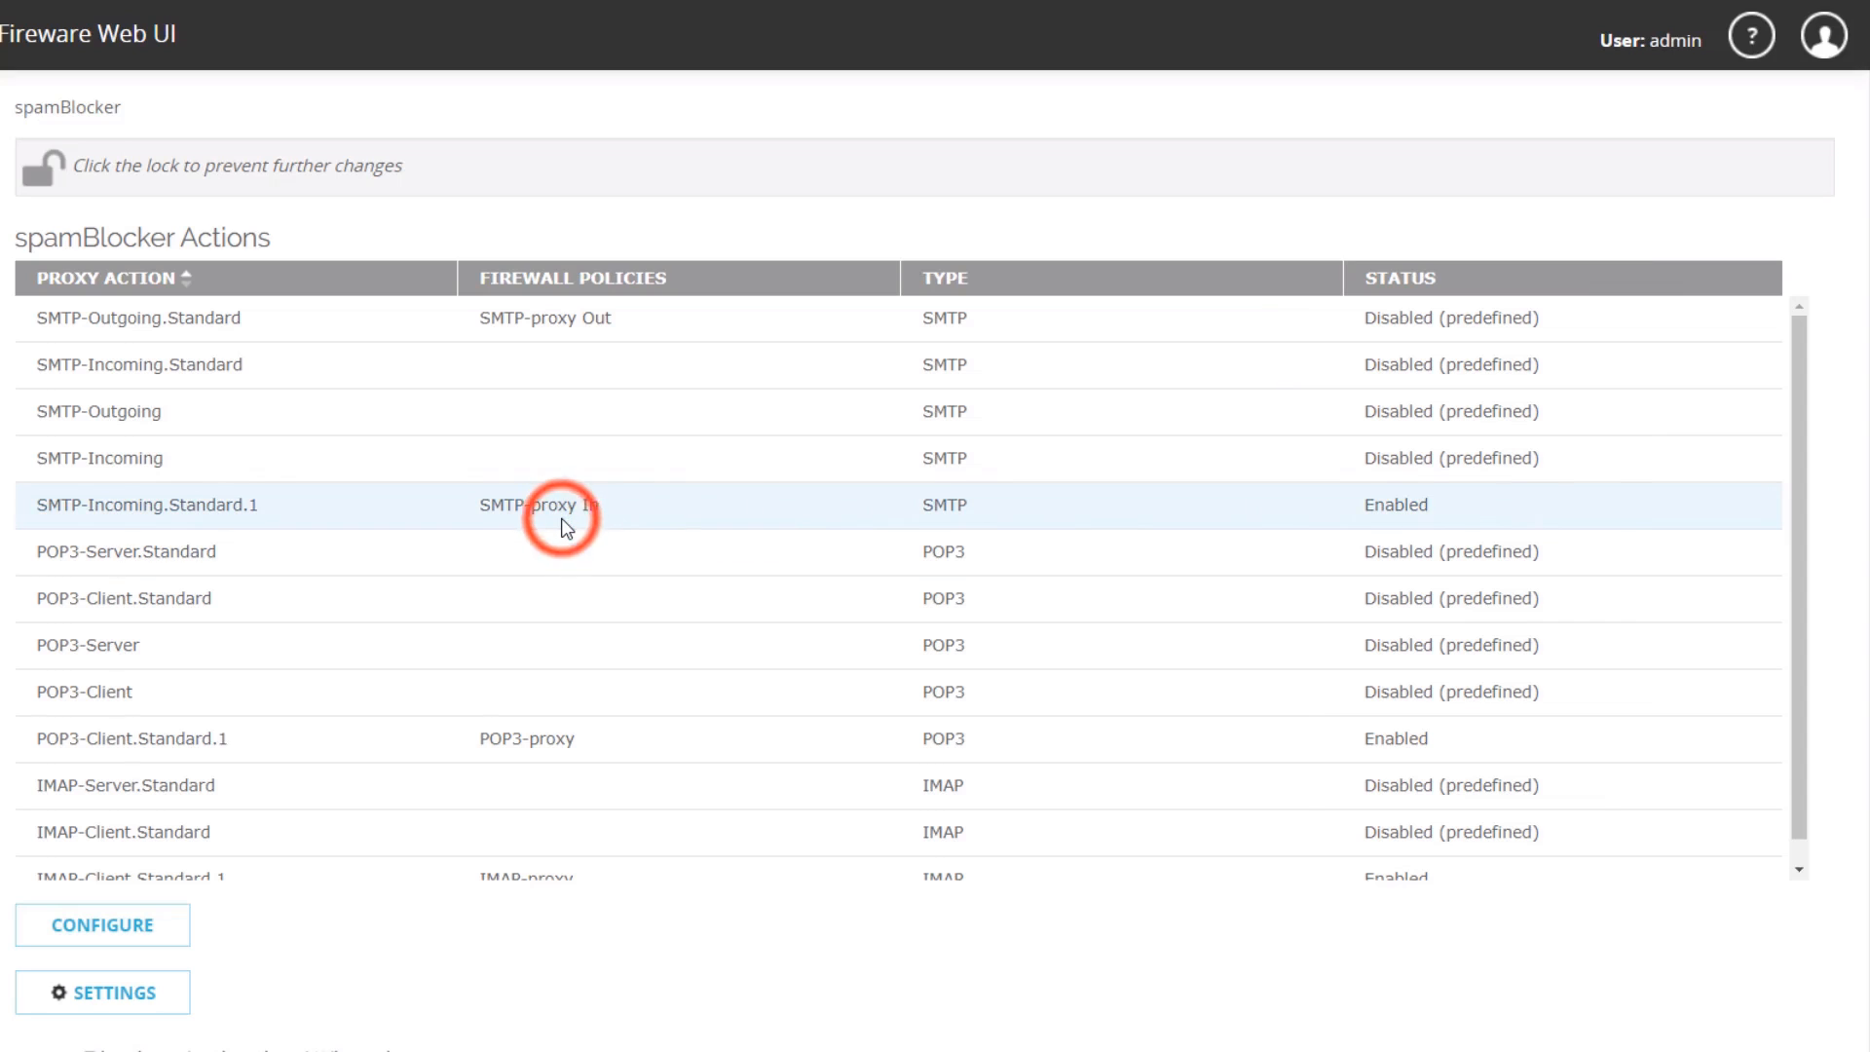
left_click(560, 506)
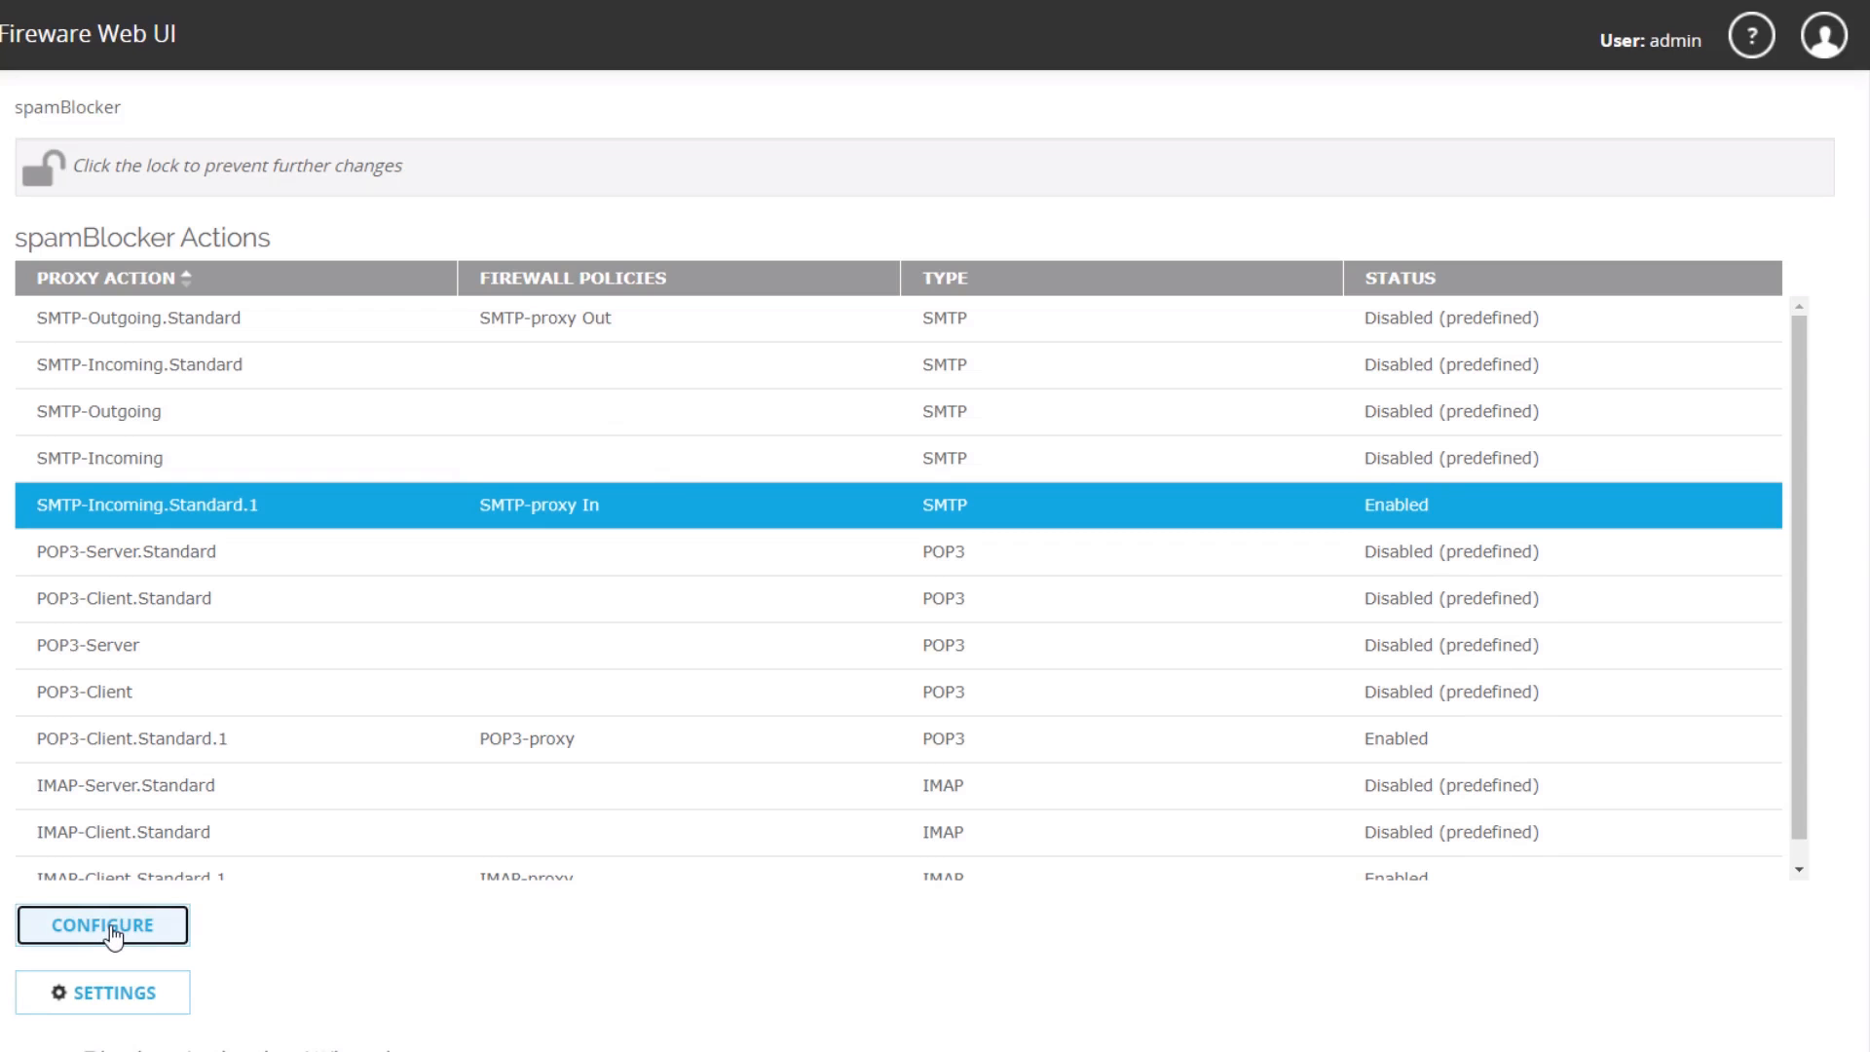
- Configure SMTP-Incoming.Standard.1 spamBlocker, keeping spam on Deny, and view its sender exceptions
left_click(104, 954)
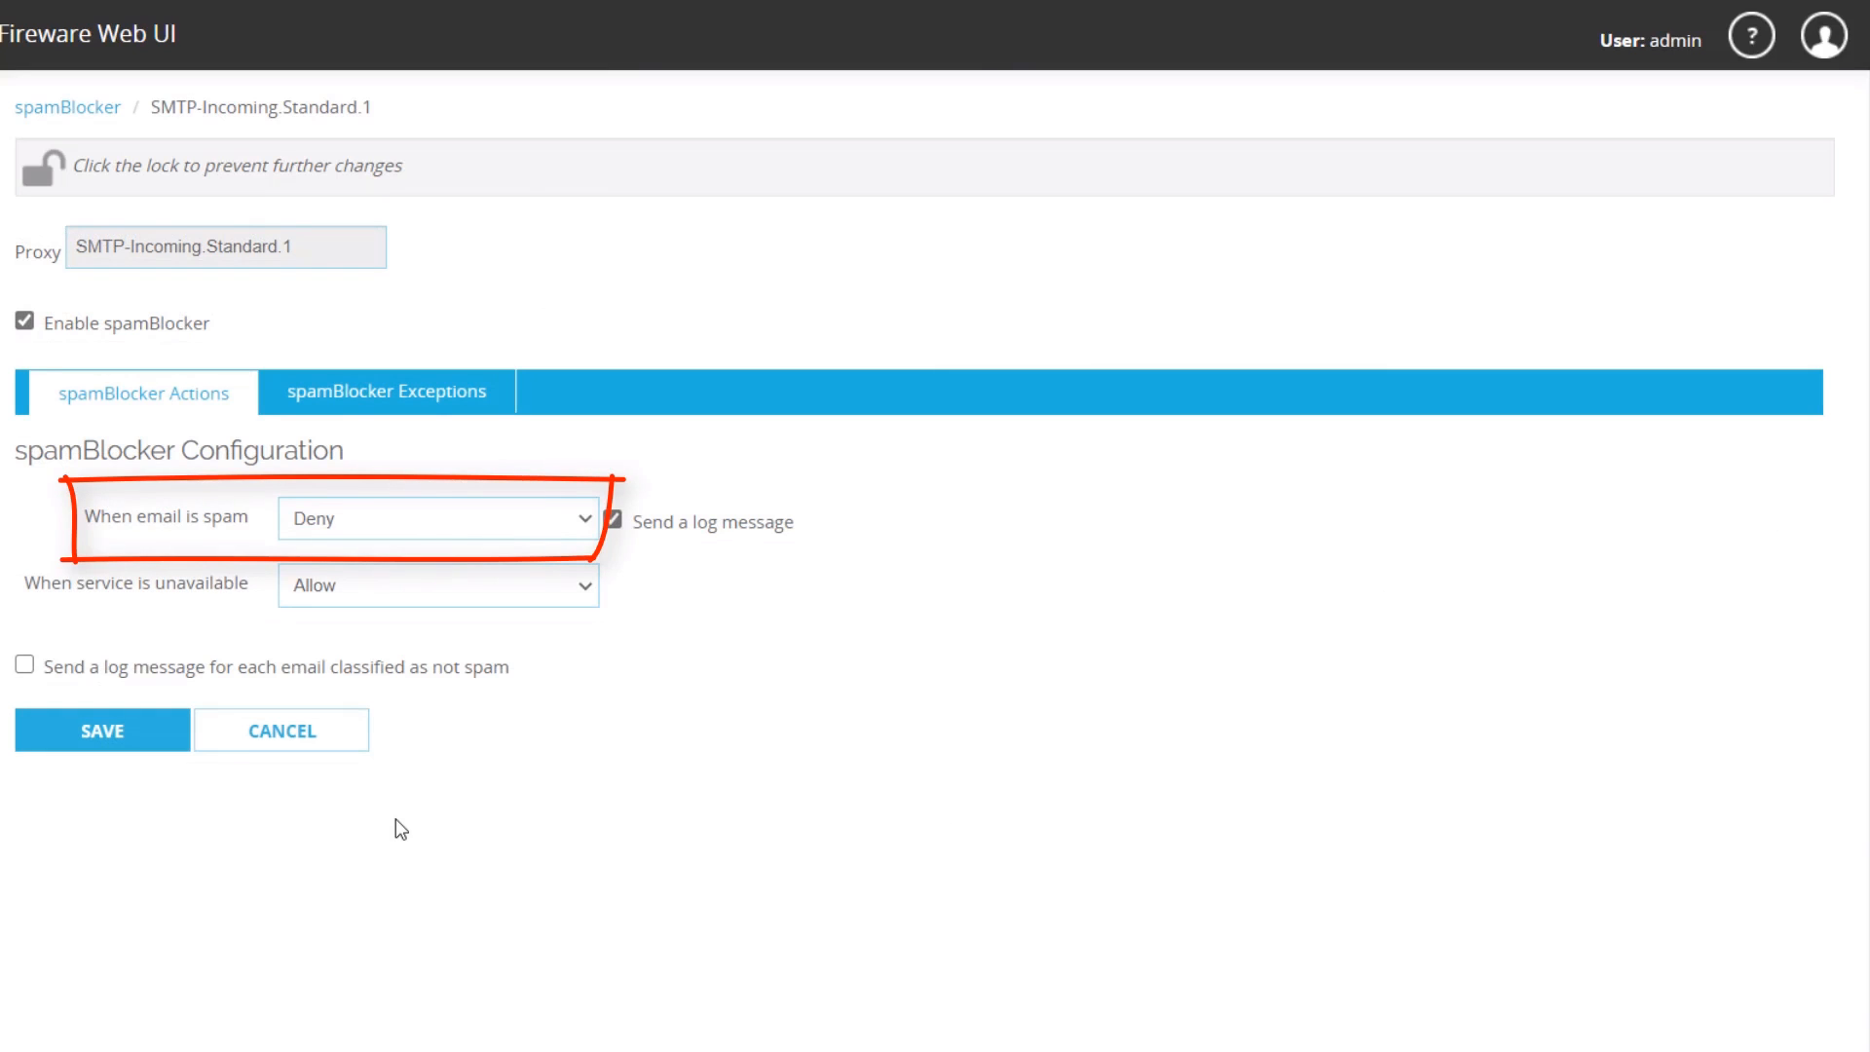
mouse_move(414, 823)
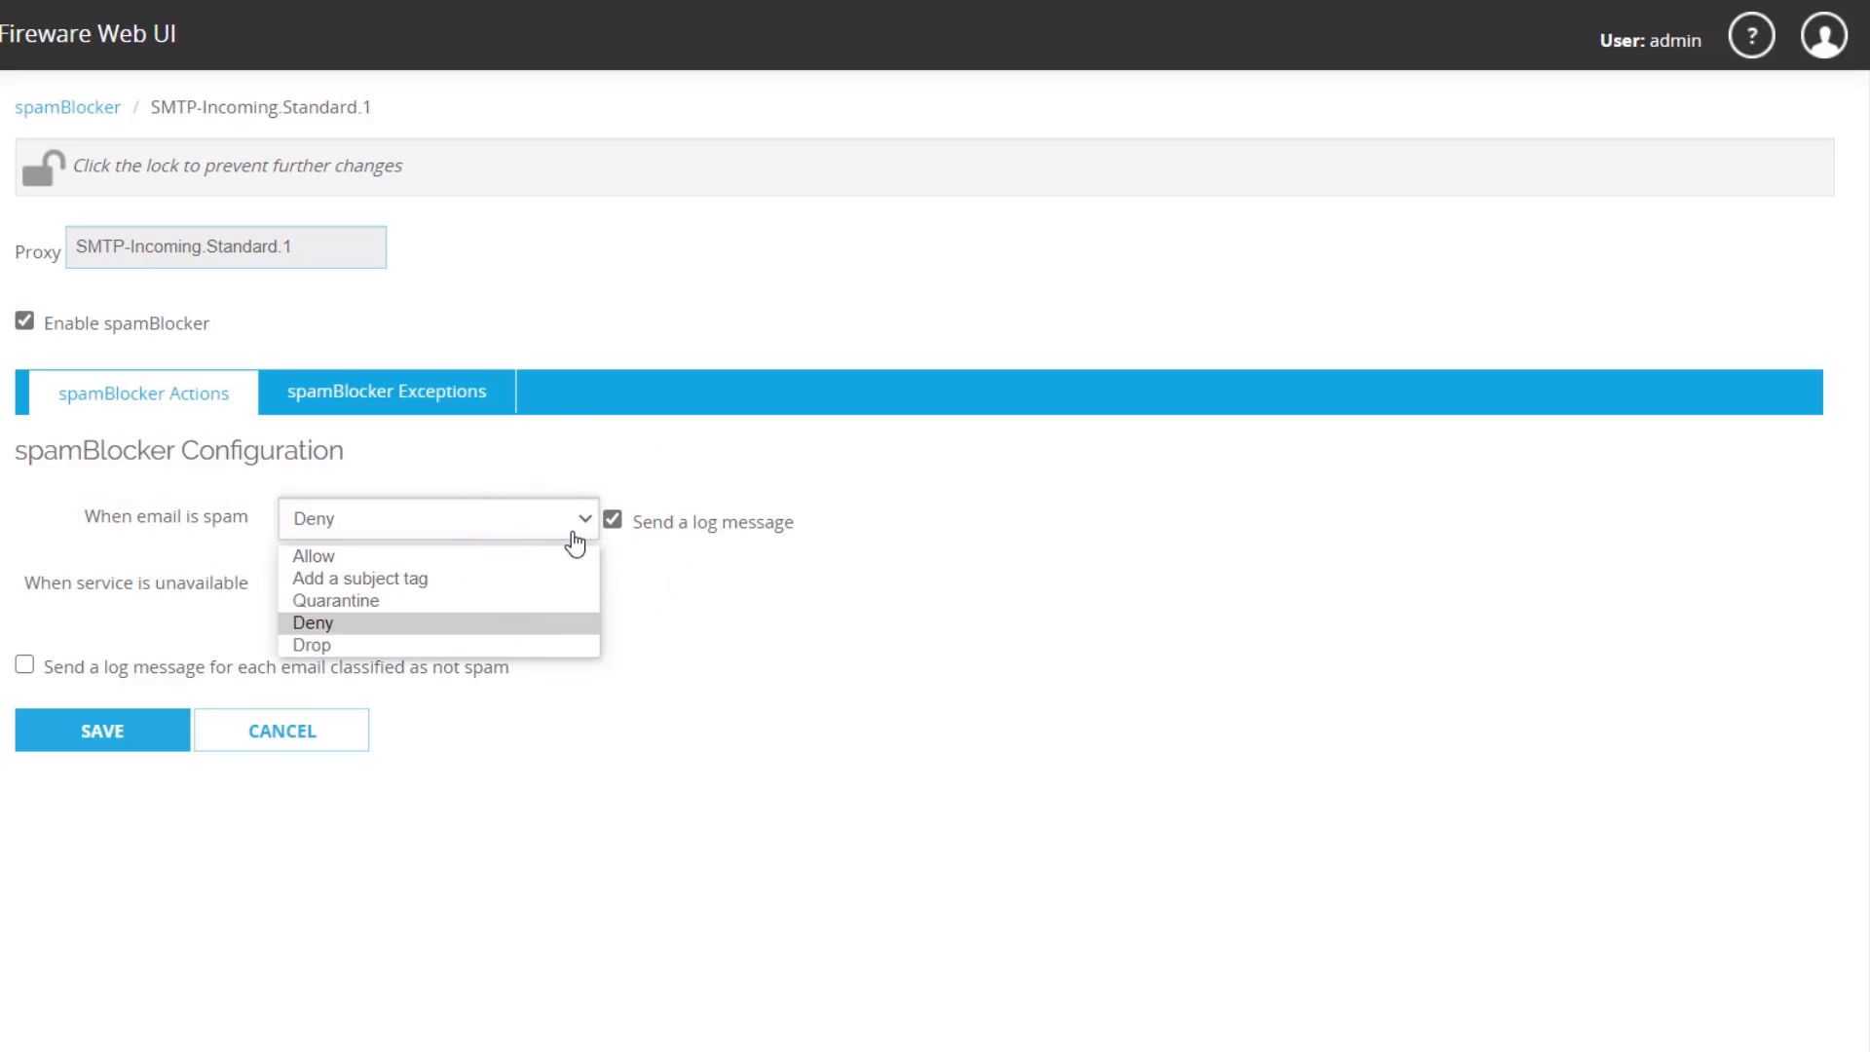
mouse_move(570, 560)
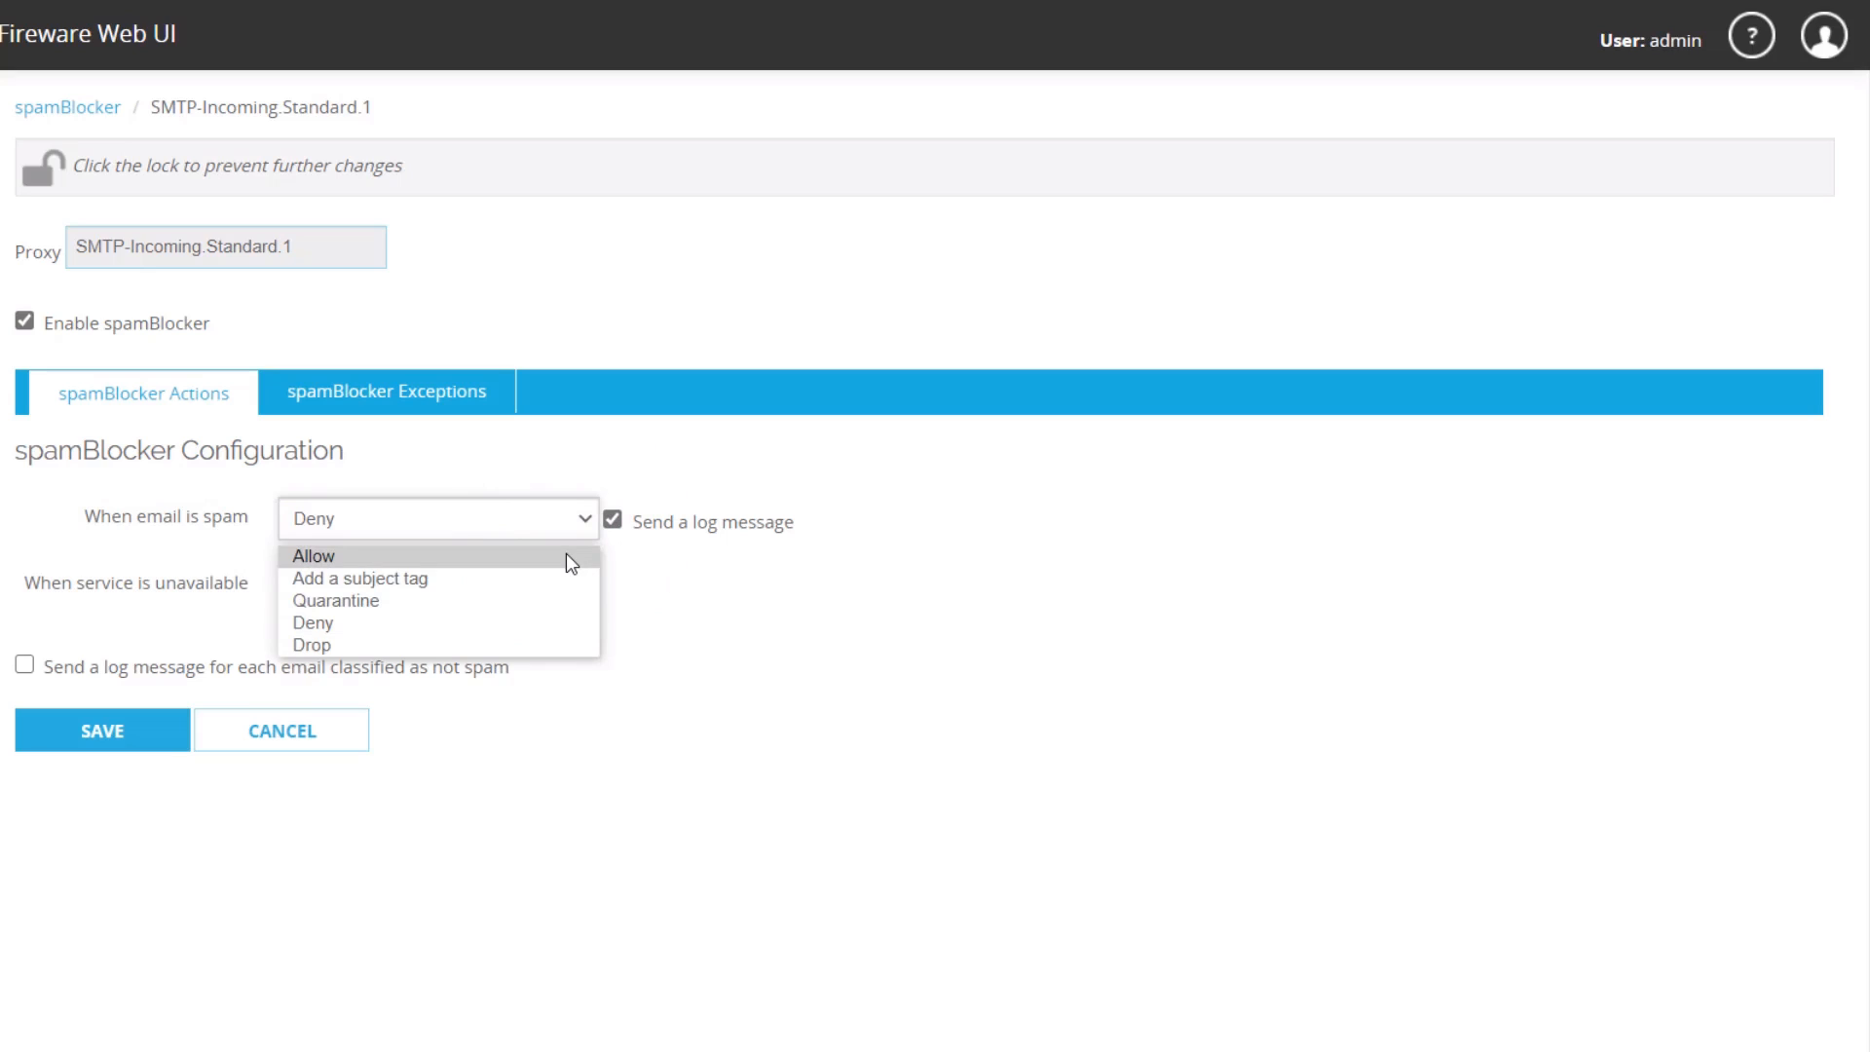
mouse_move(565, 586)
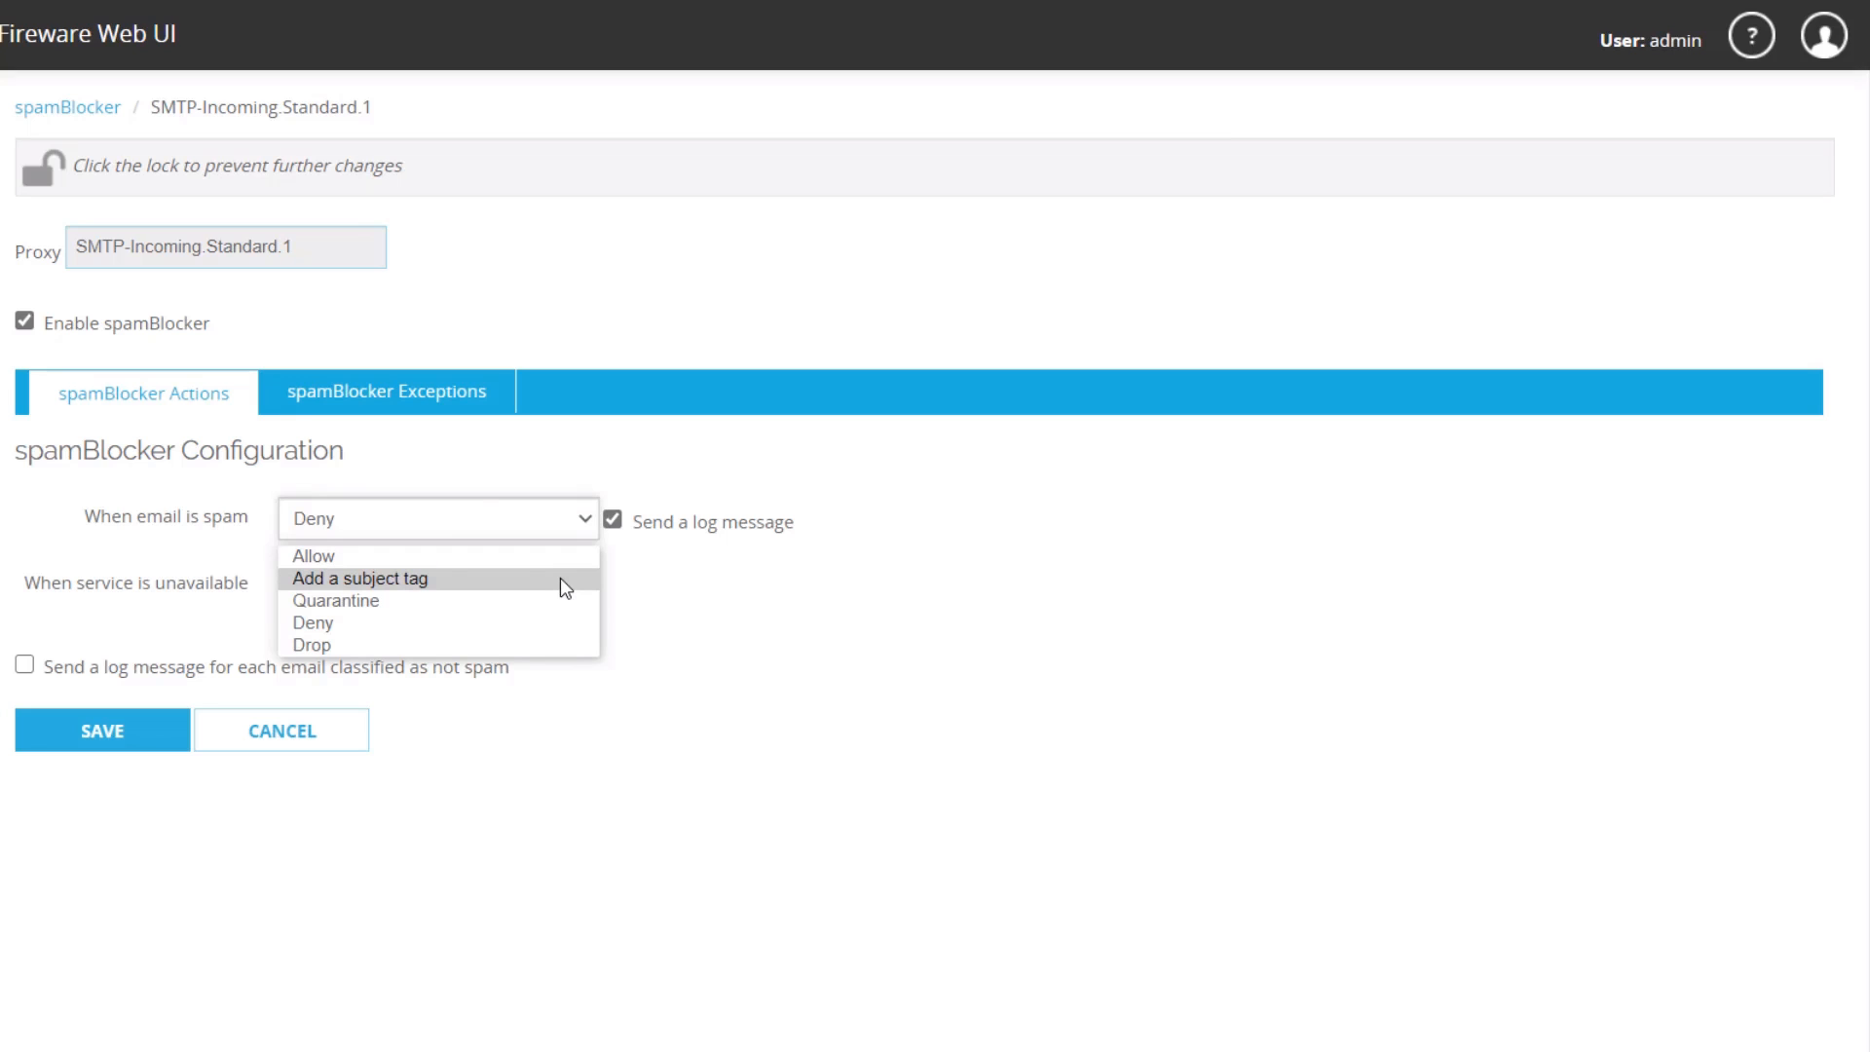
mouse_move(565, 600)
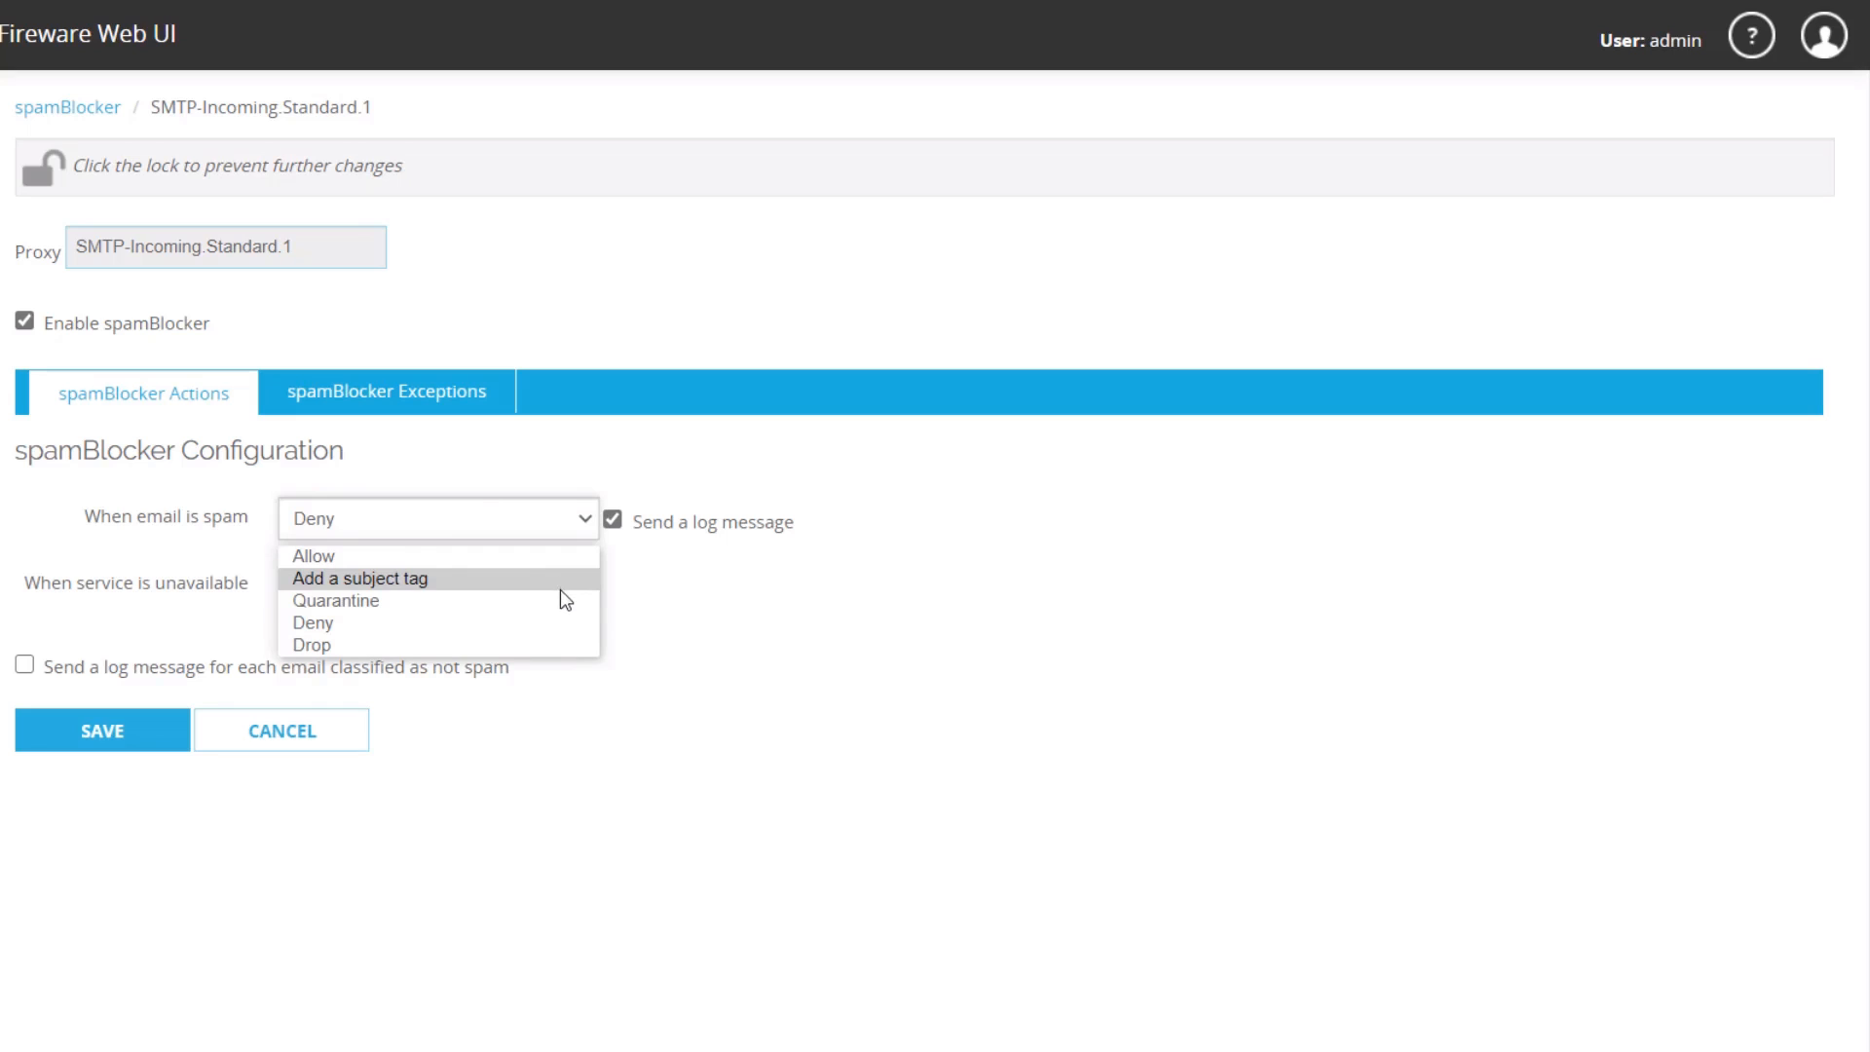
mouse_move(548, 652)
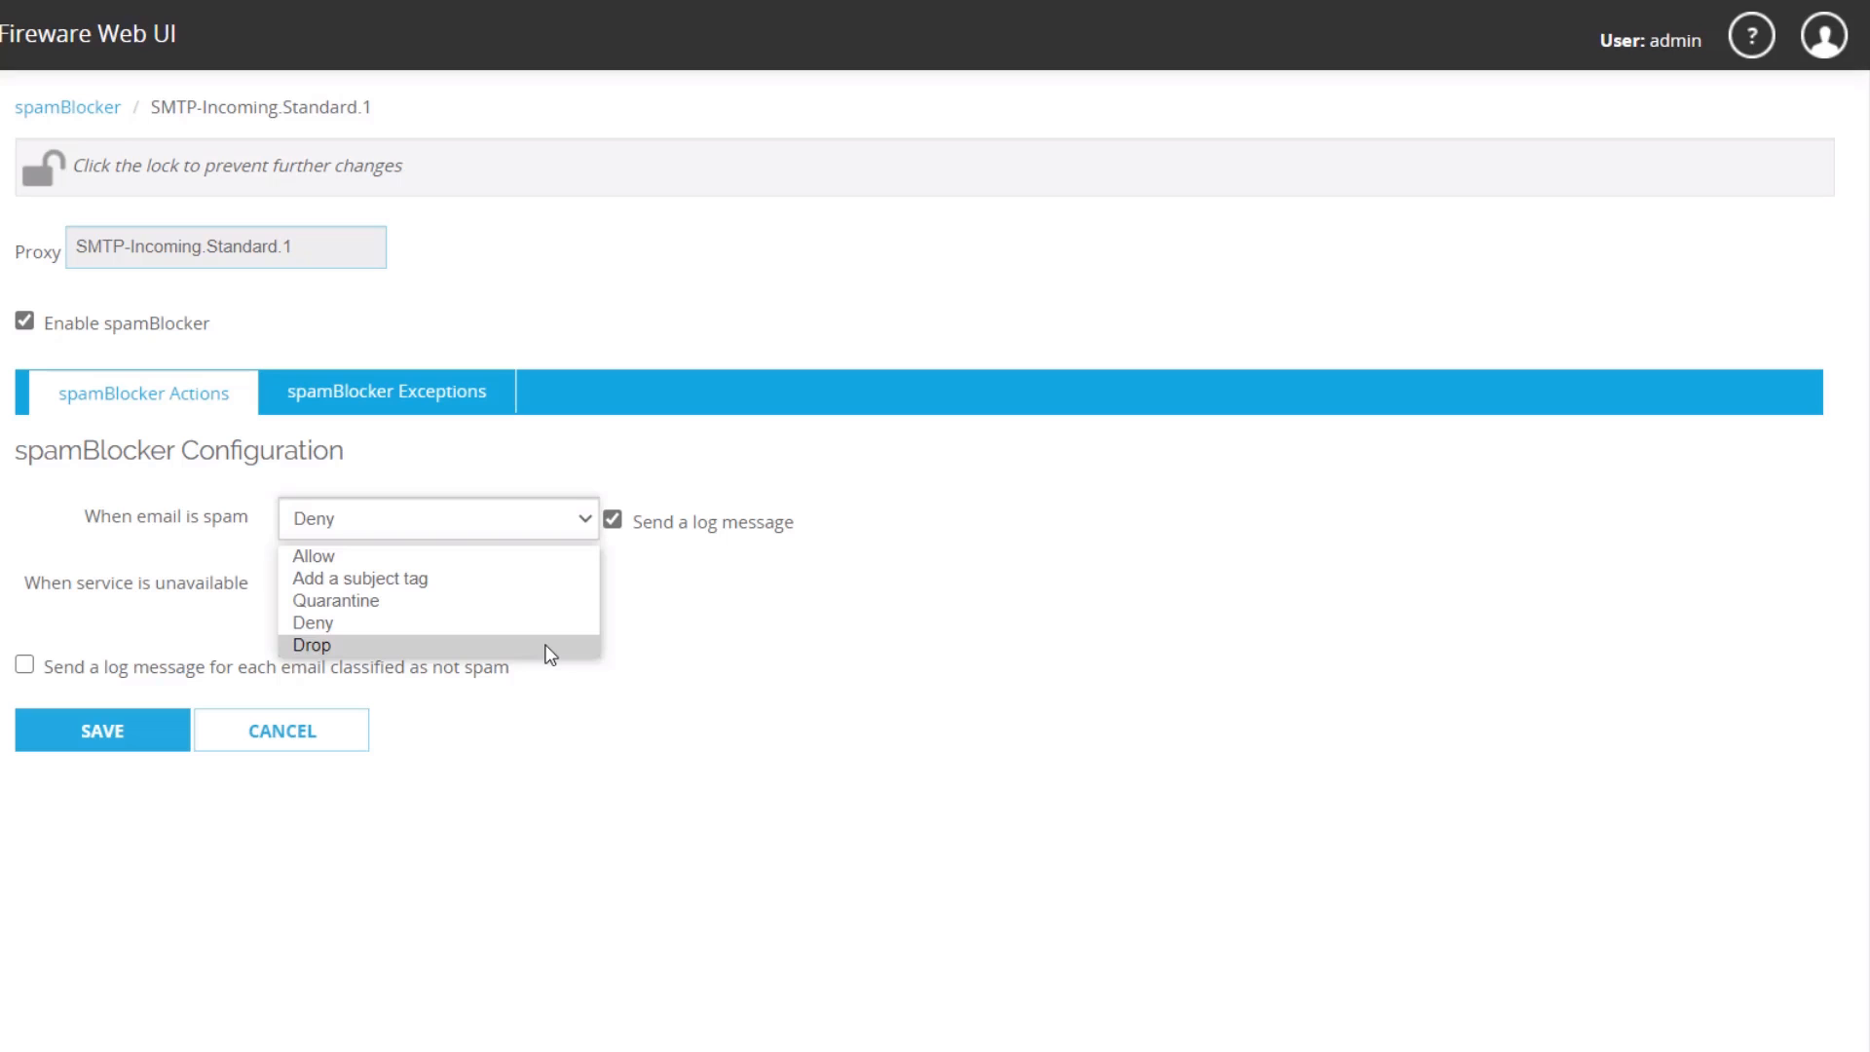
mouse_move(564, 612)
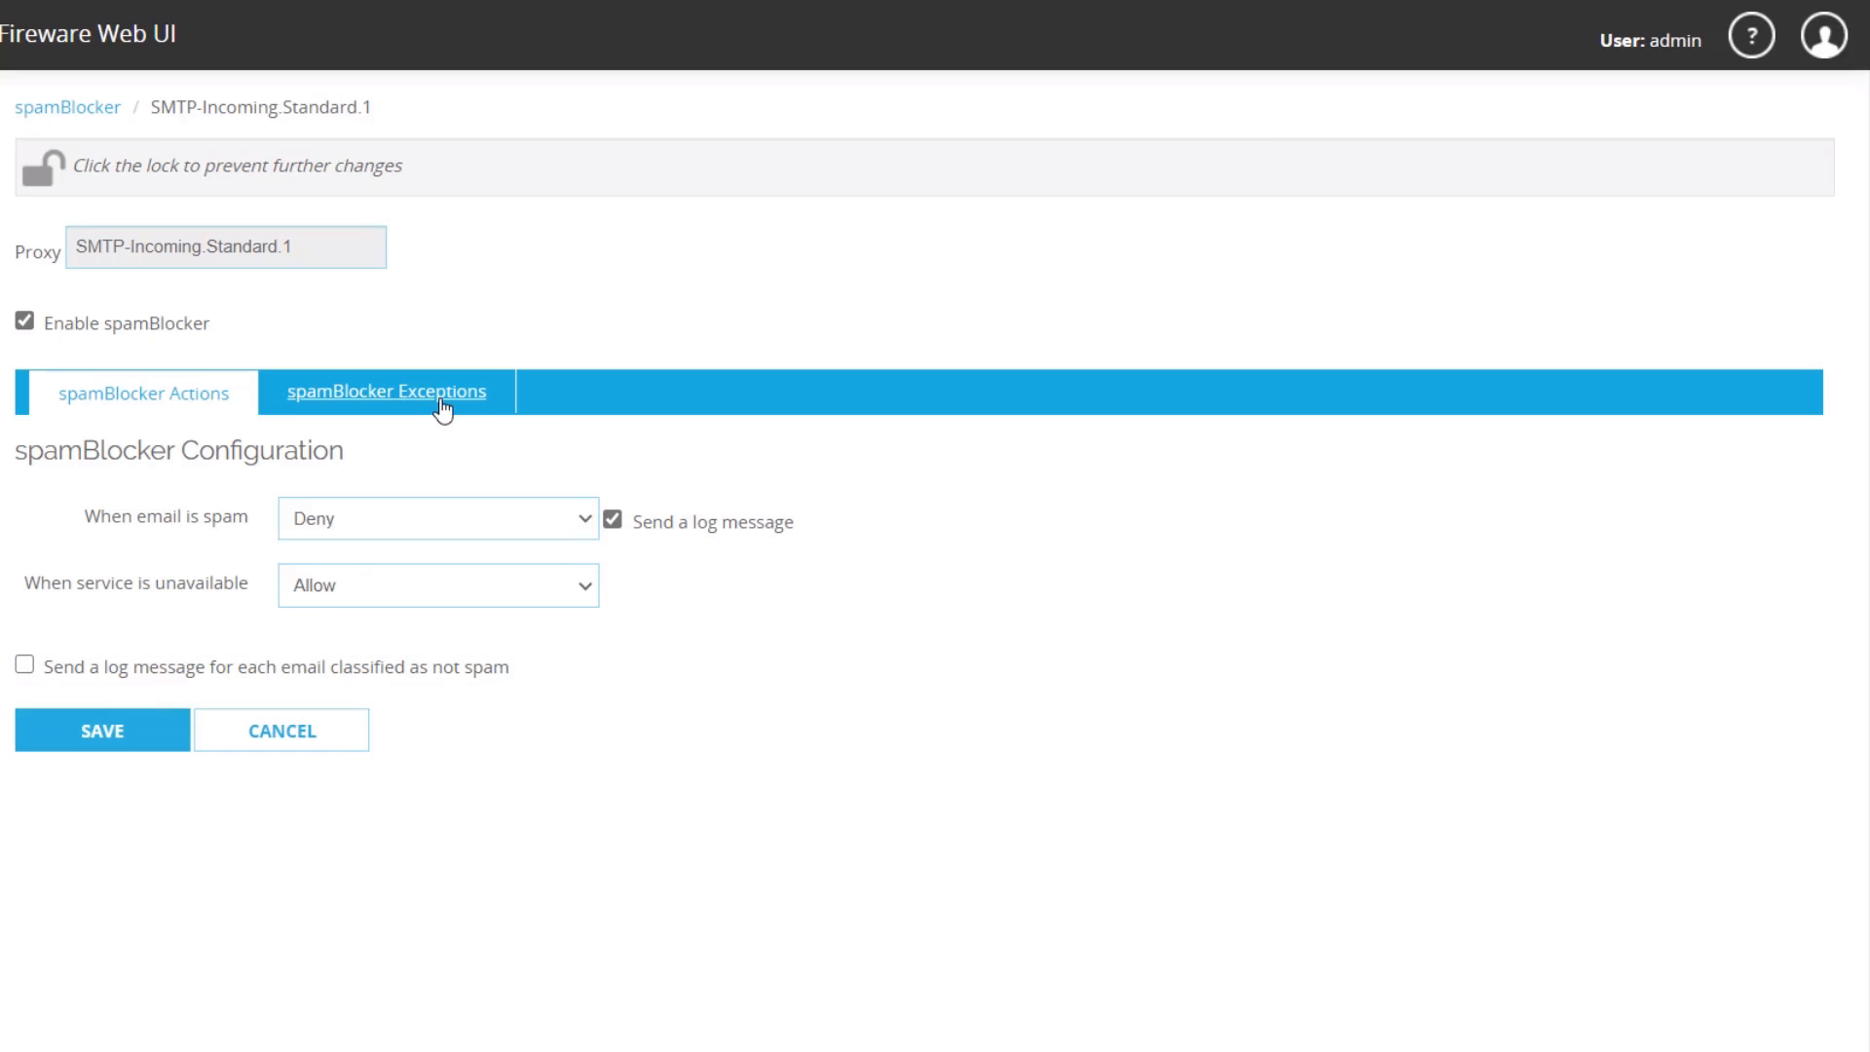
left_click(387, 391)
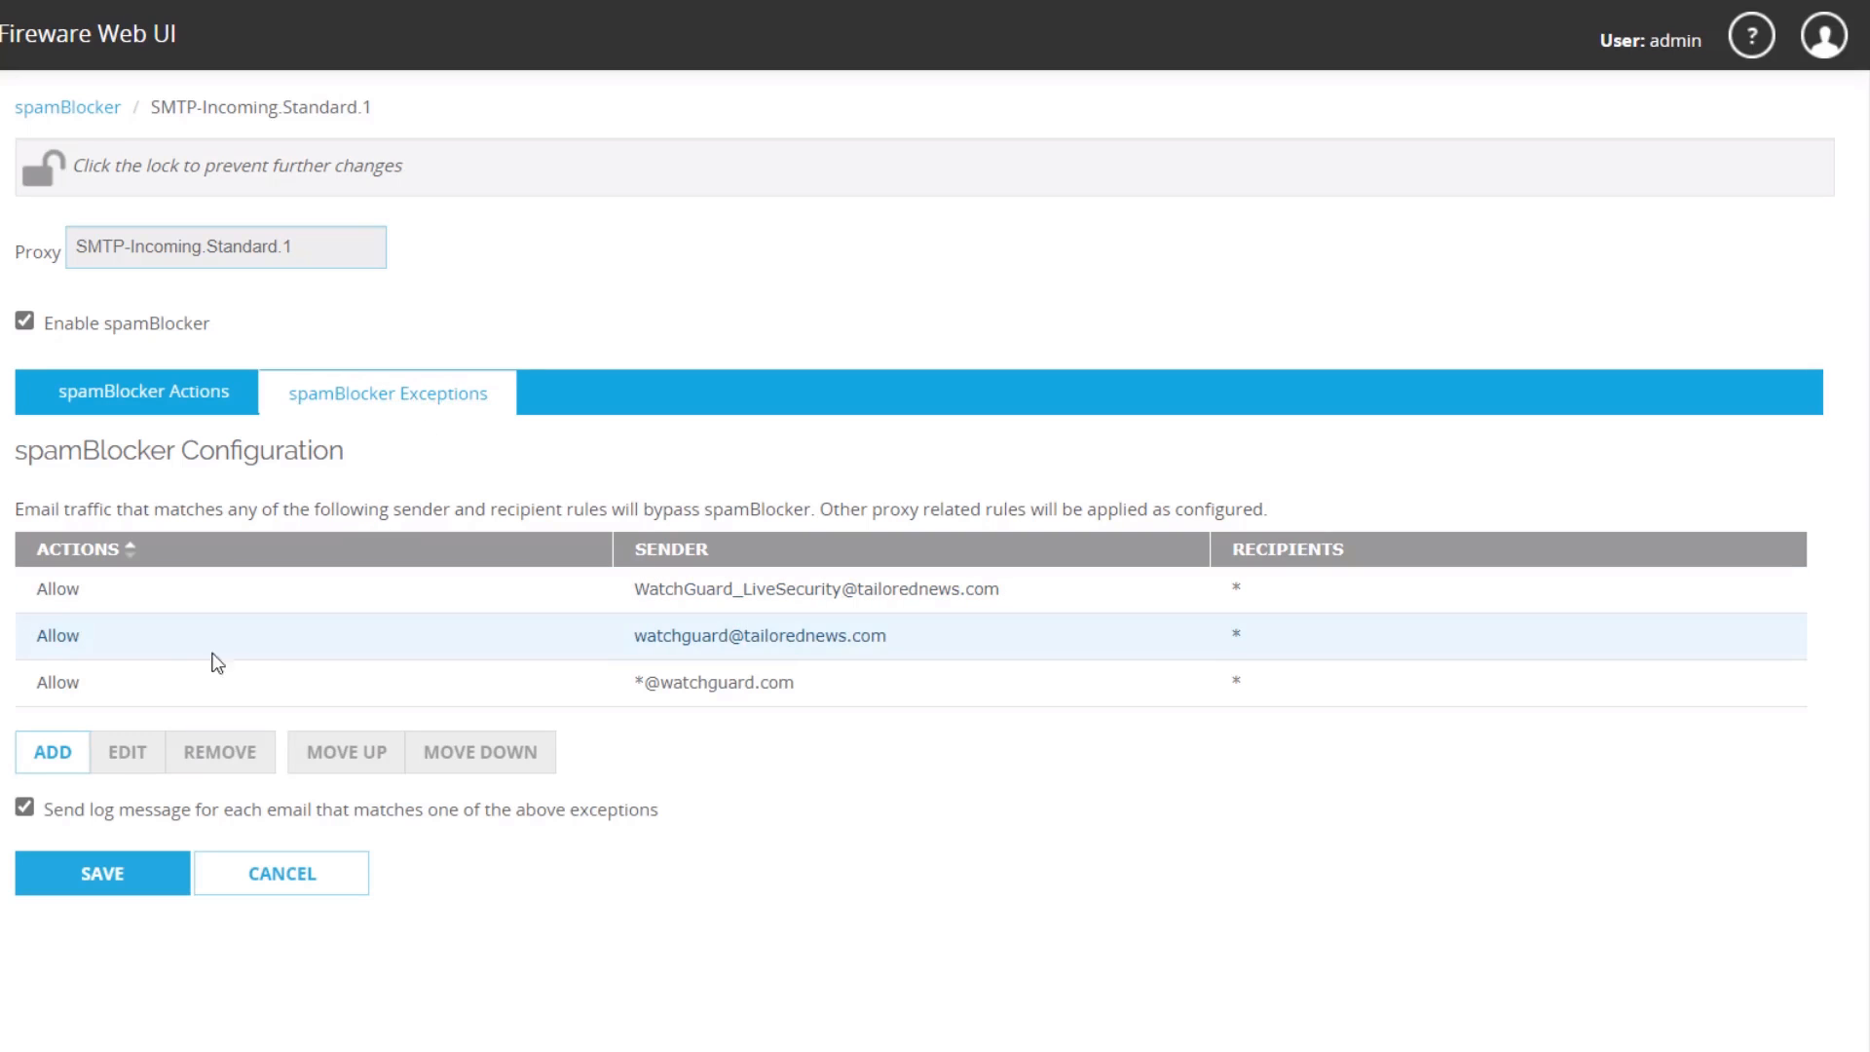
- Start a new spamBlocker exception and set its action to Allow
left_click(52, 752)
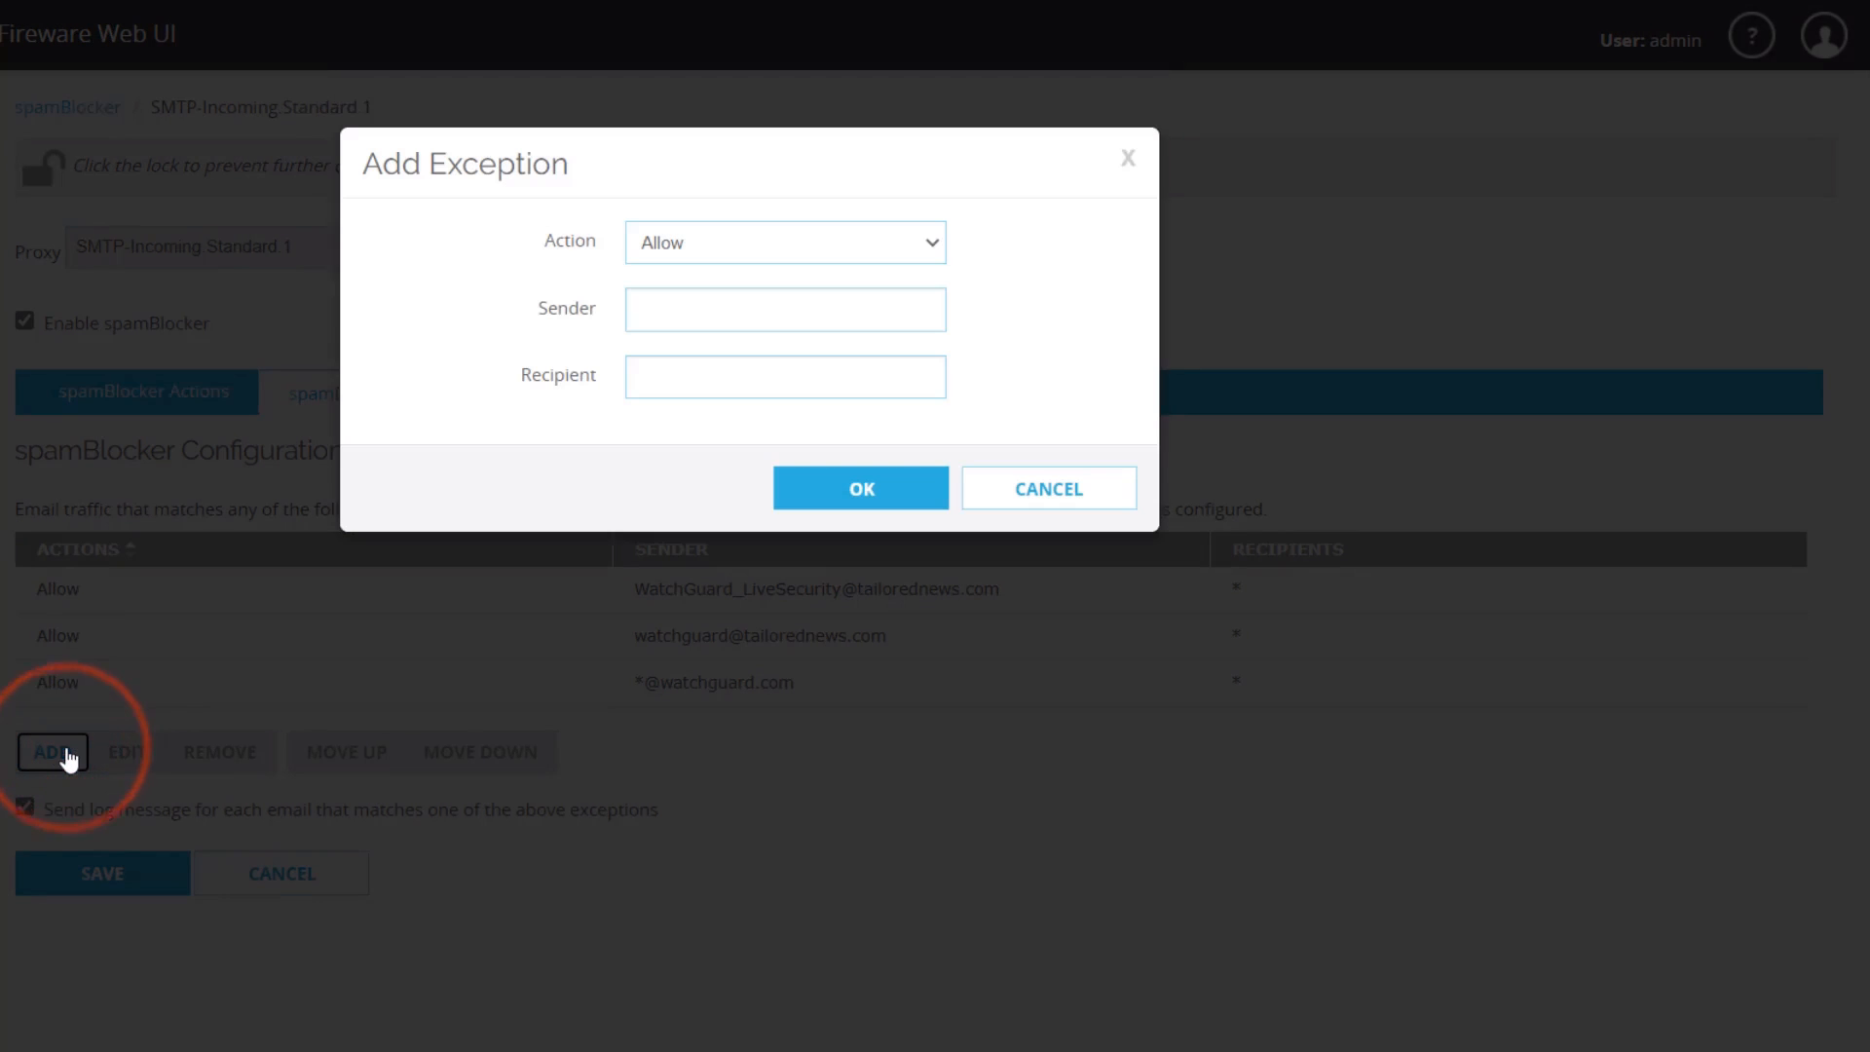
mouse_move(603, 281)
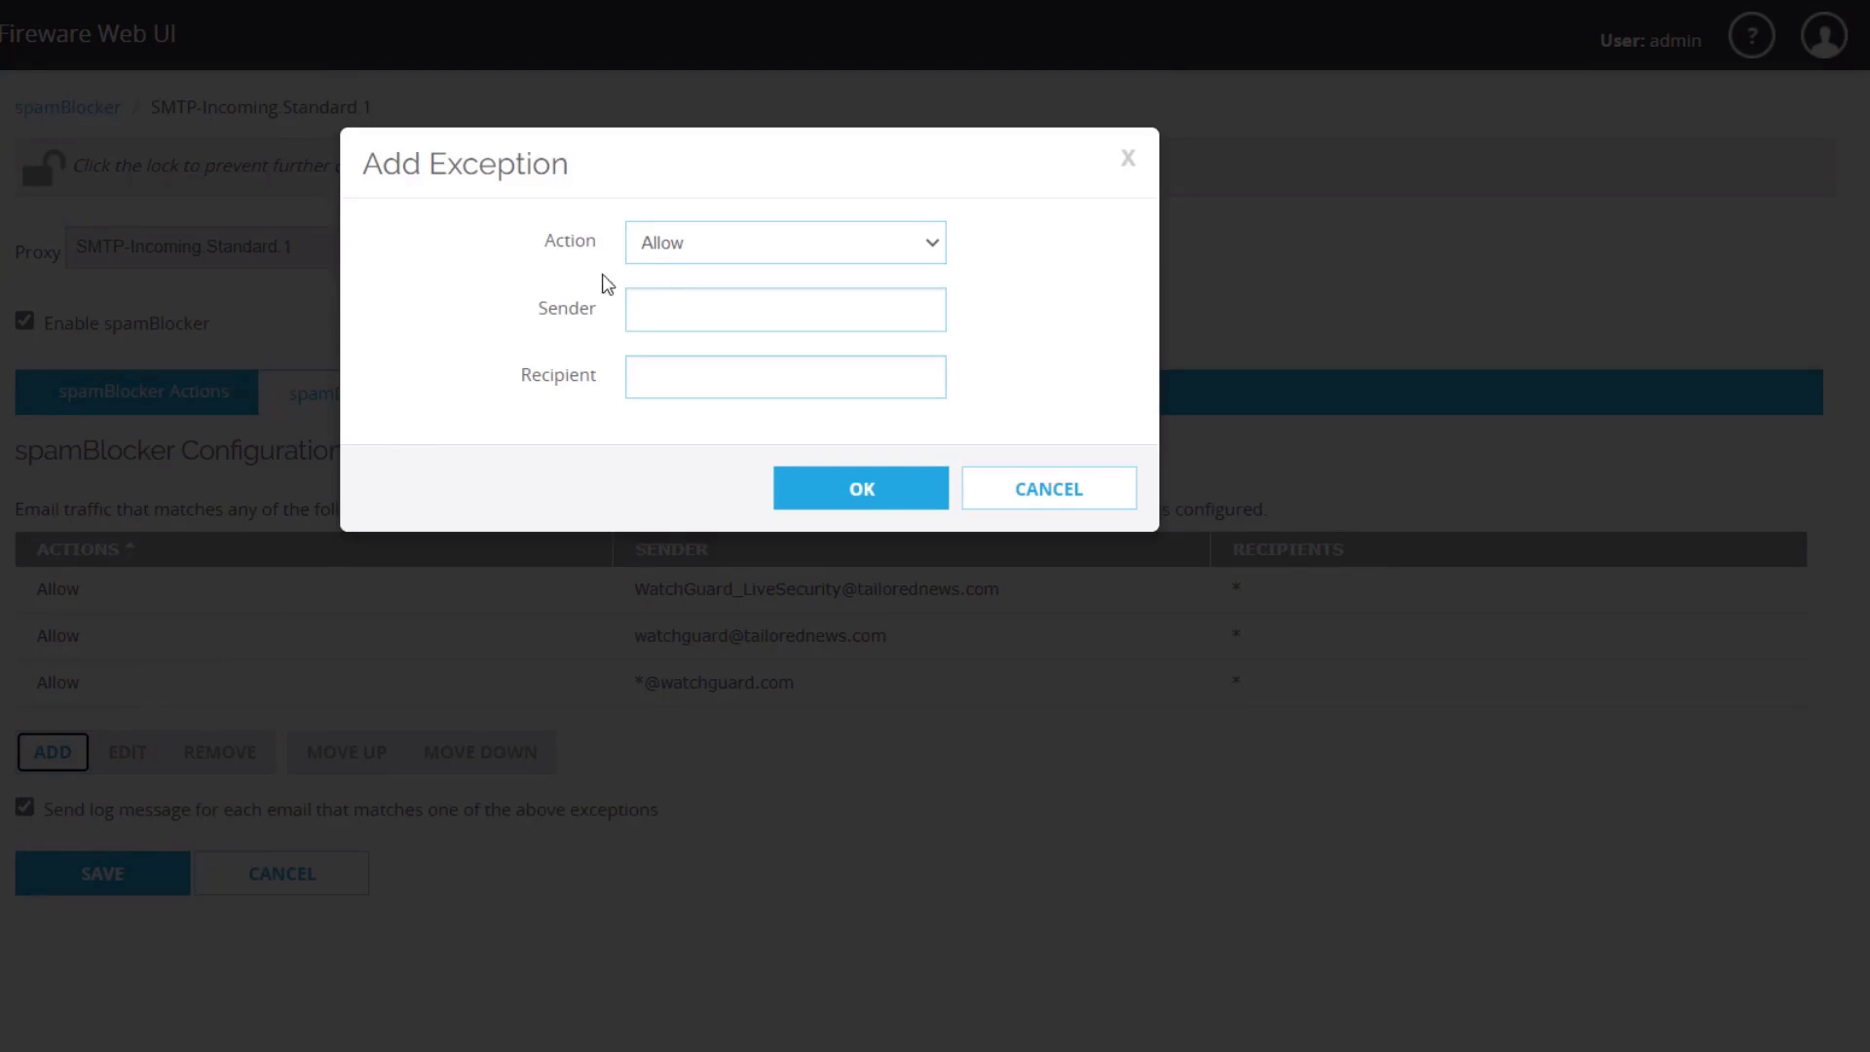
mouse_move(665, 273)
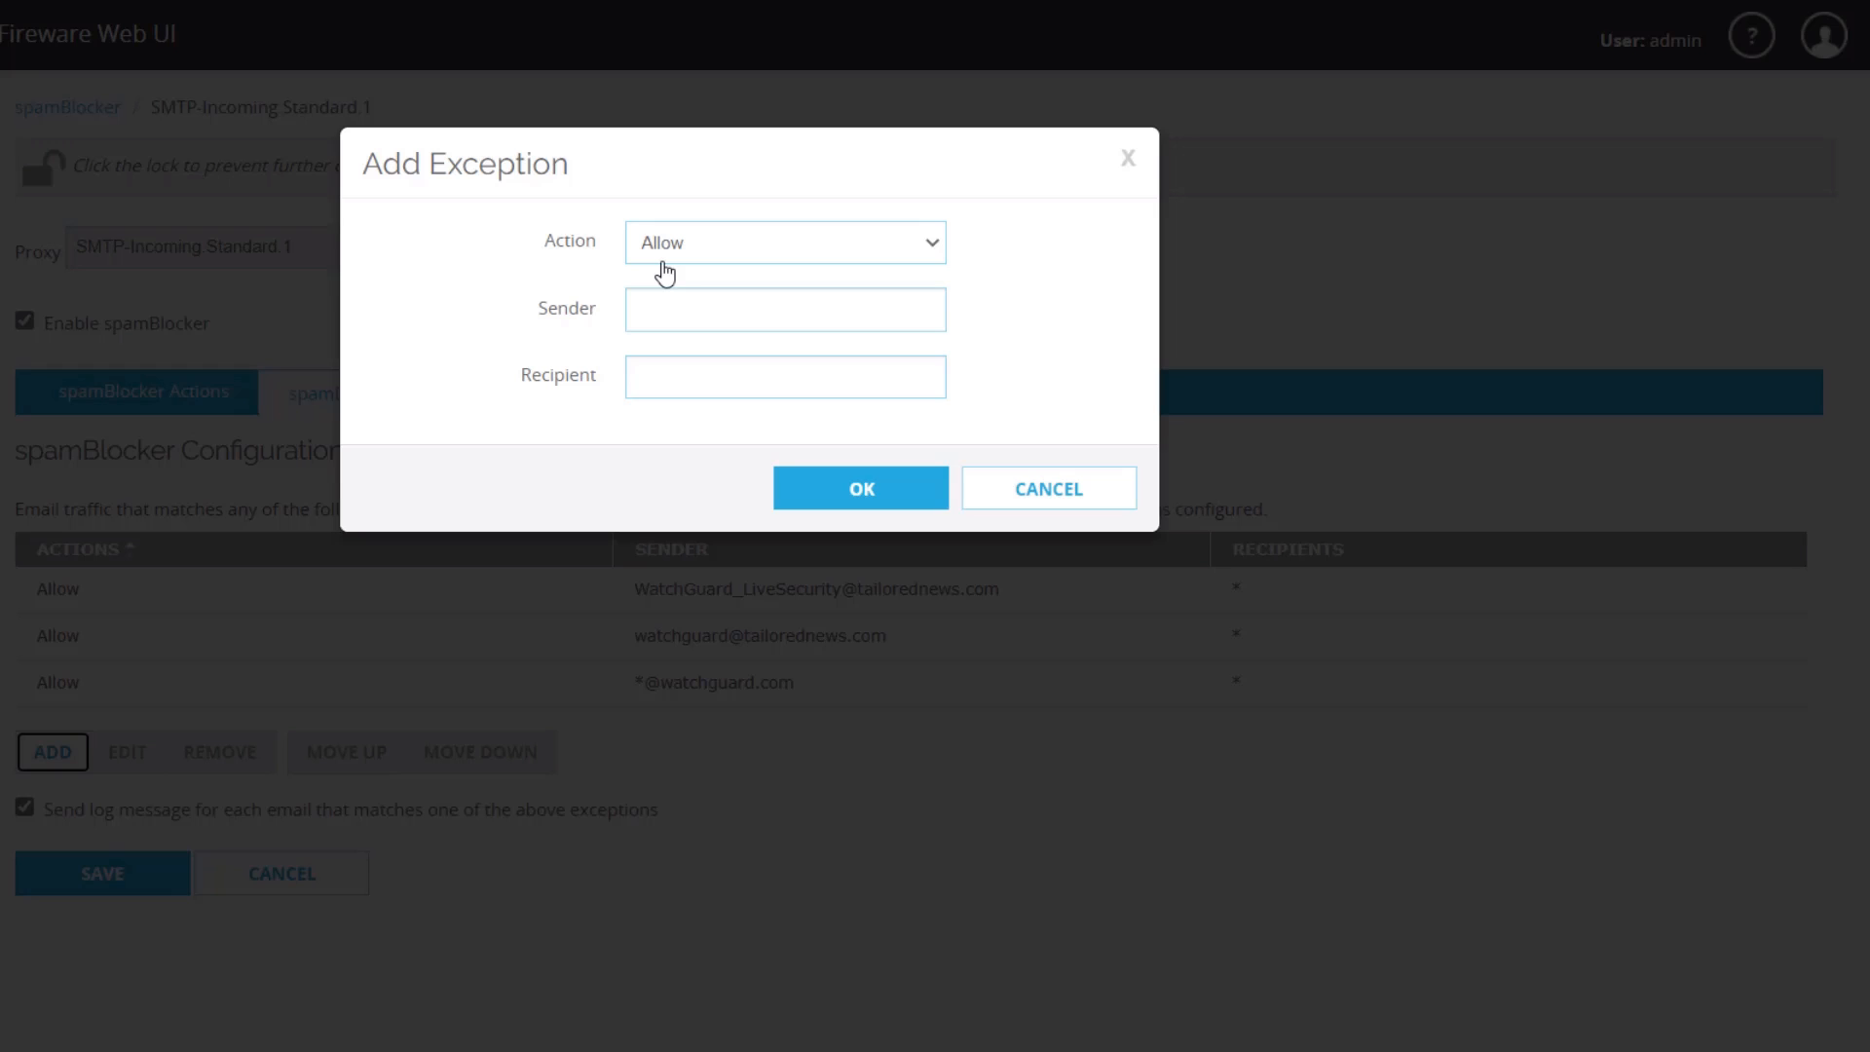
left_click(785, 243)
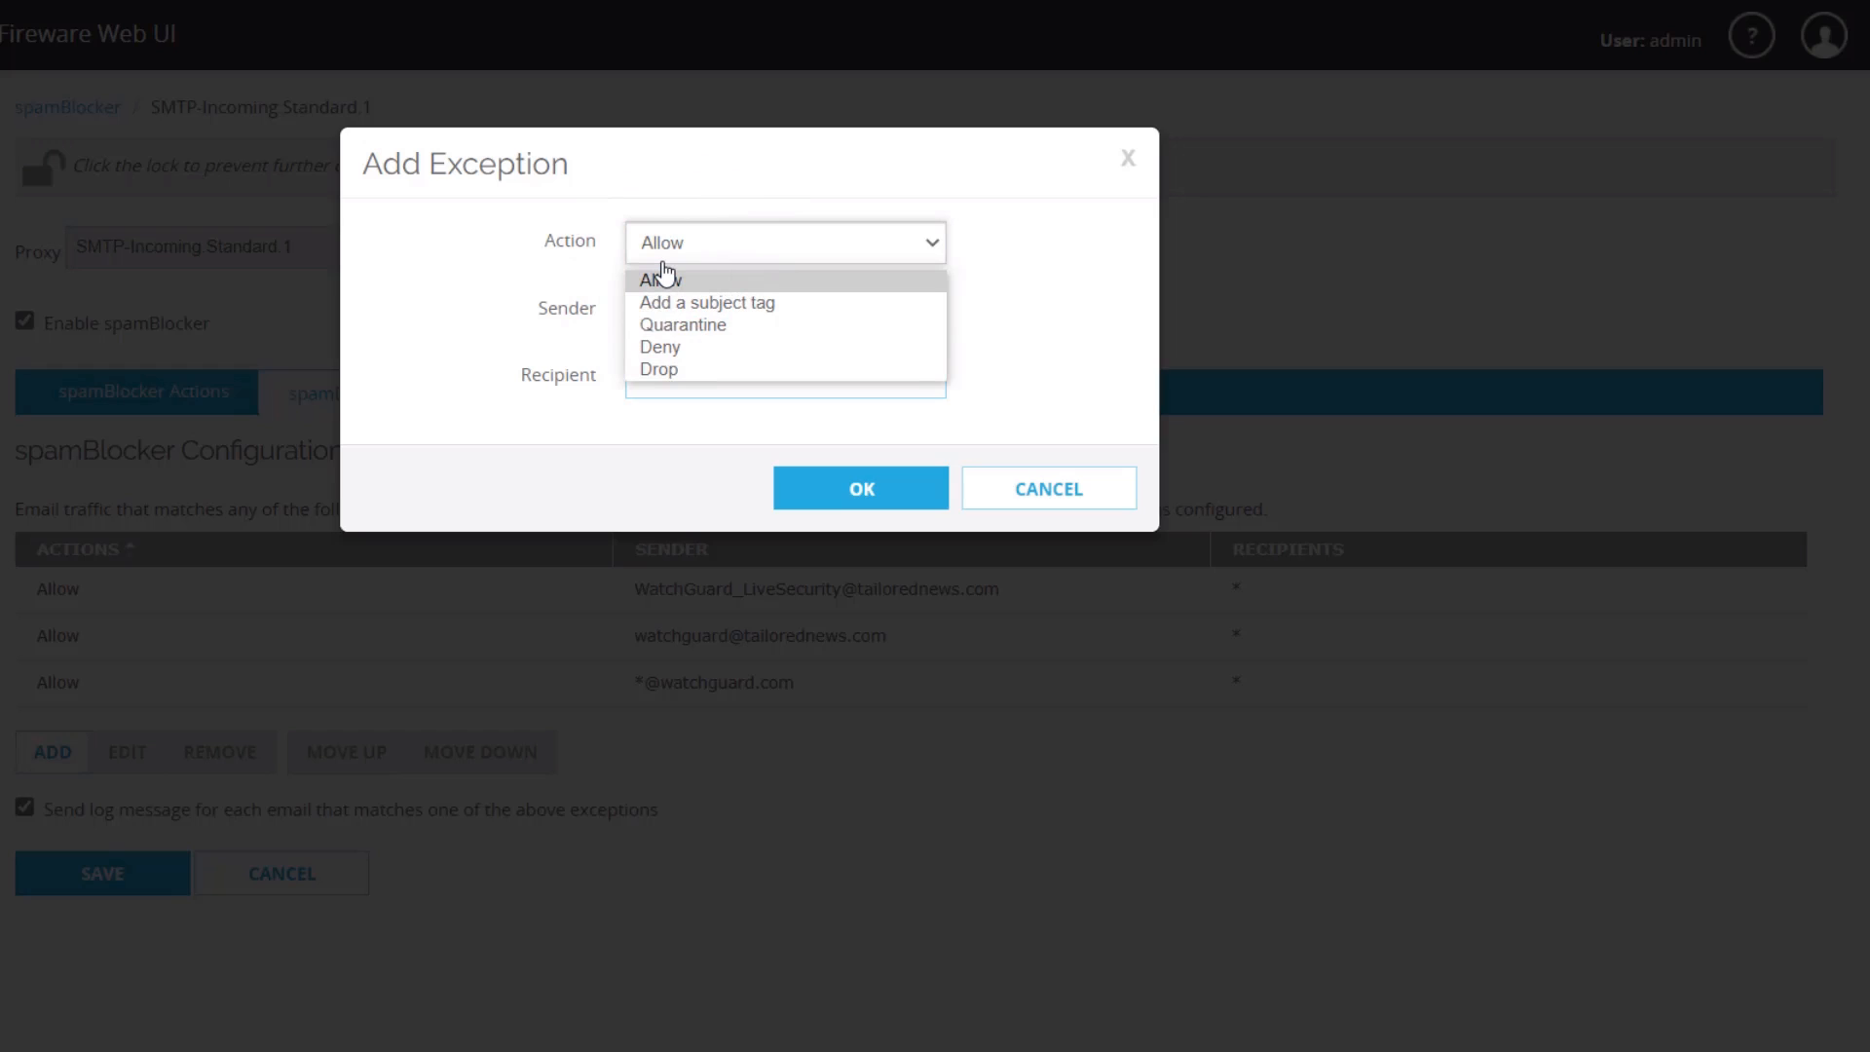
left_click(662, 280)
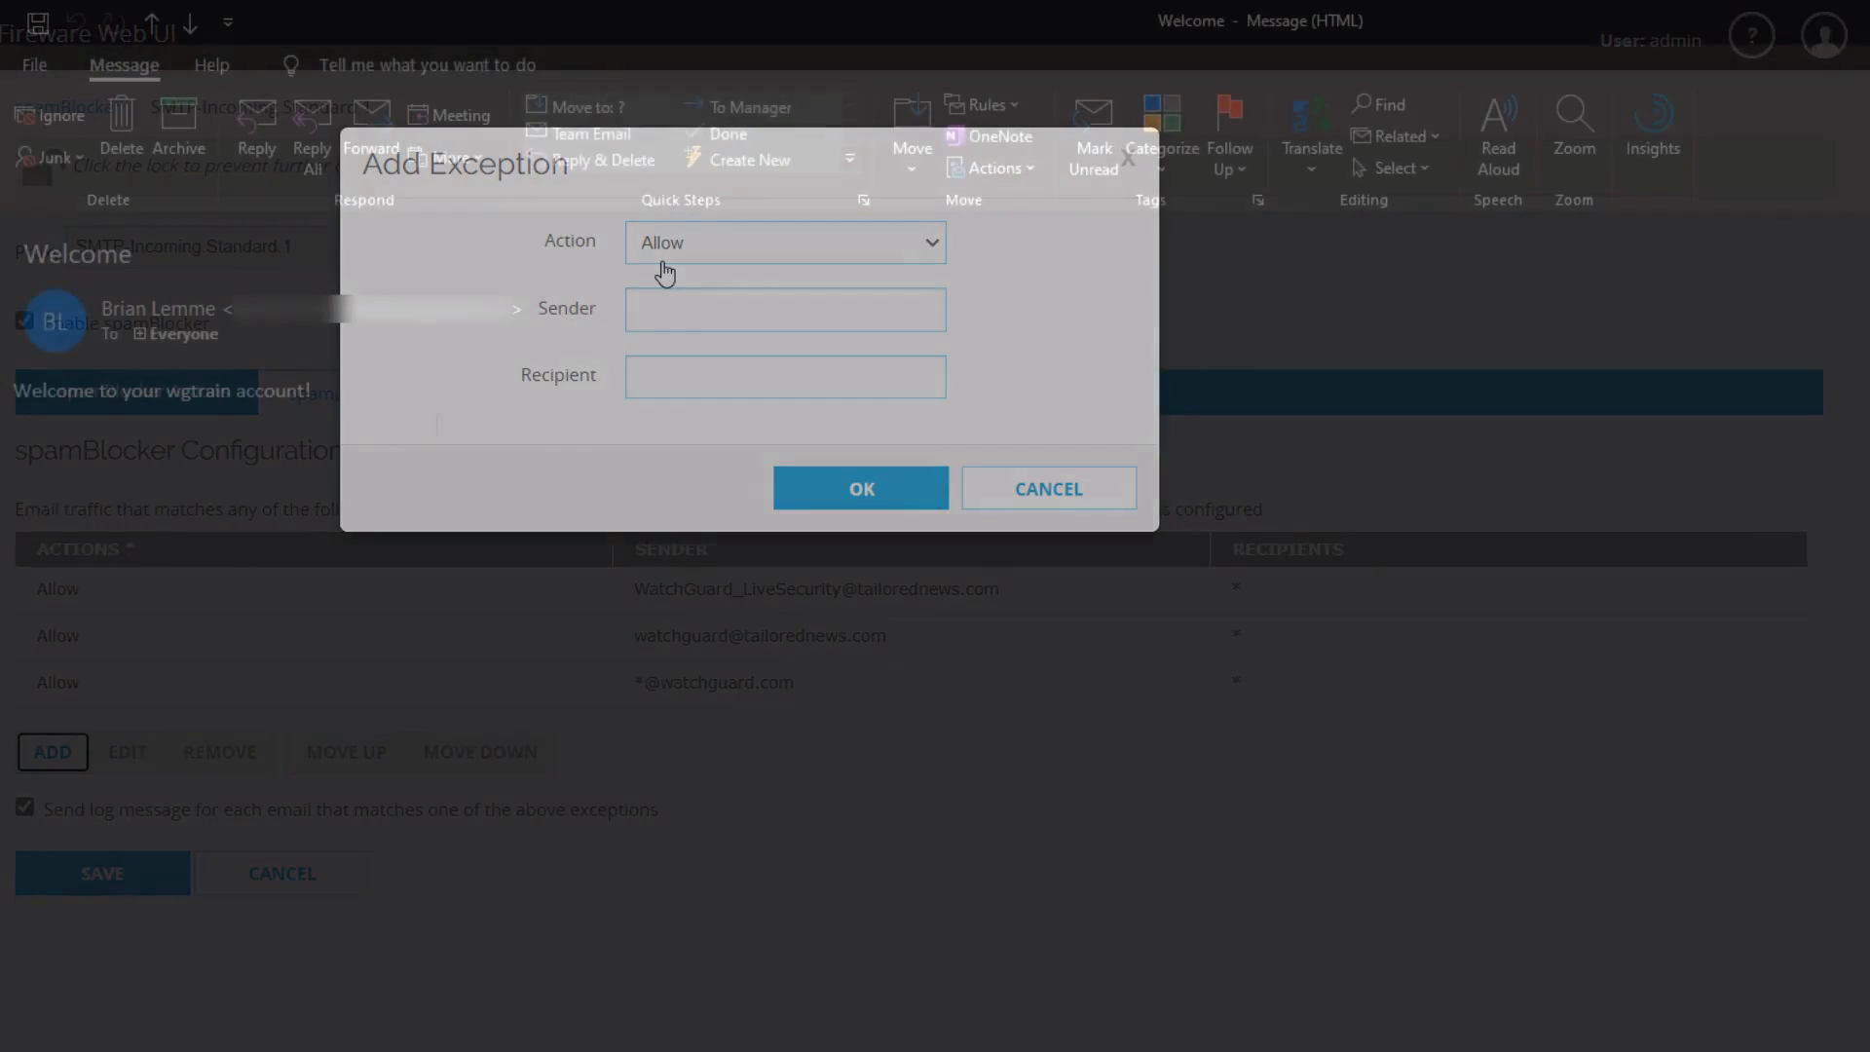
- Open the Welcome message's File info page and view its Properties
left_click(34, 65)
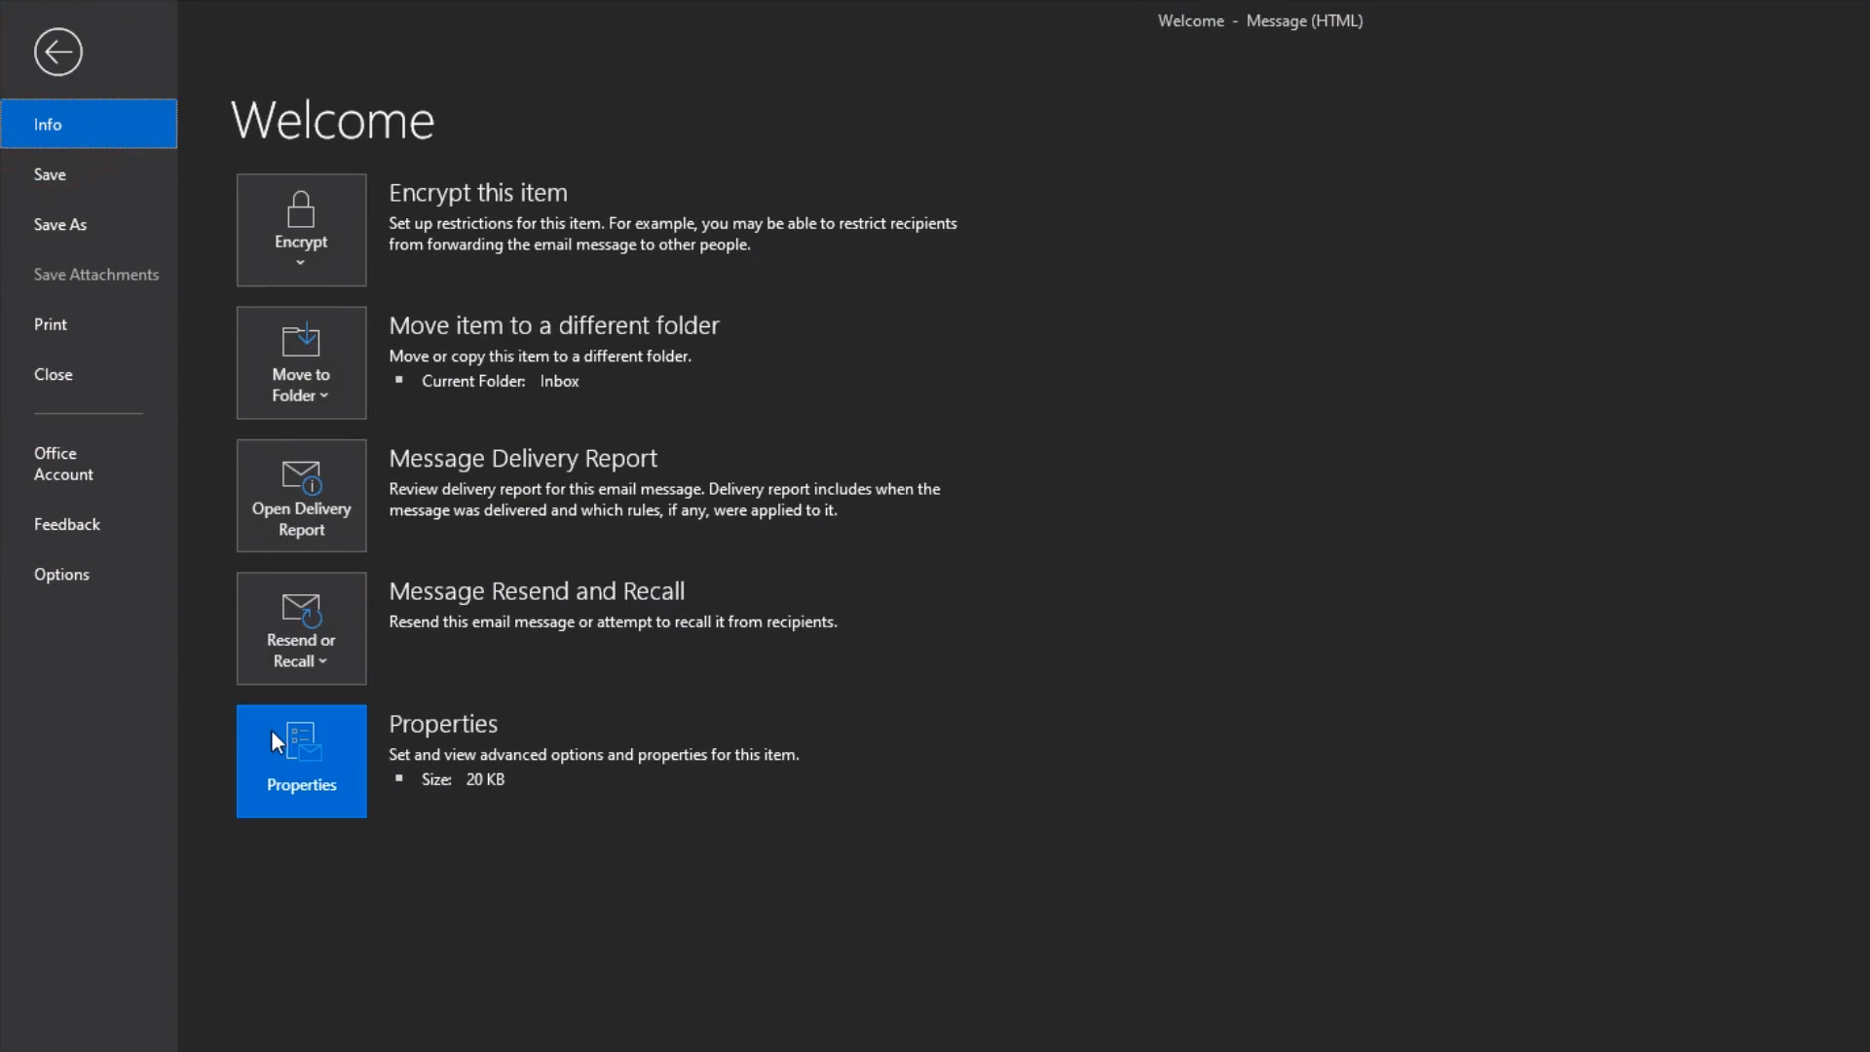
left_click(301, 760)
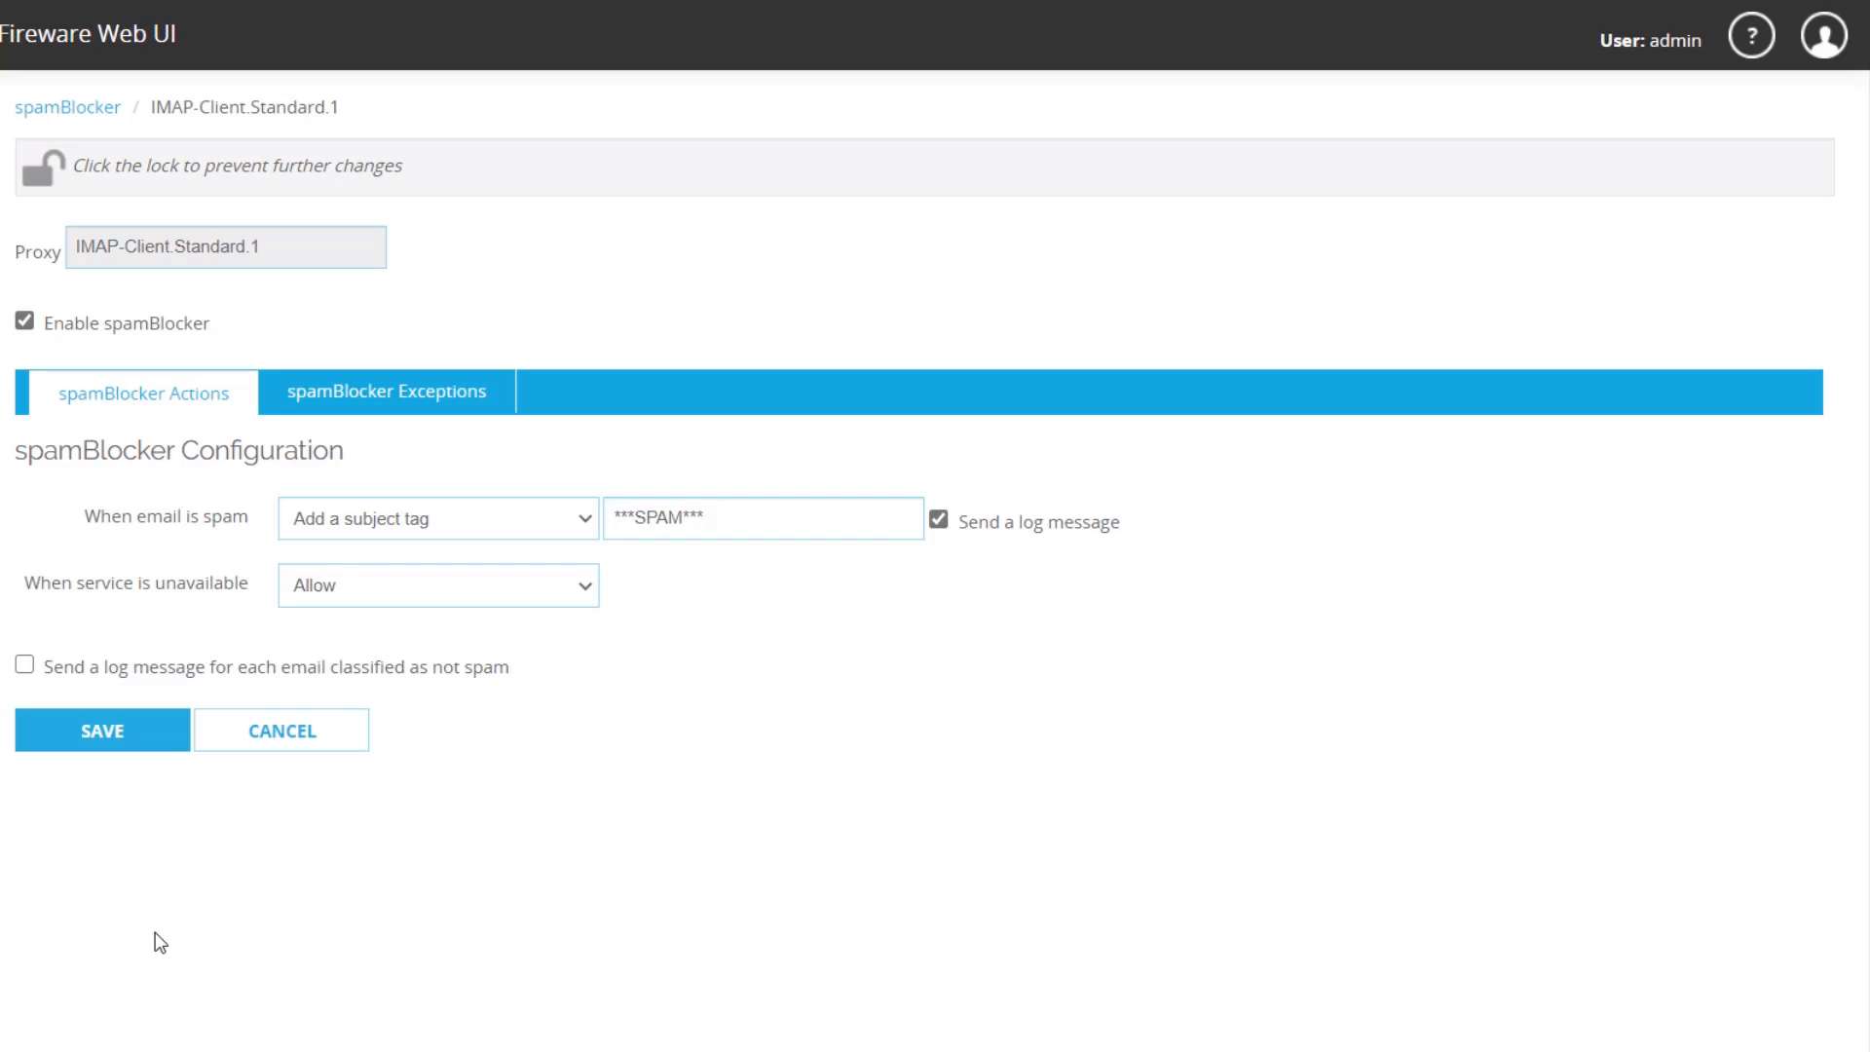
mouse_move(215, 956)
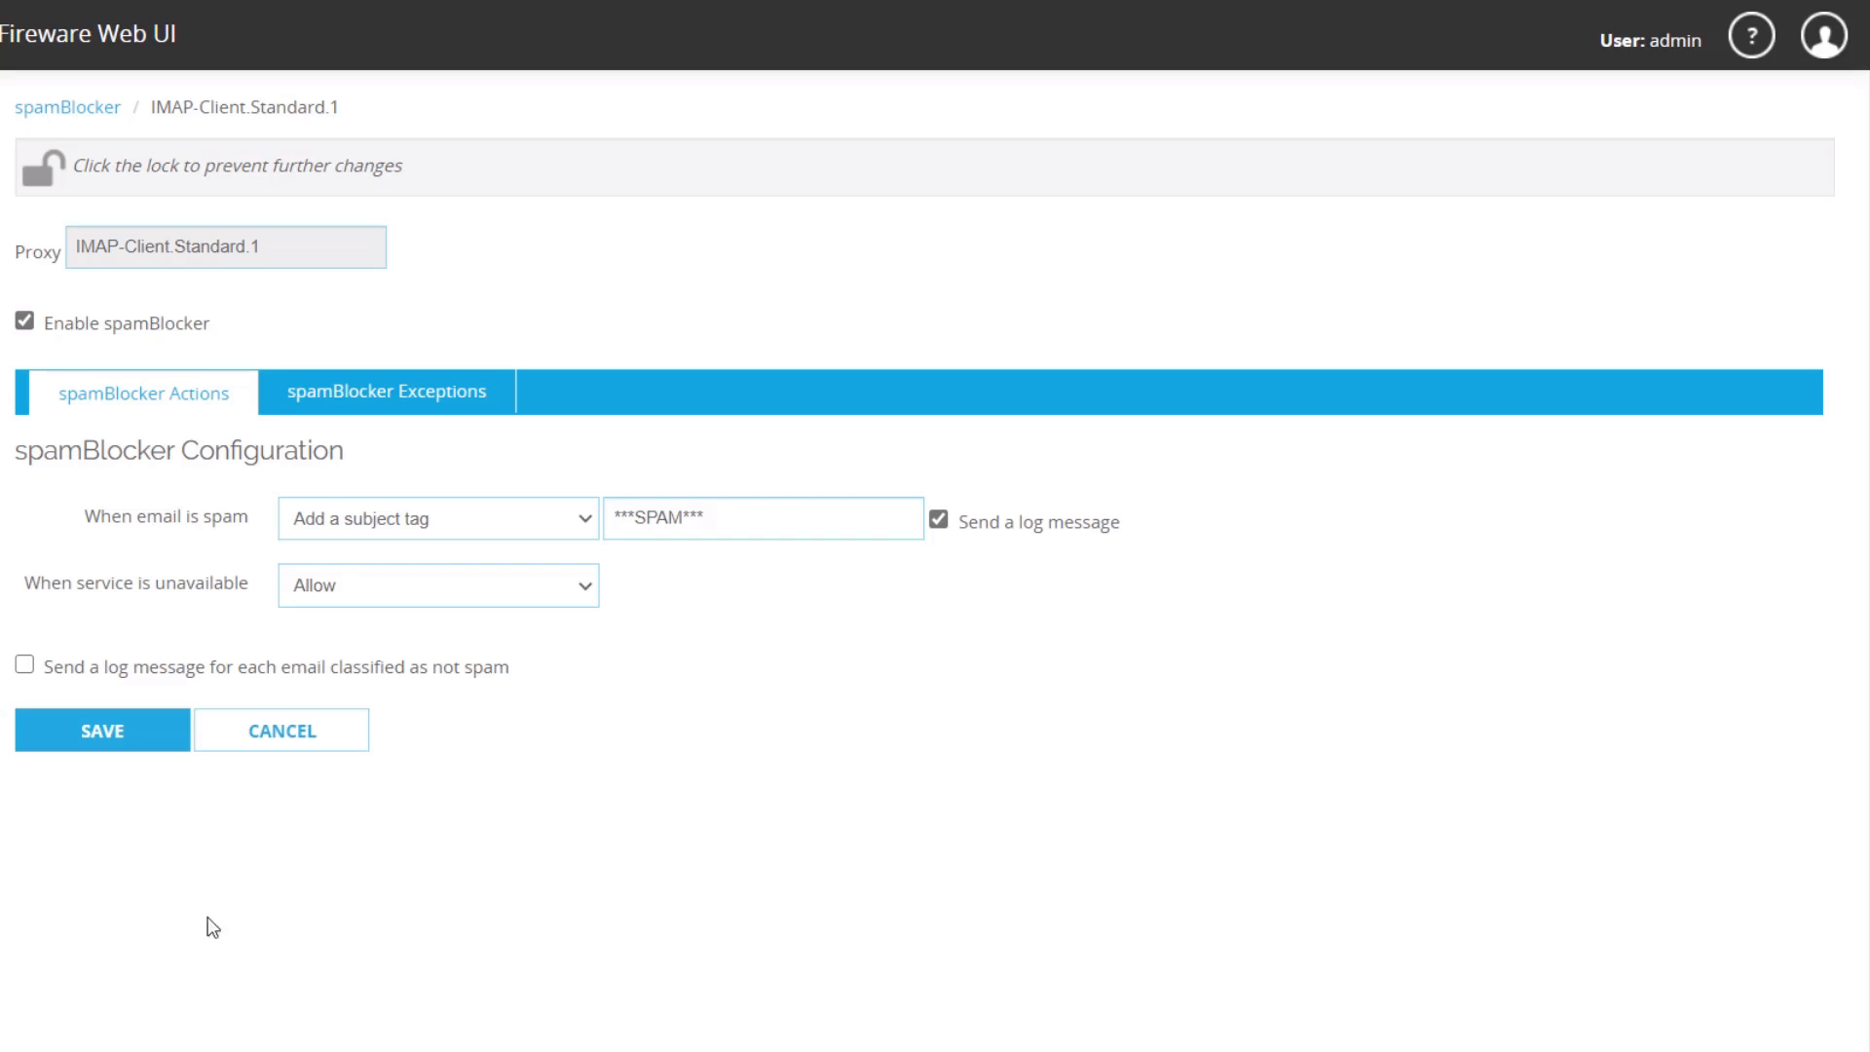
mouse_move(516, 631)
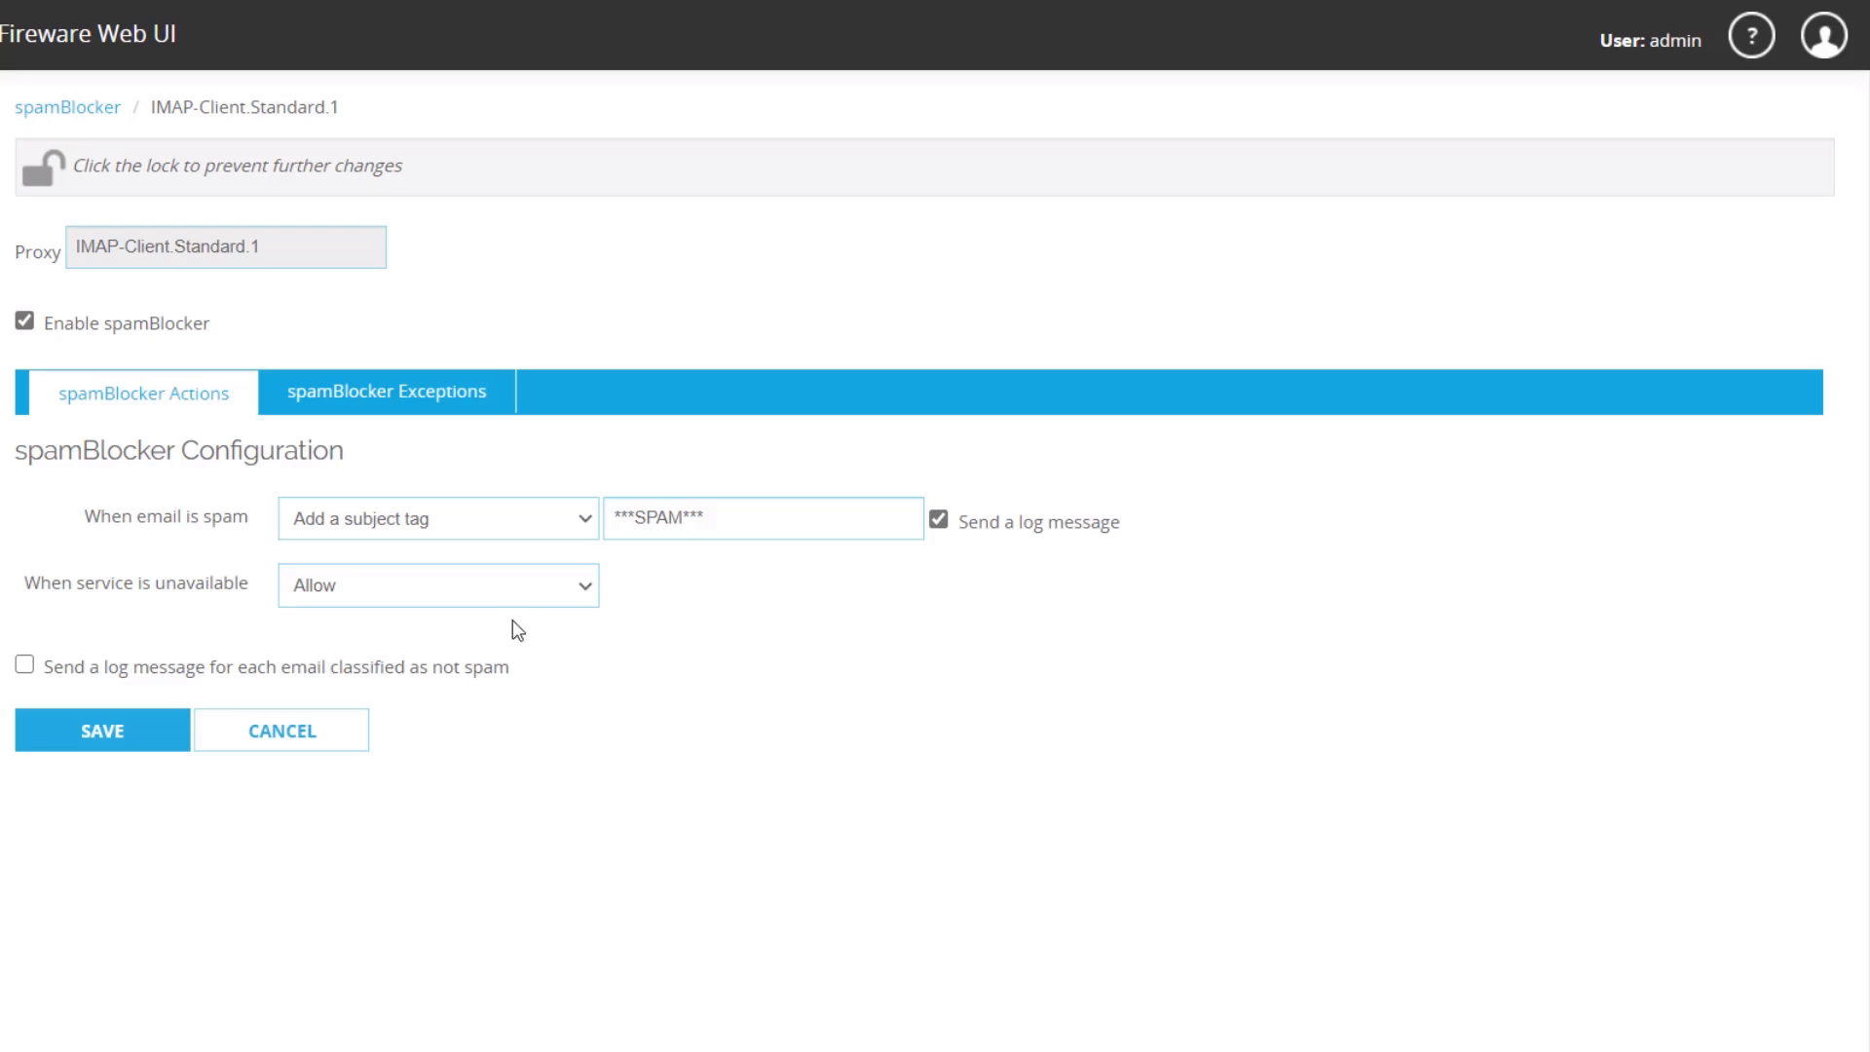
- Close the IMAP-Client.Standard.1 spamBlocker configuration after reviewing its spam tagging
left_click(436, 519)
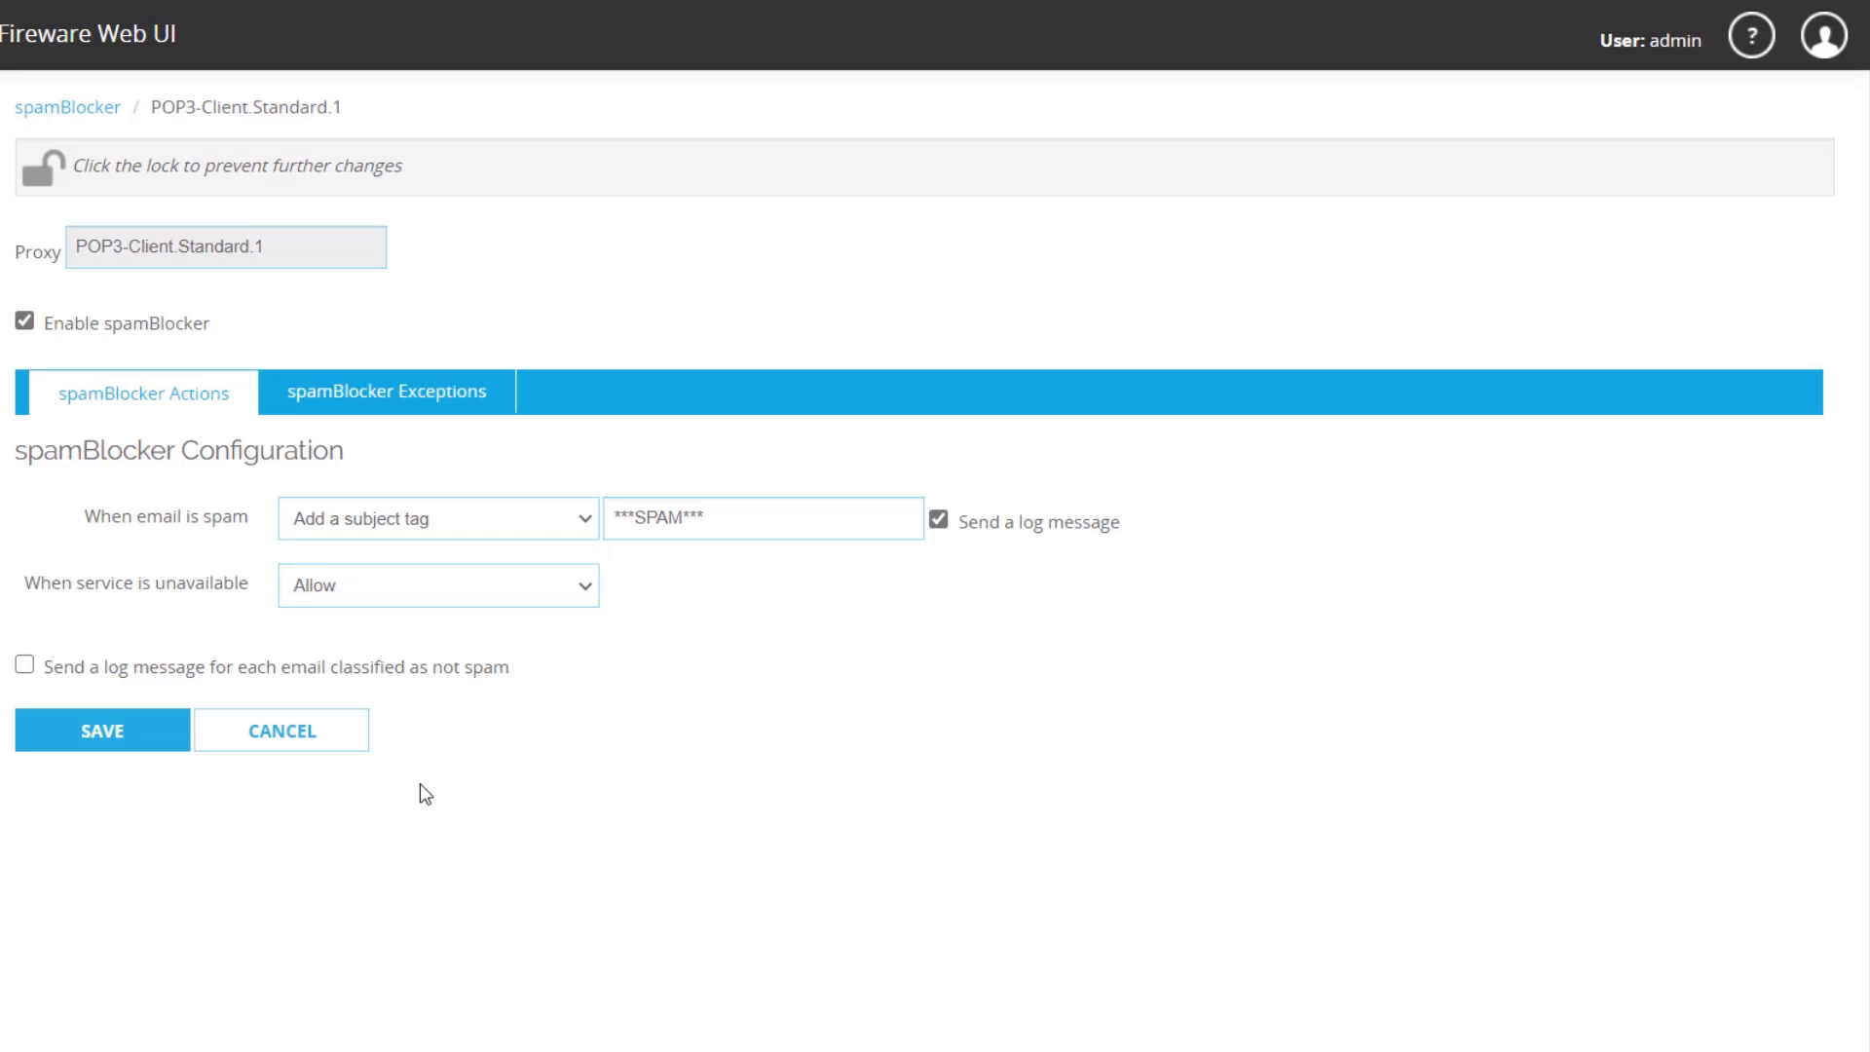
mouse_move(463, 760)
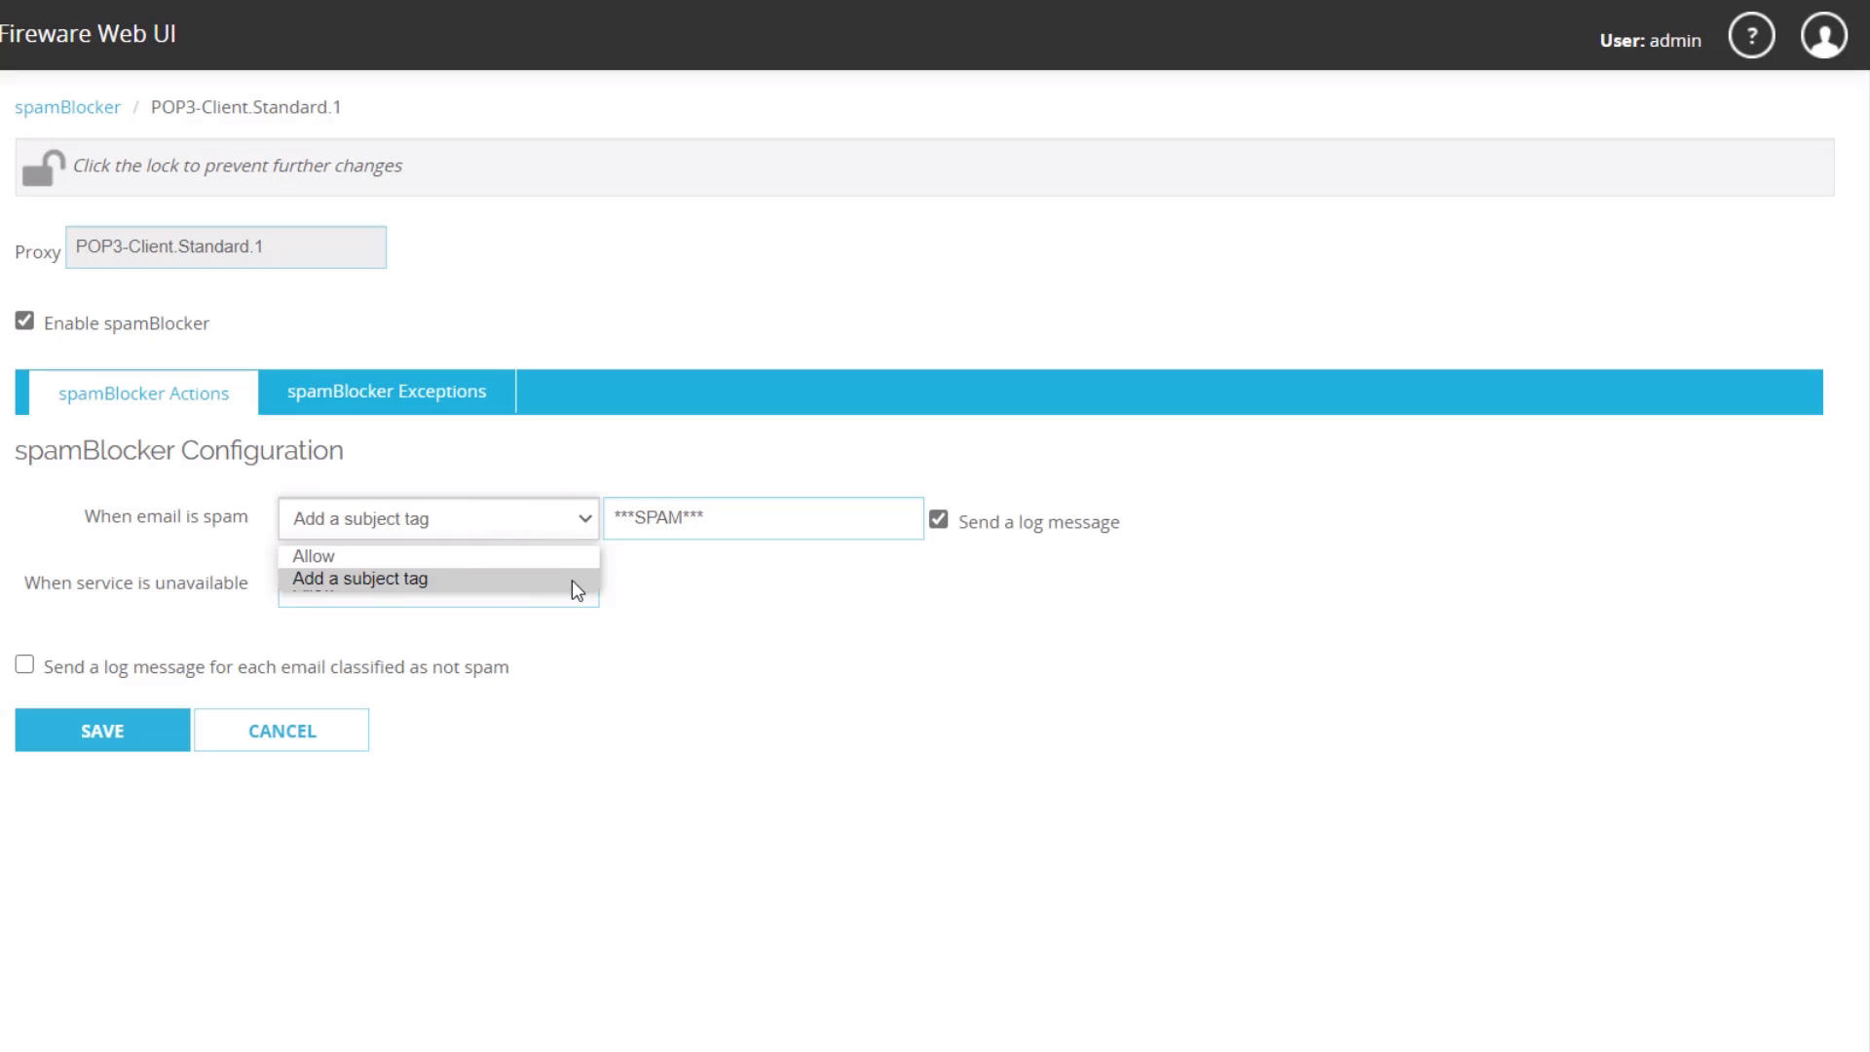
- Keep 'Add a subject tag' as the POP3-Client.Standard.1 spam action and cancel back to the list
left_click(360, 578)
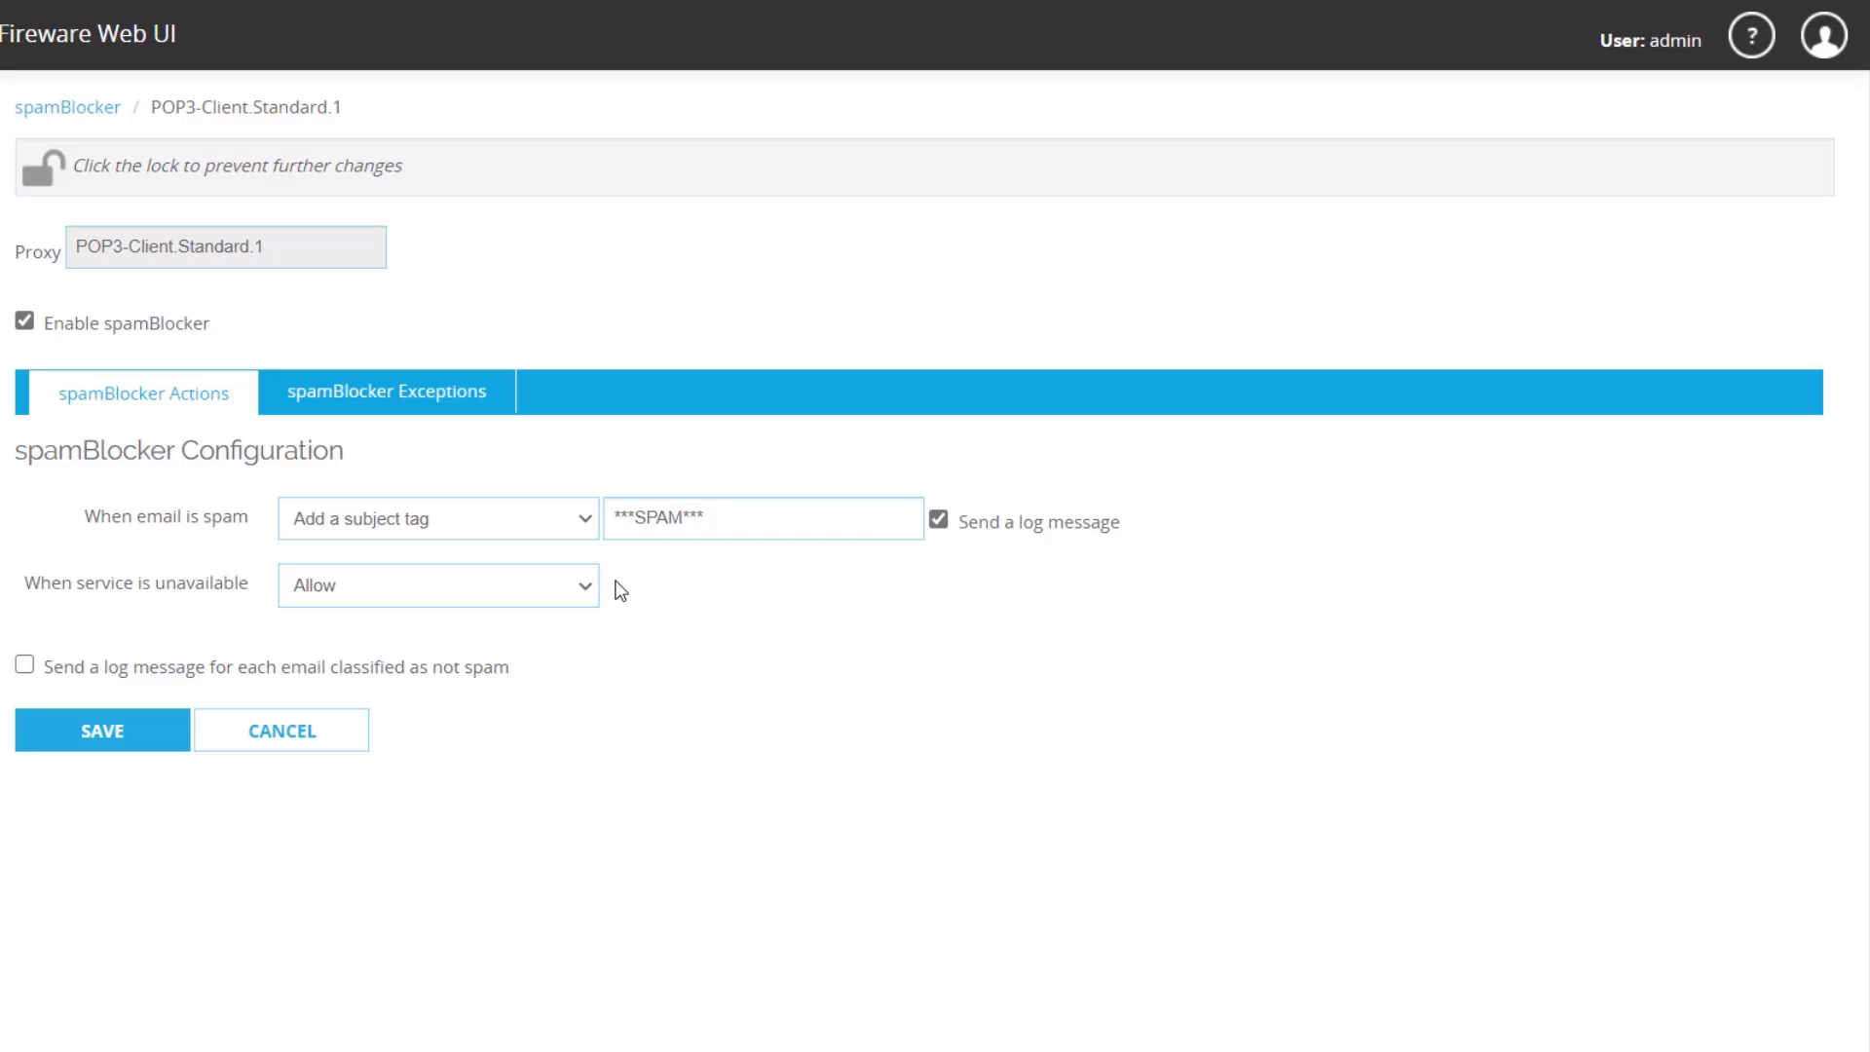
mouse_move(792, 575)
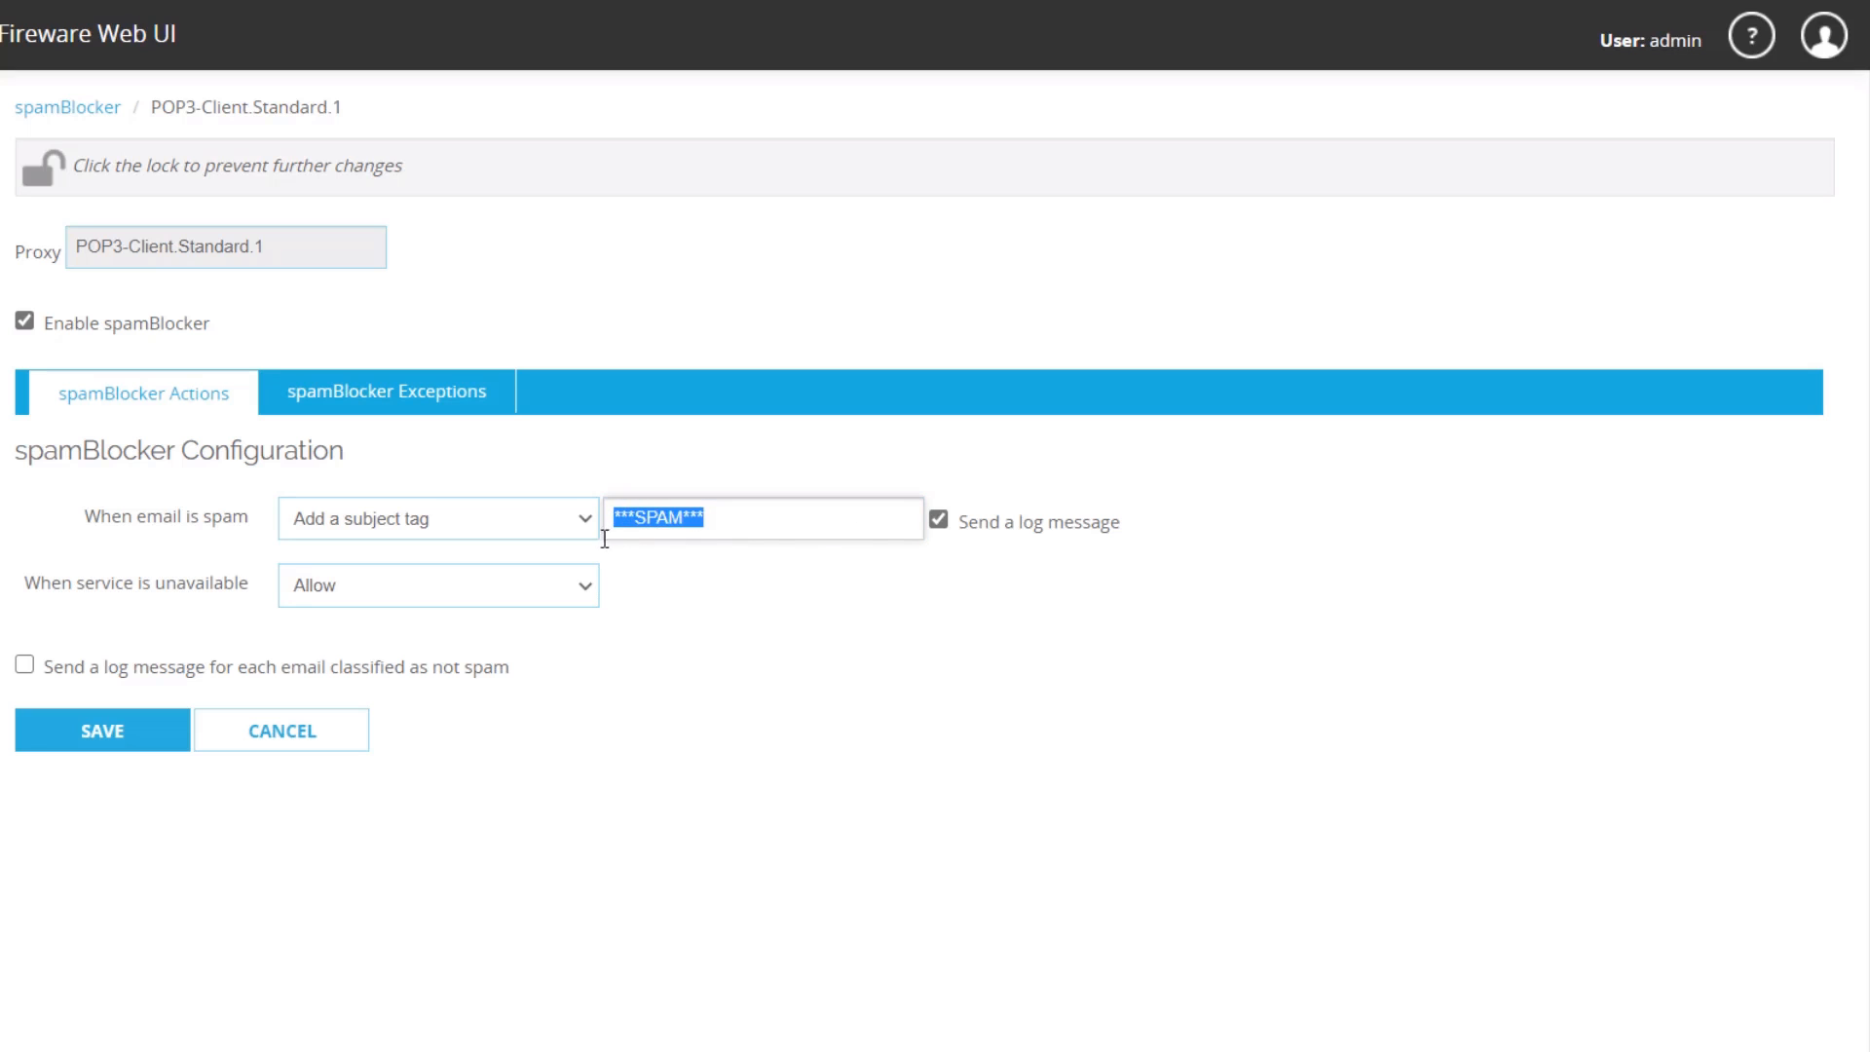
mouse_move(639, 586)
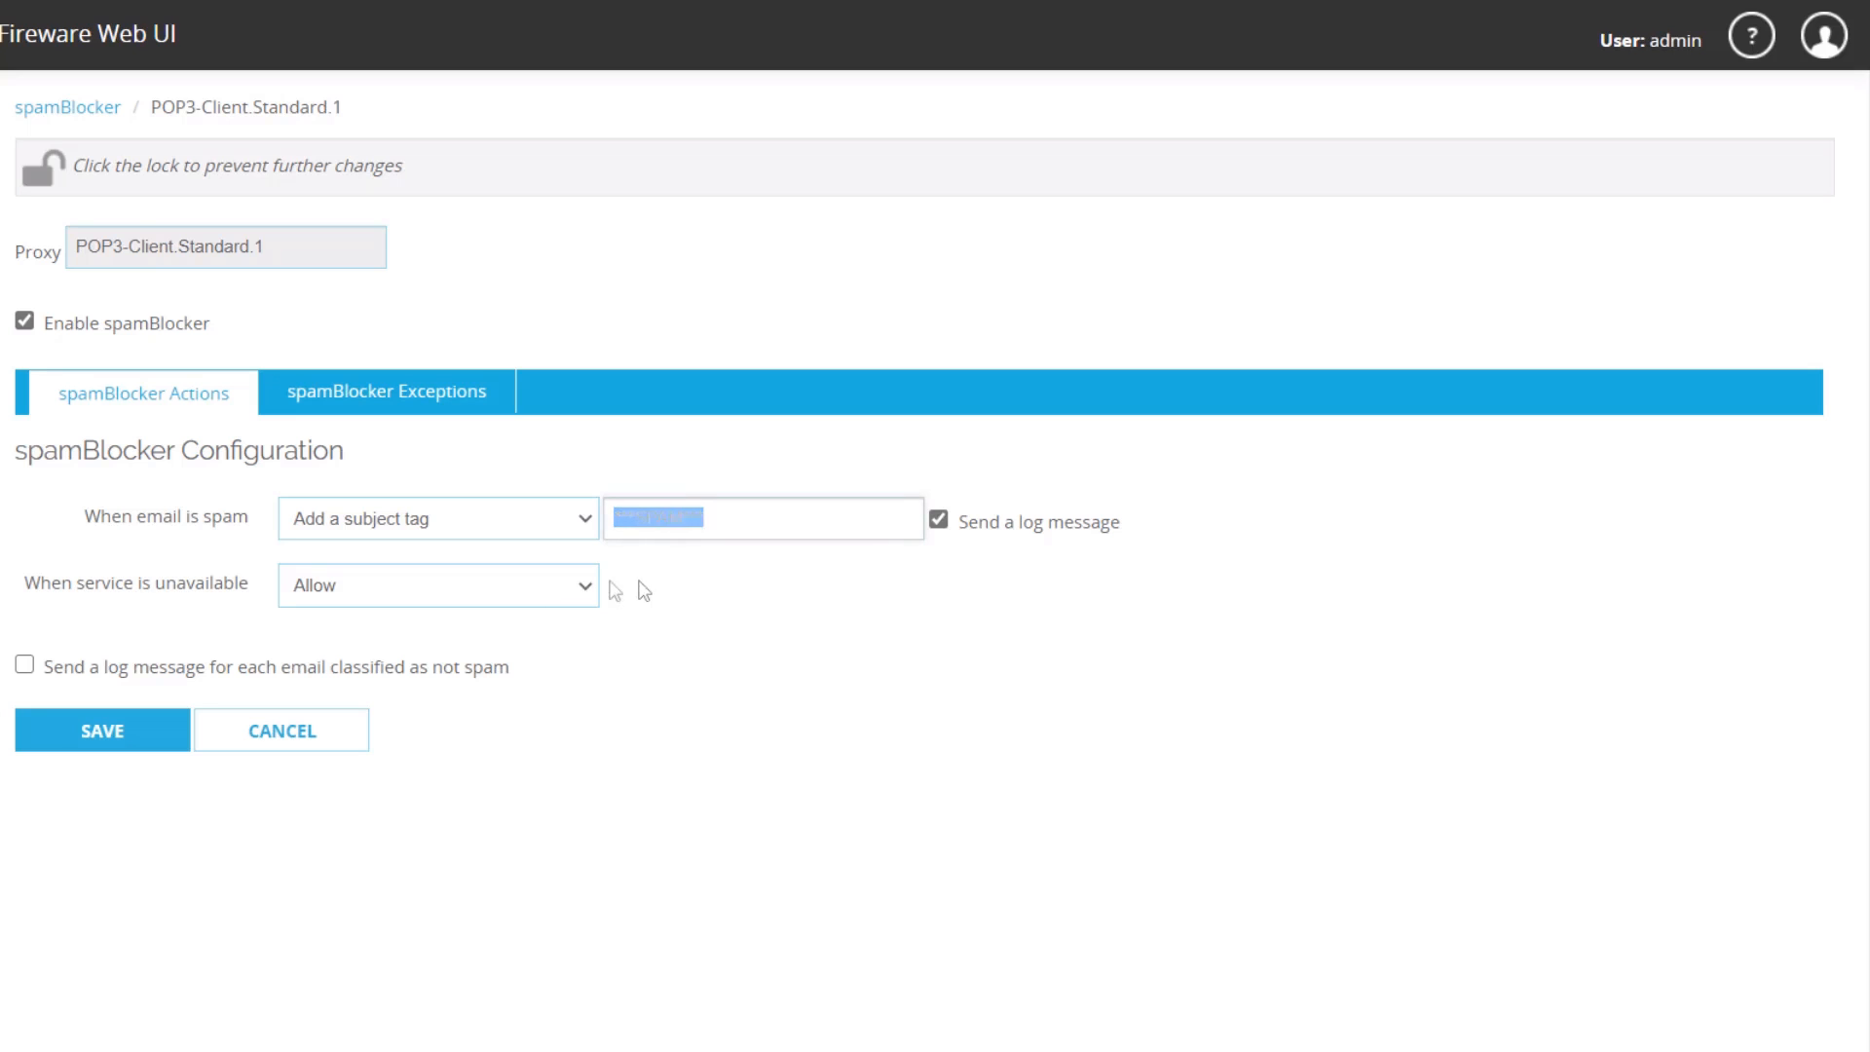
left_click(387, 392)
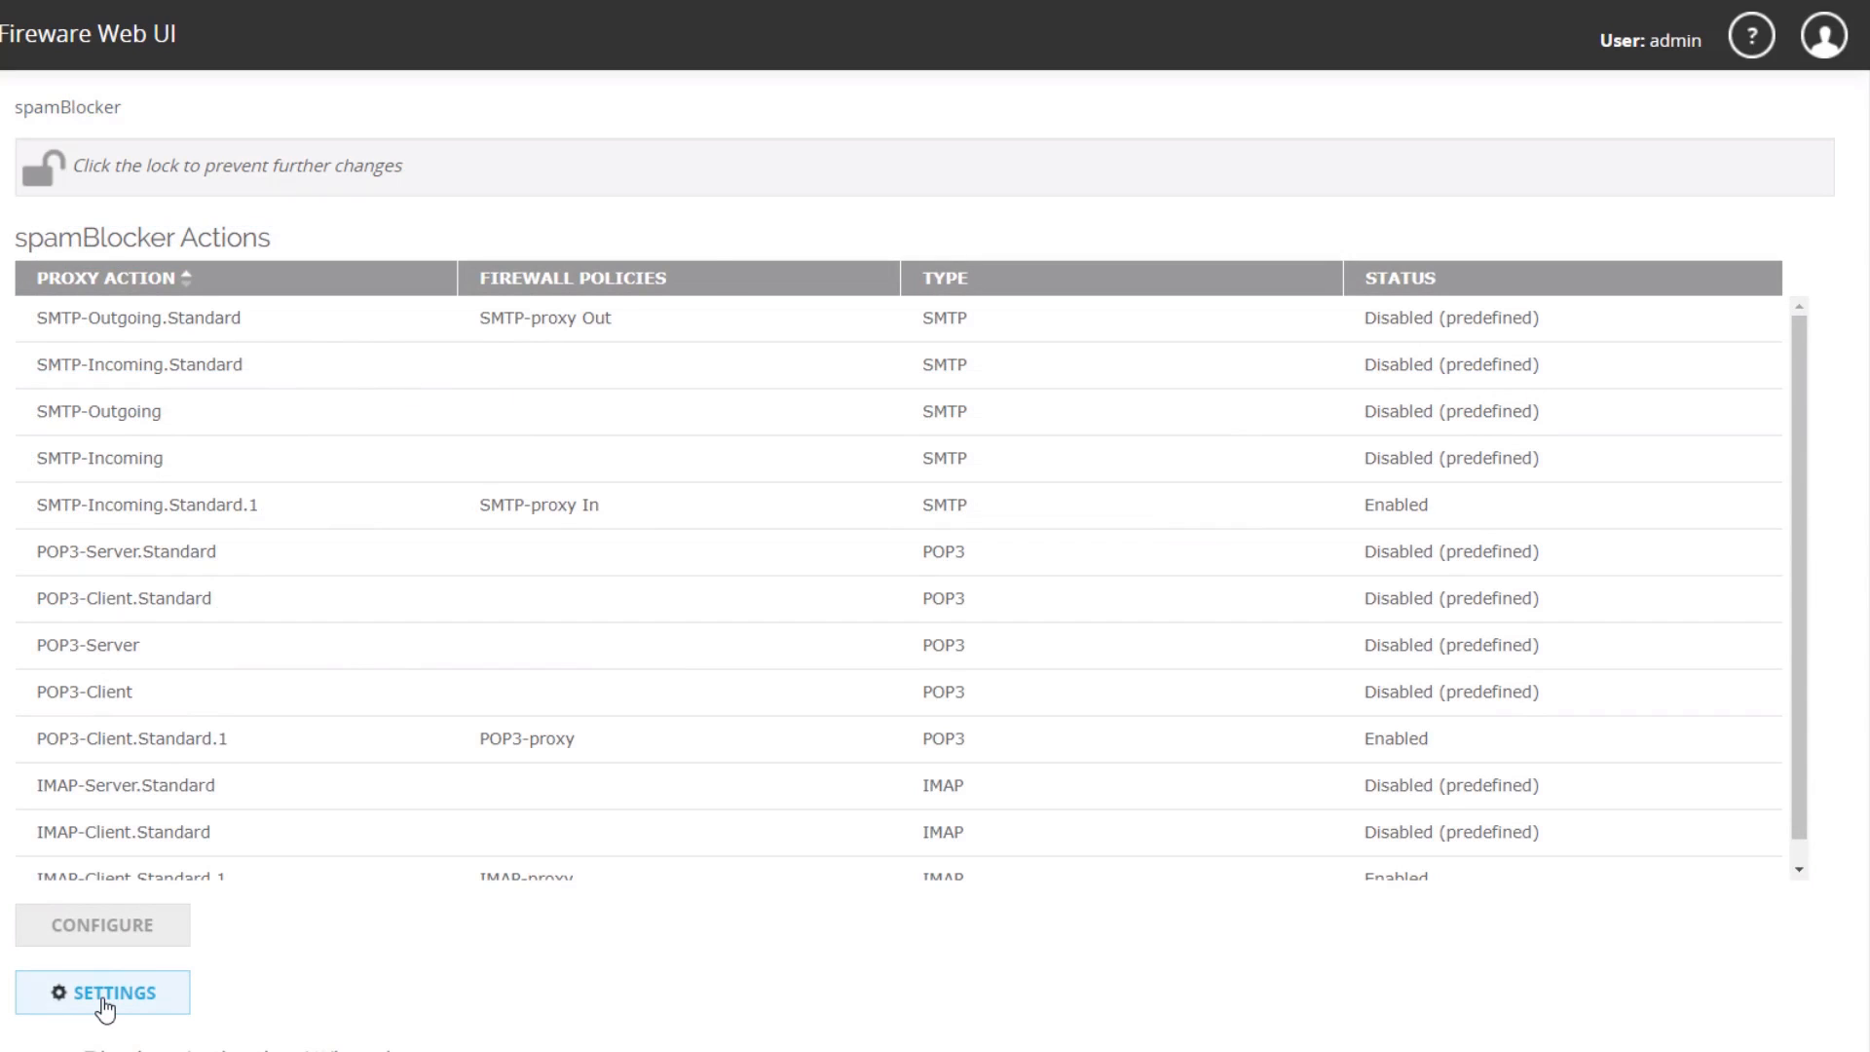
- Open global spamBlocker Settings, review the HTTP Proxy Server tab, then the Advanced tab
left_click(96, 994)
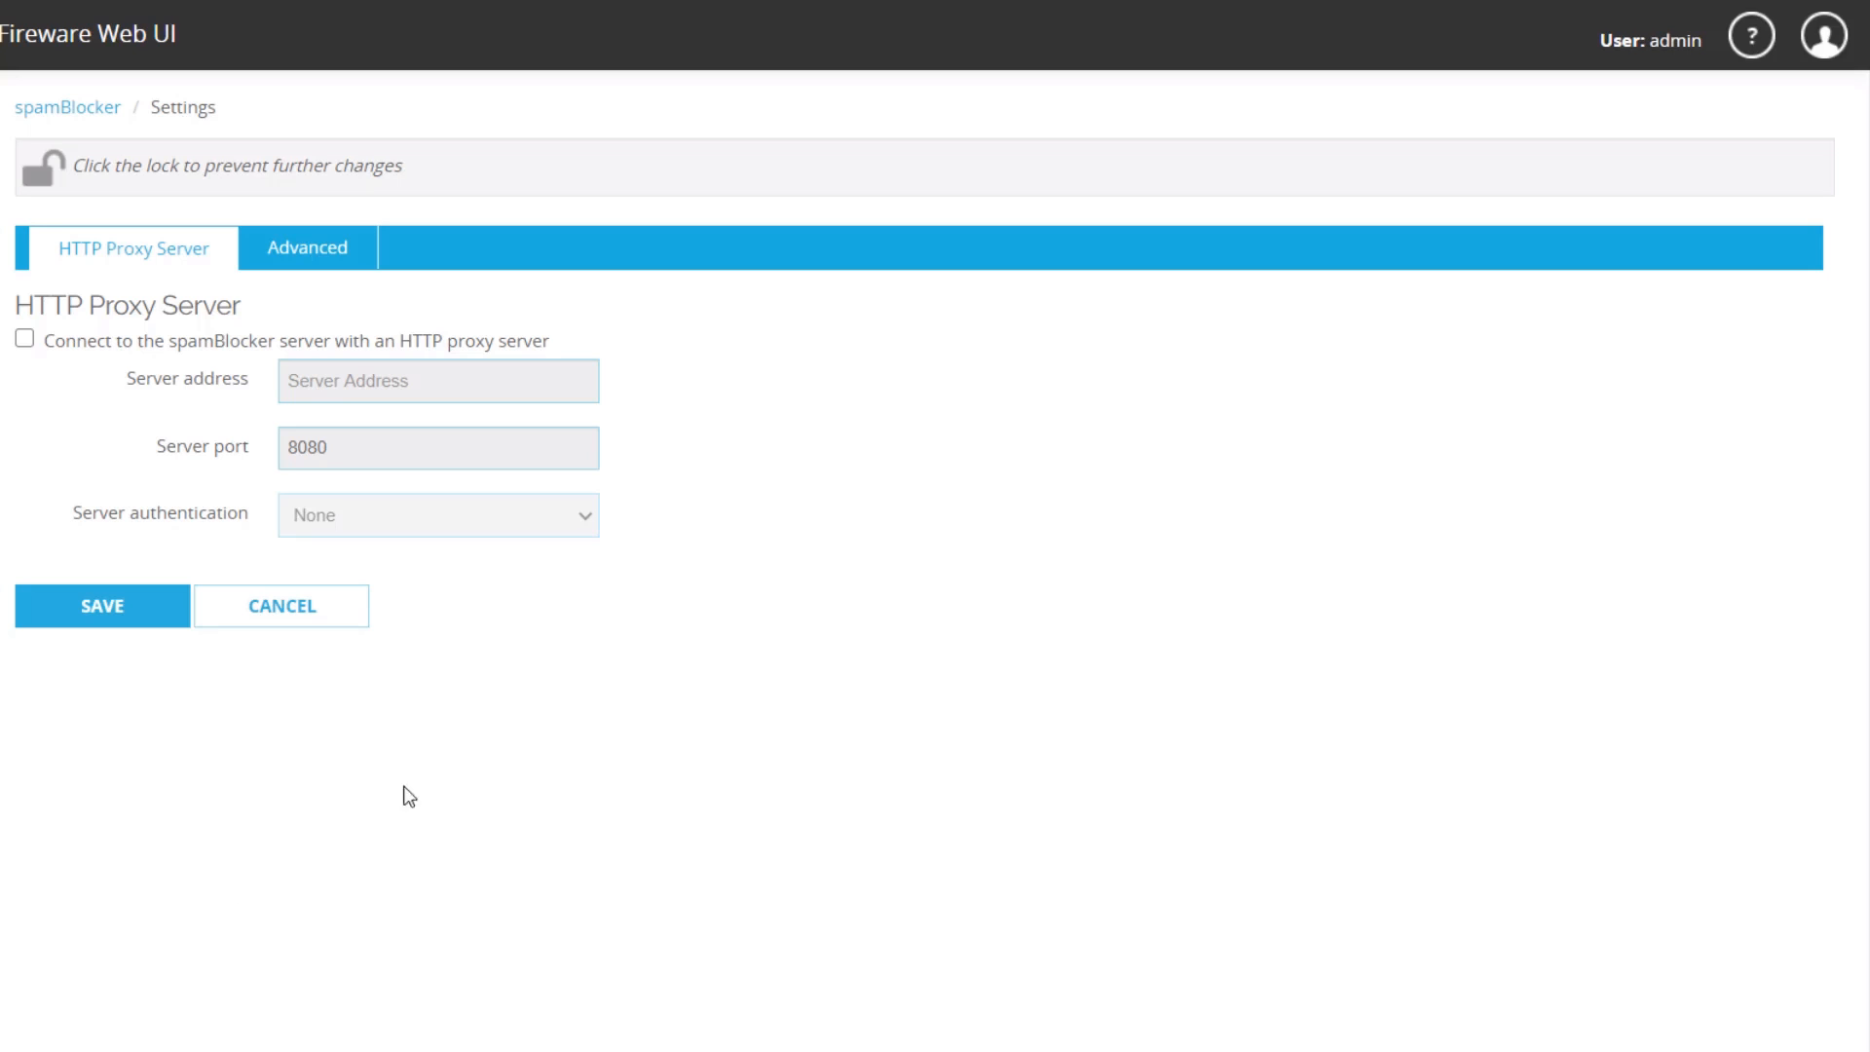
mouse_move(351, 280)
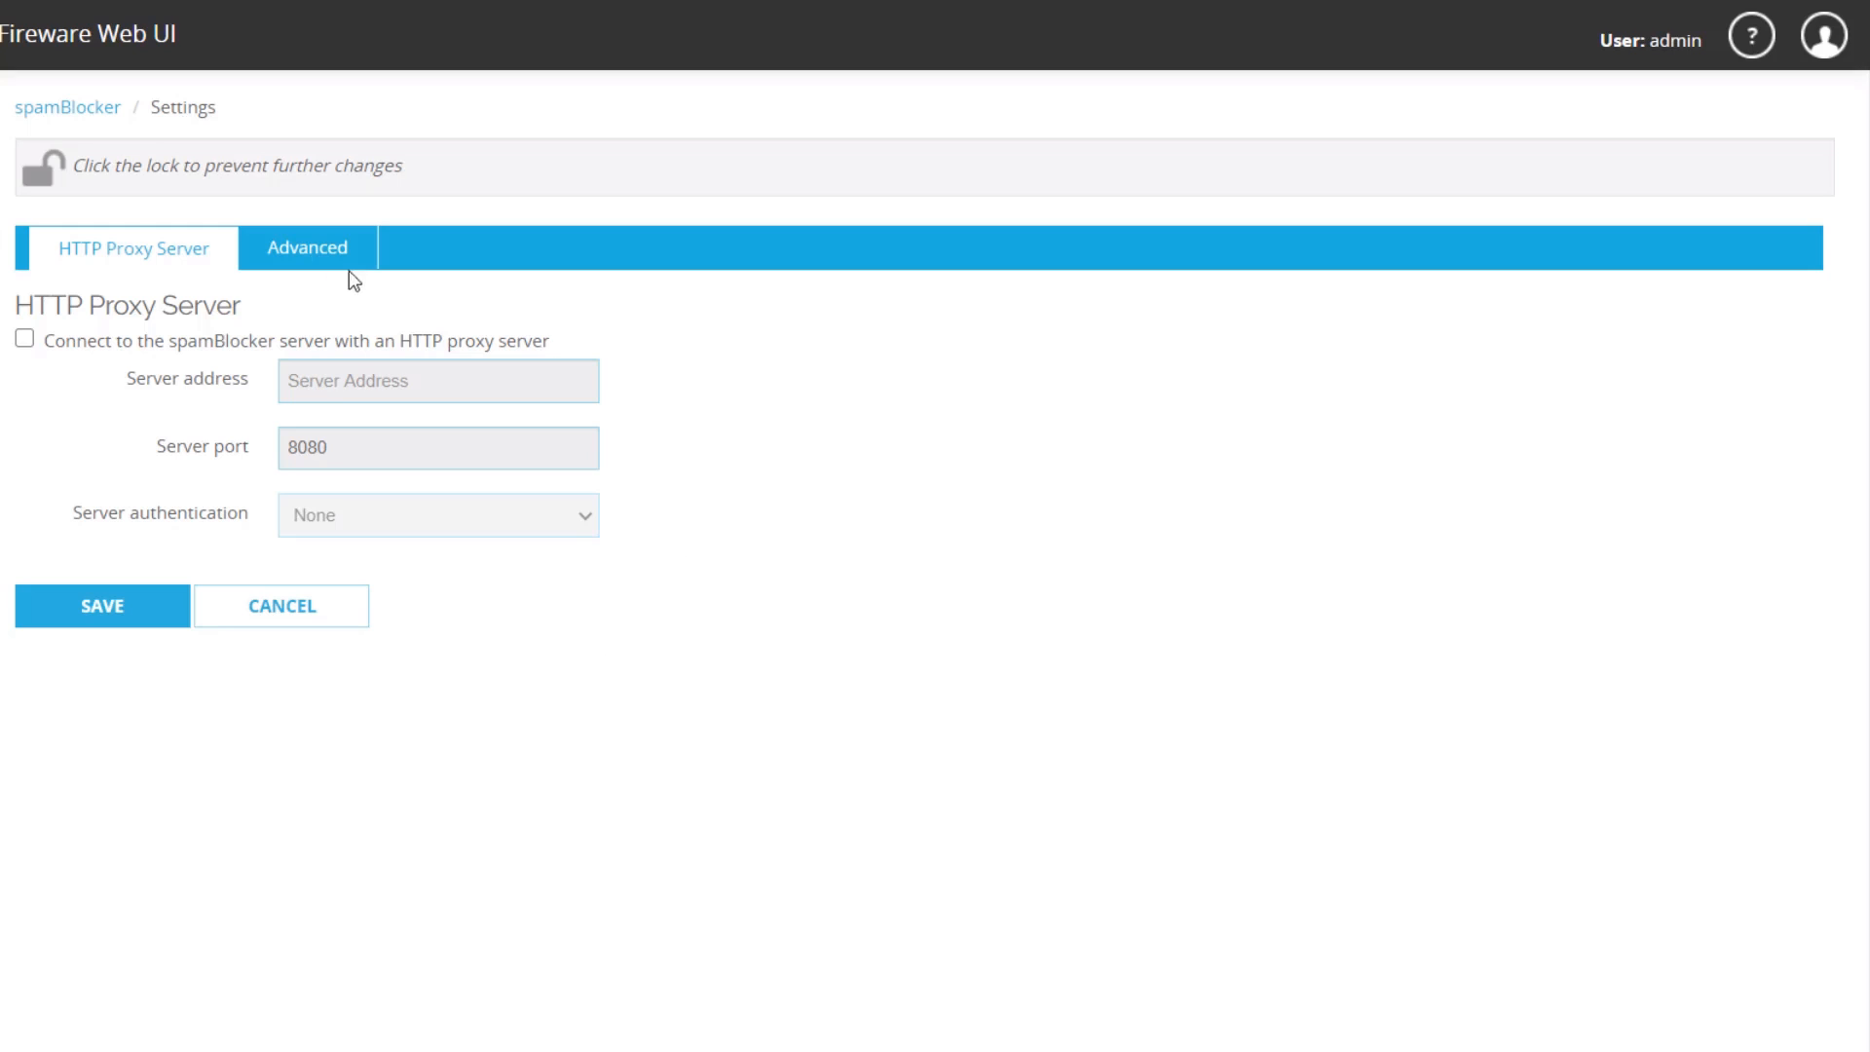
left_click(308, 248)
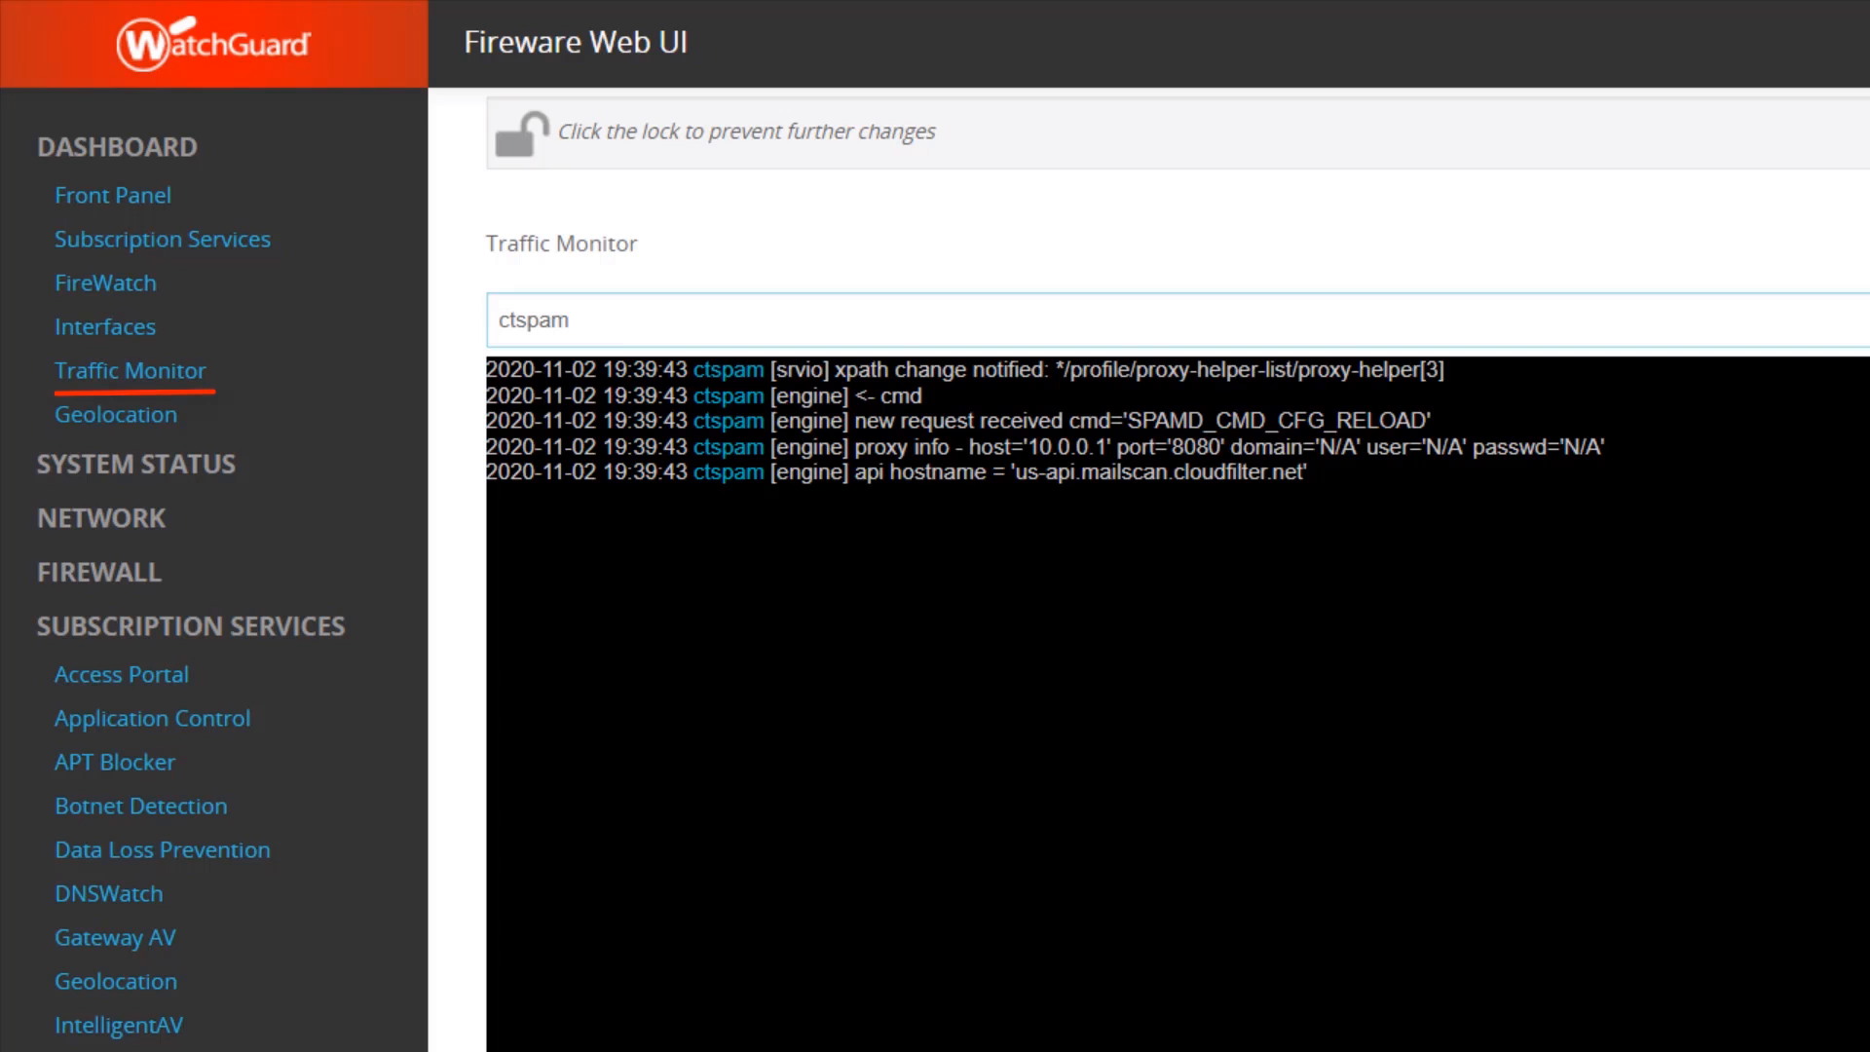
- Open a ctspam log entry in Traffic Monitor to inspect its details
double_click(530, 320)
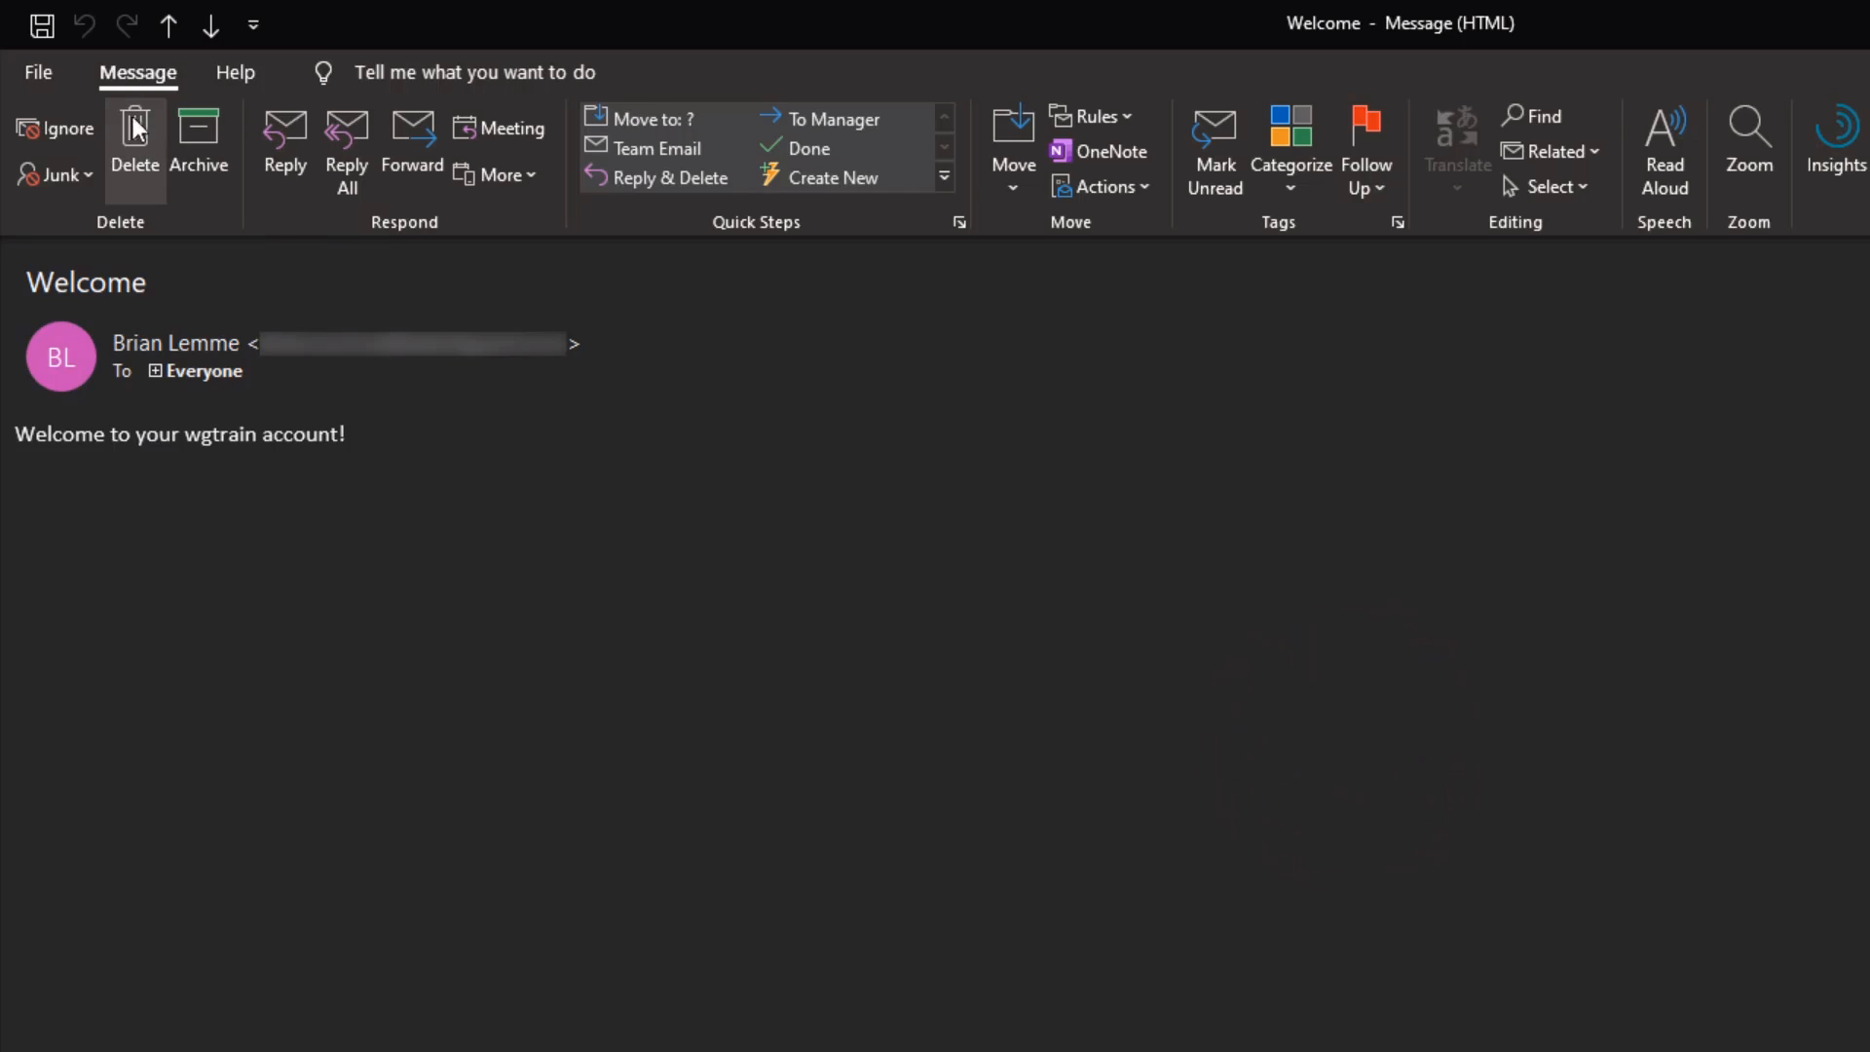
left_click(37, 72)
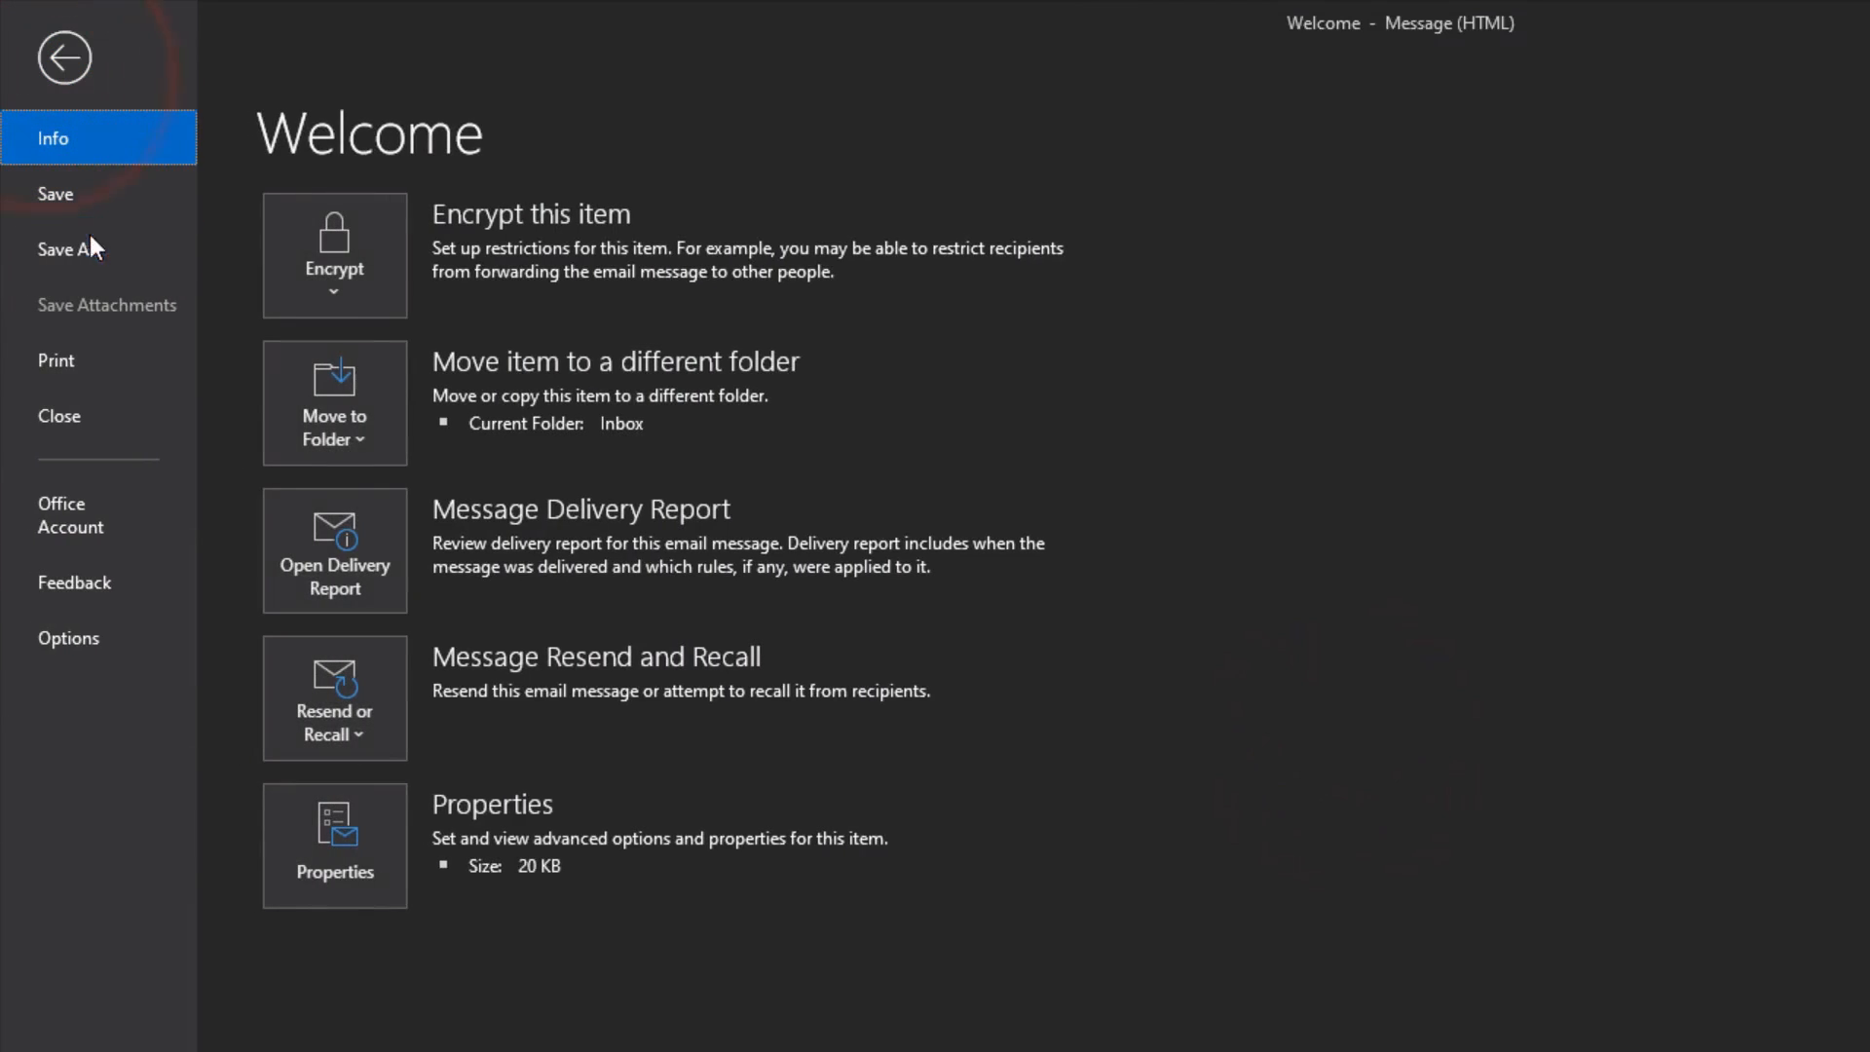
left_click(62, 57)
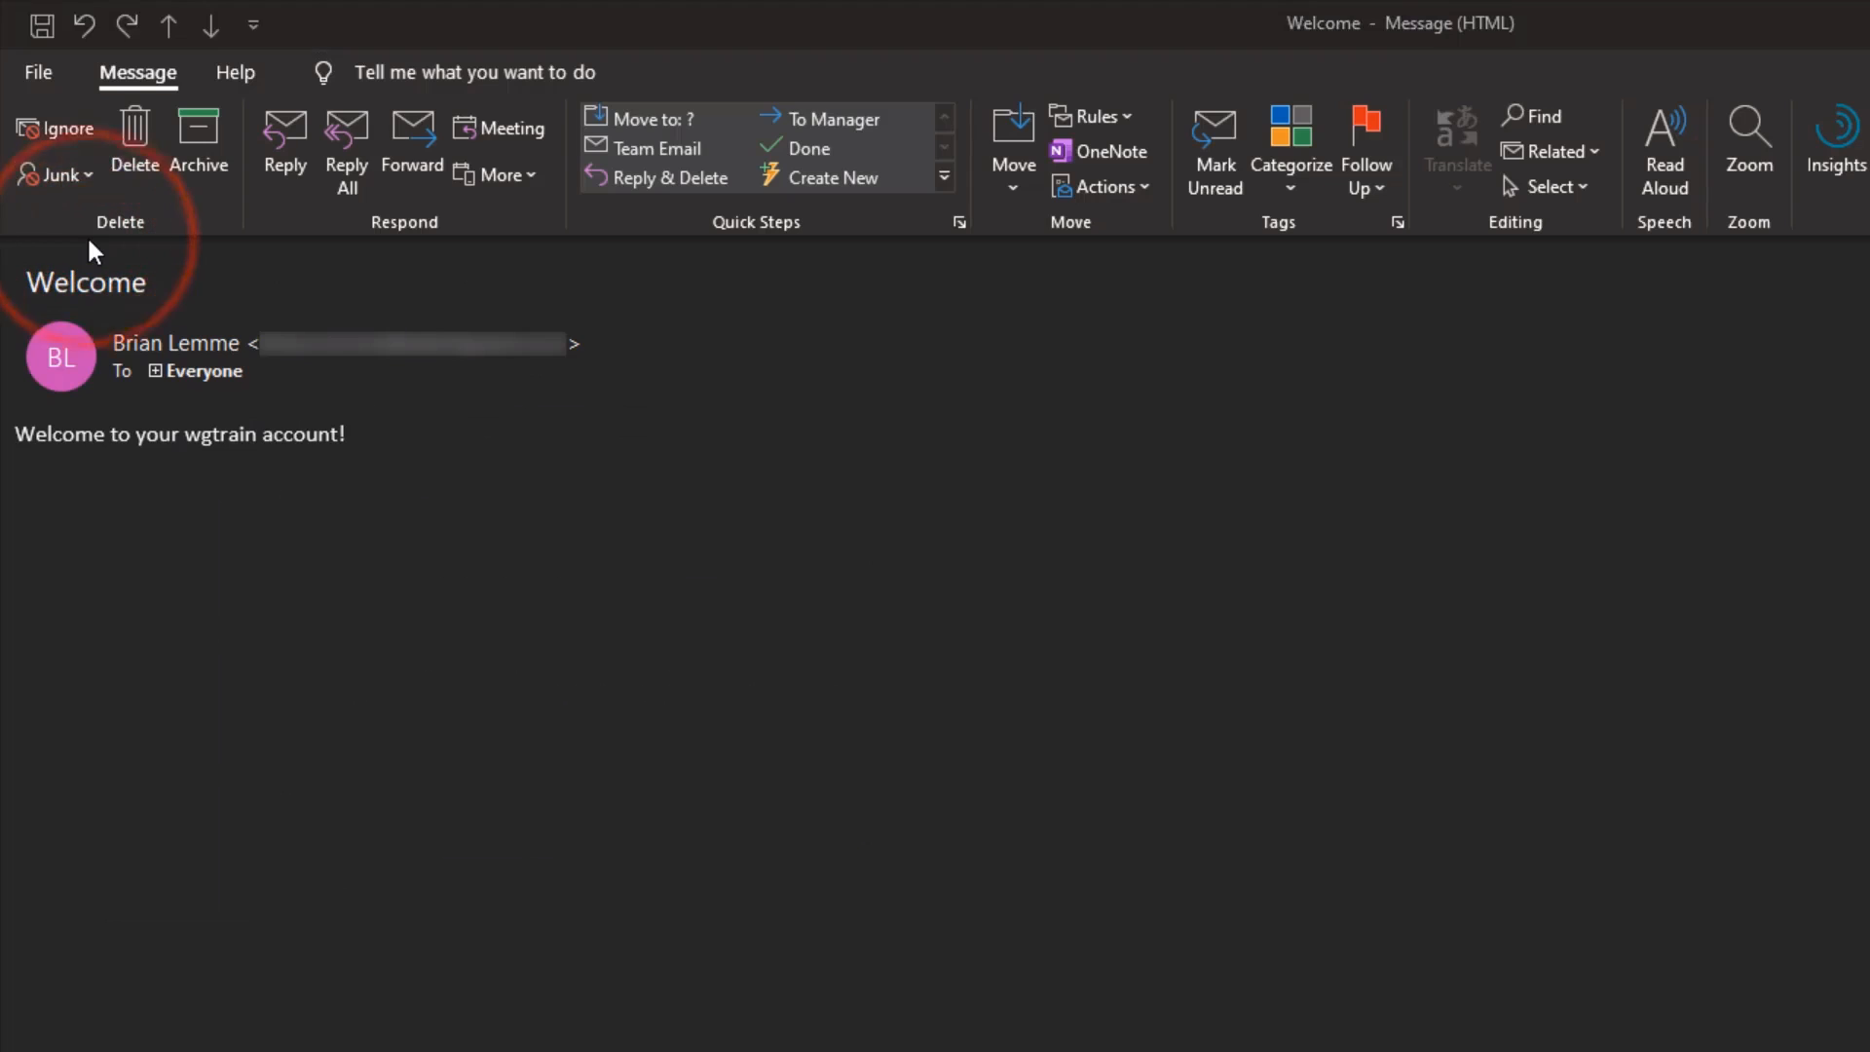